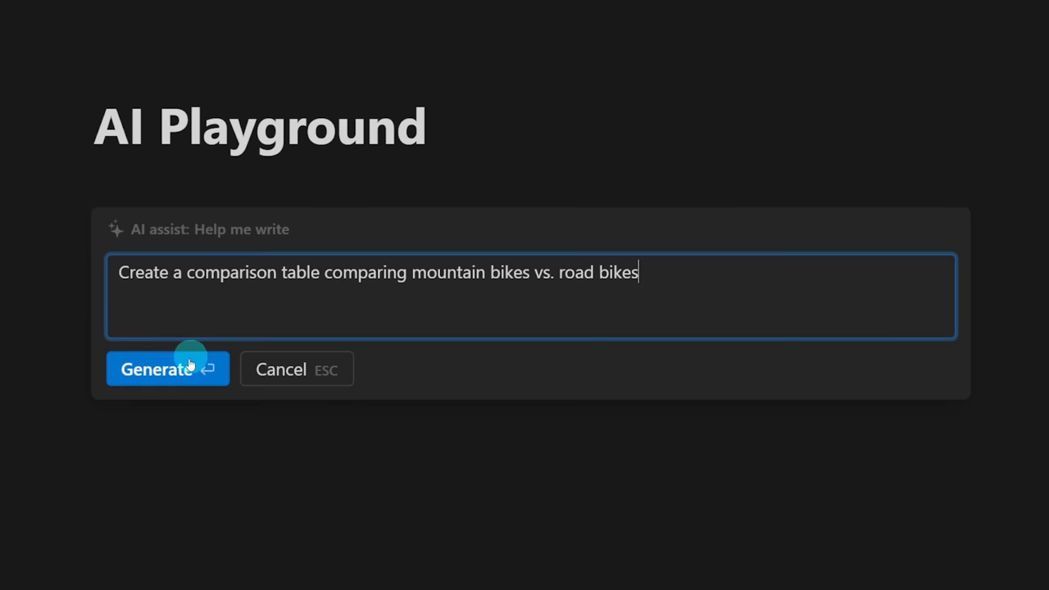
# Step: Trigger Generate on the AI prompt, then return to the empty AI Playground page
pyautogui.click(167, 368)
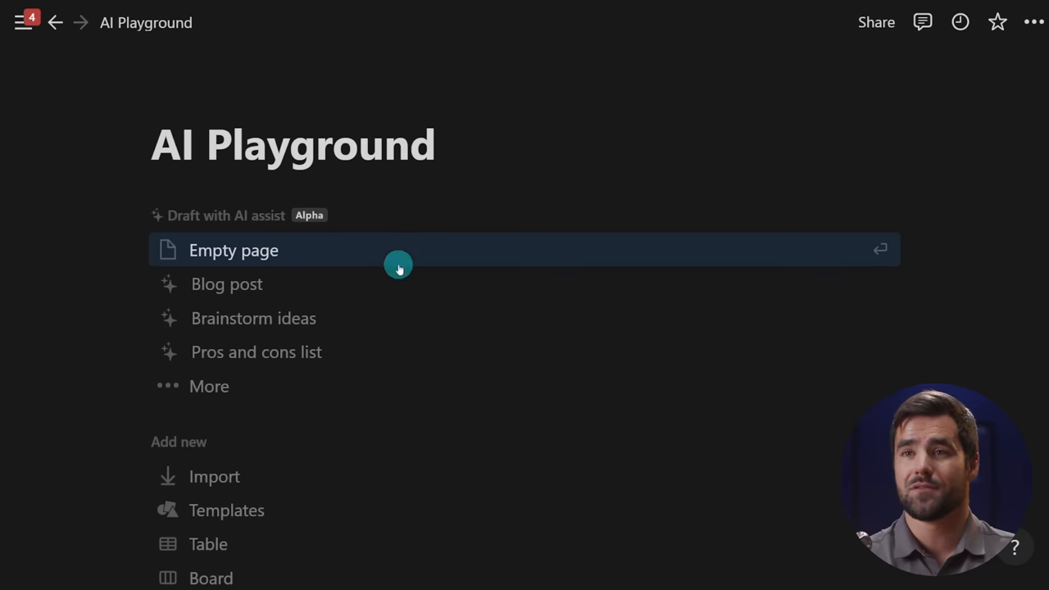
pyautogui.moveTo(255, 351)
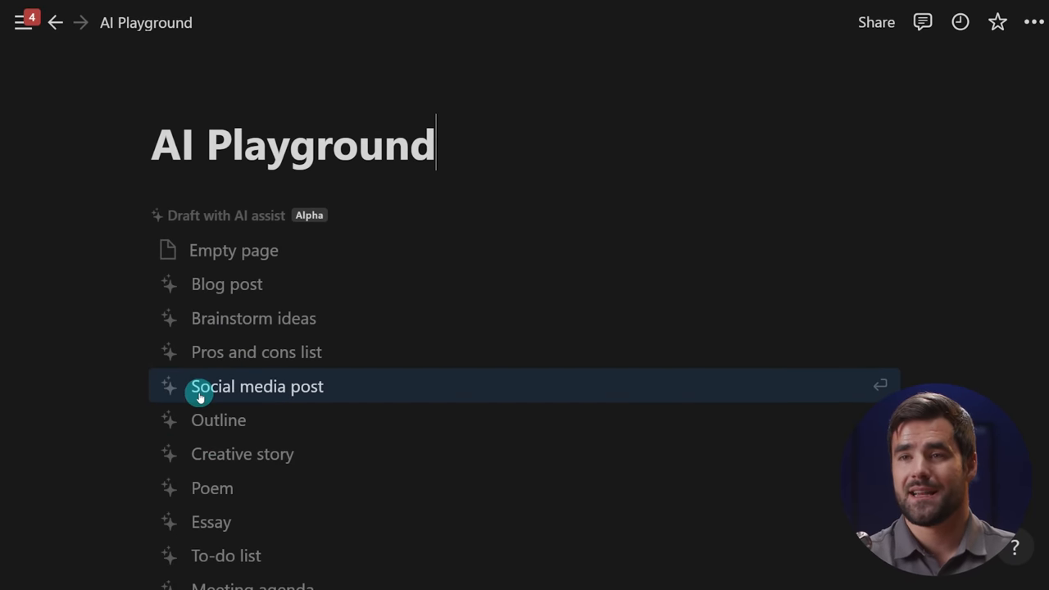
# Step: Have AI draft a blog post on 'What is GTD and How can I use it?' and read through it
pyautogui.scroll(-3)
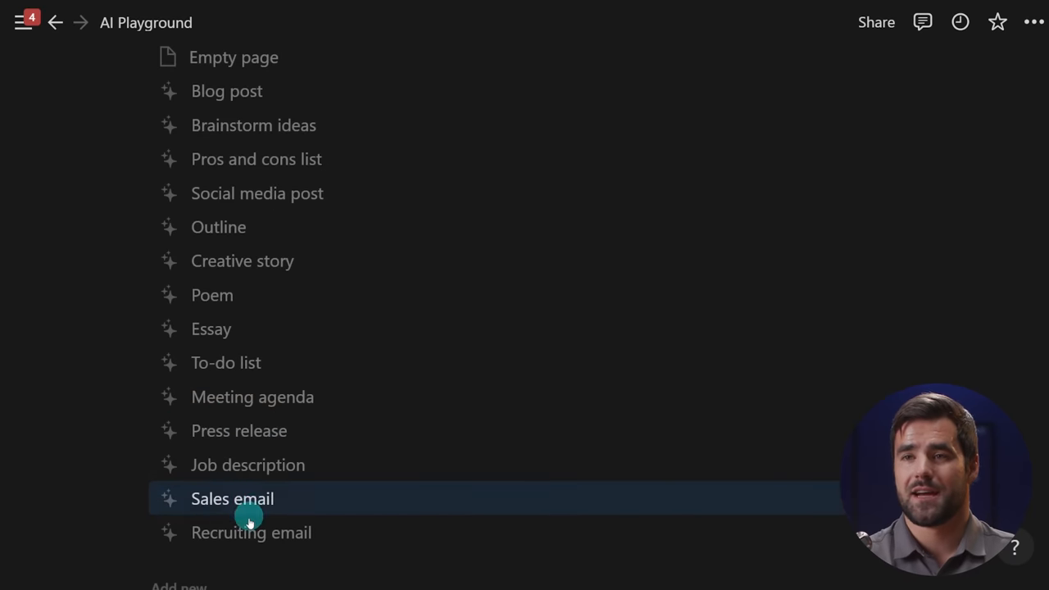
pyautogui.moveTo(230, 328)
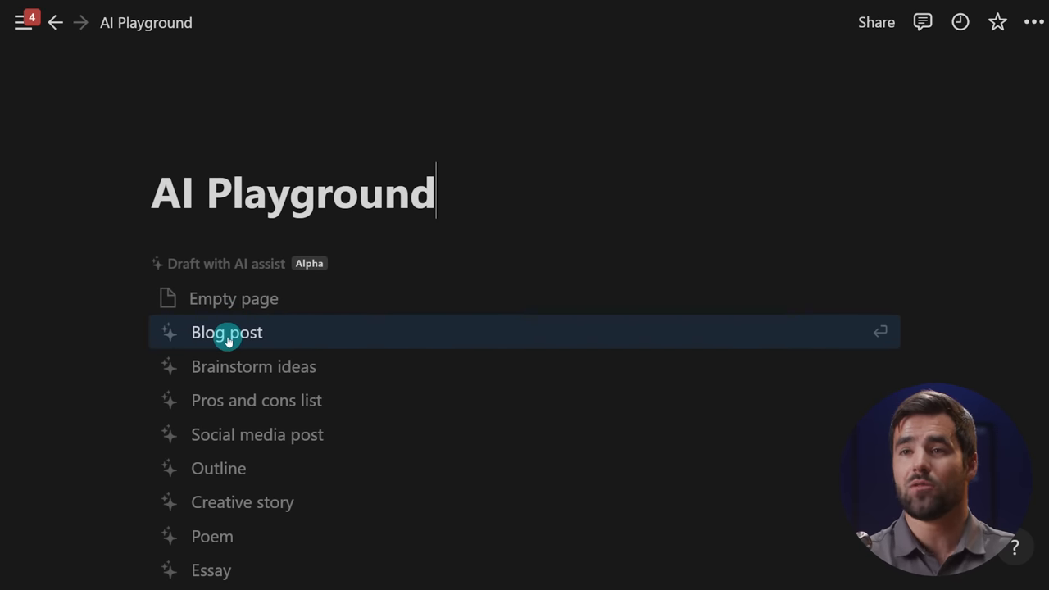
pyautogui.click(227, 332)
pyautogui.write('What I')
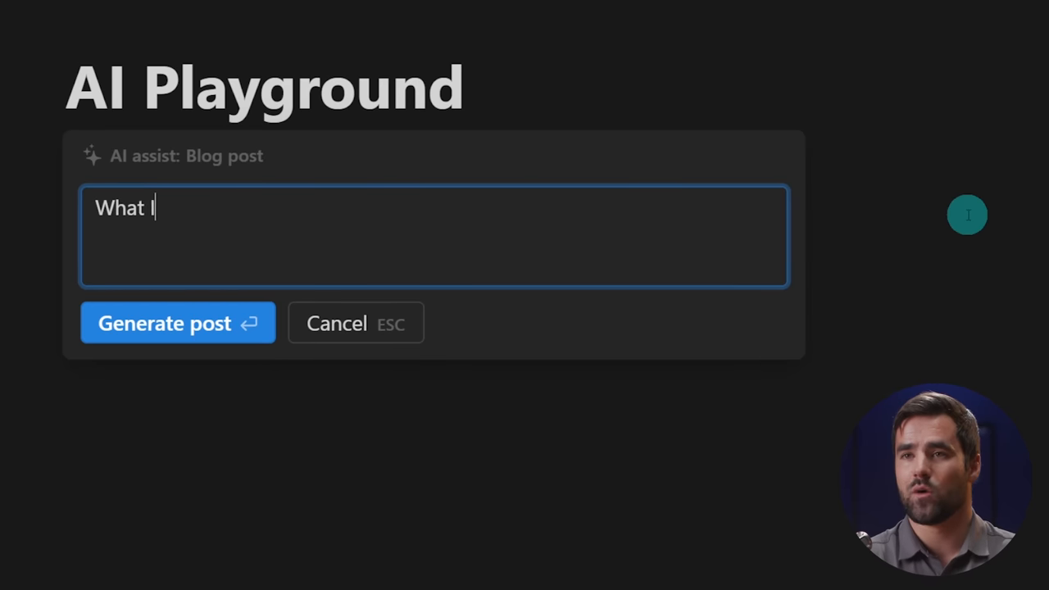
pyautogui.write('s GTD and How can I use it?')
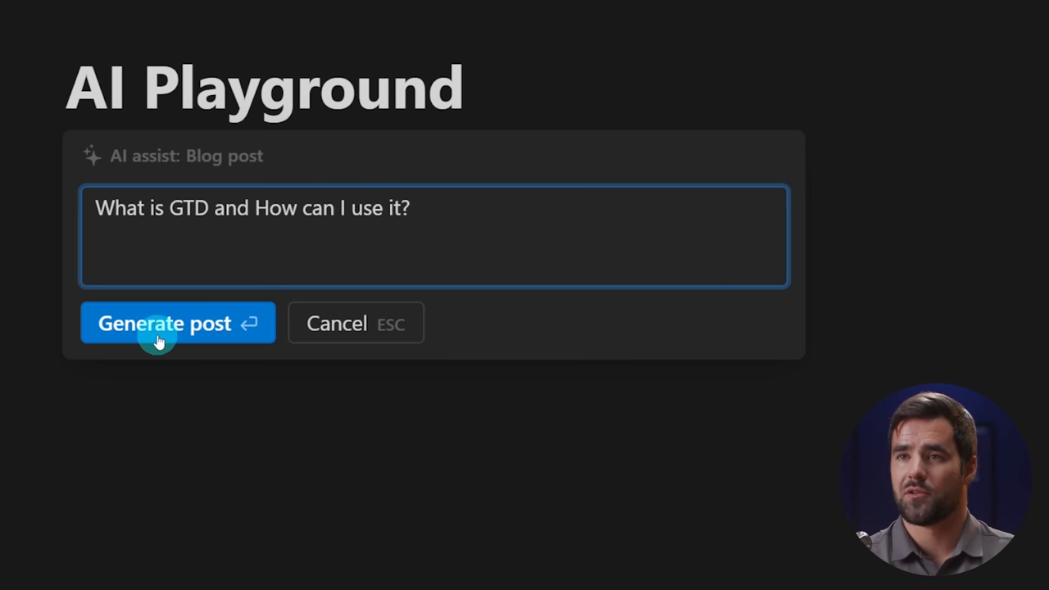
pyautogui.click(164, 323)
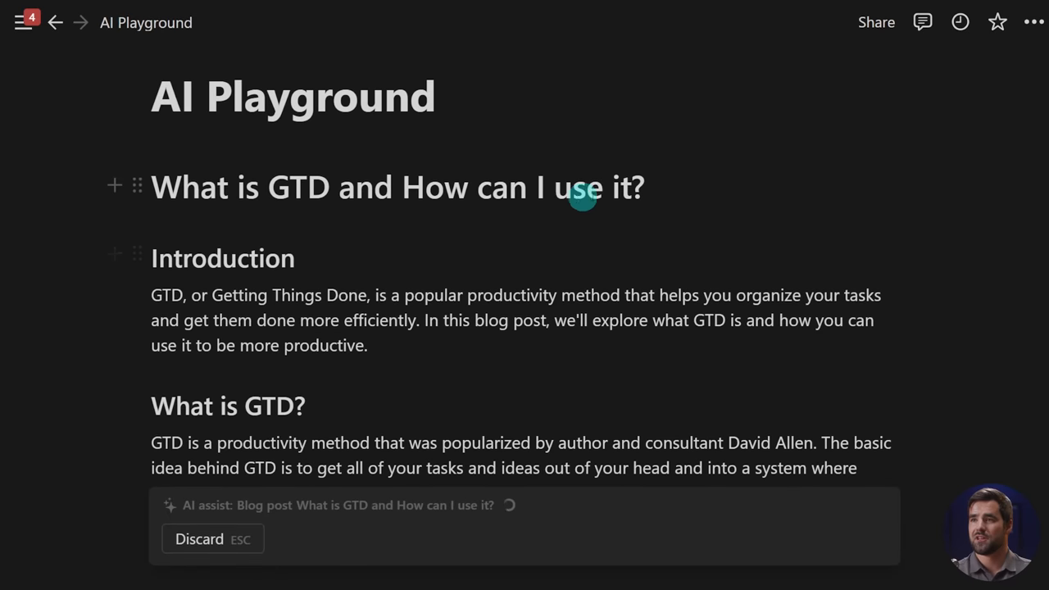
pyautogui.scroll(-3)
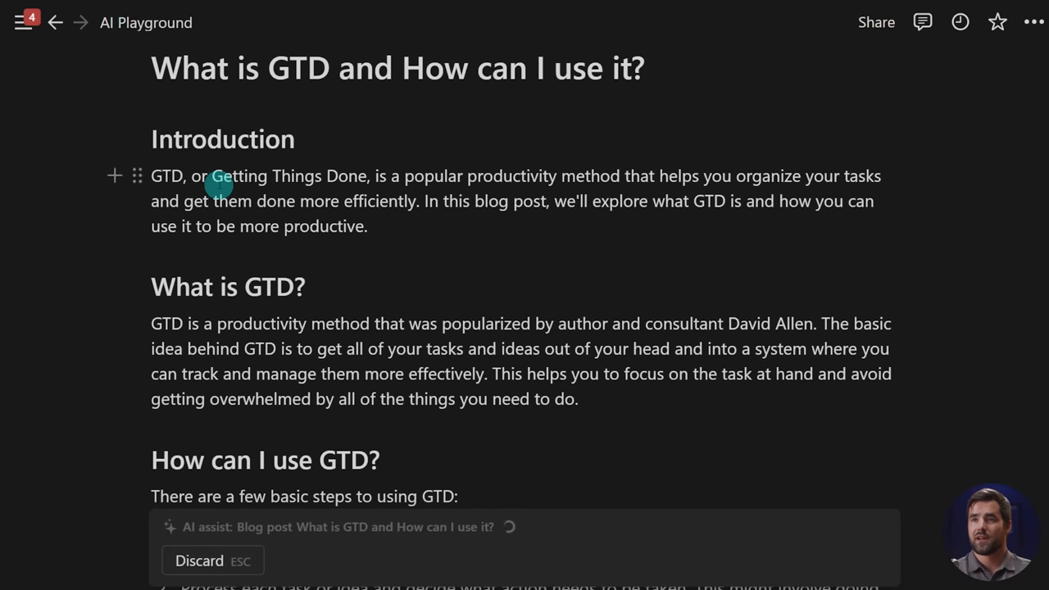
pyautogui.moveTo(555, 173)
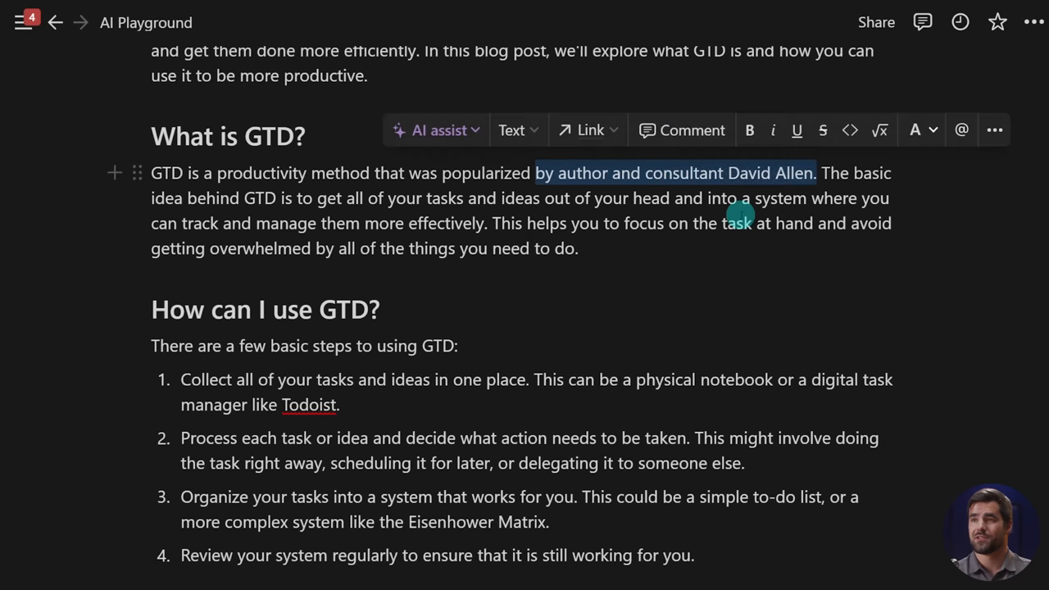
pyautogui.scroll(-3)
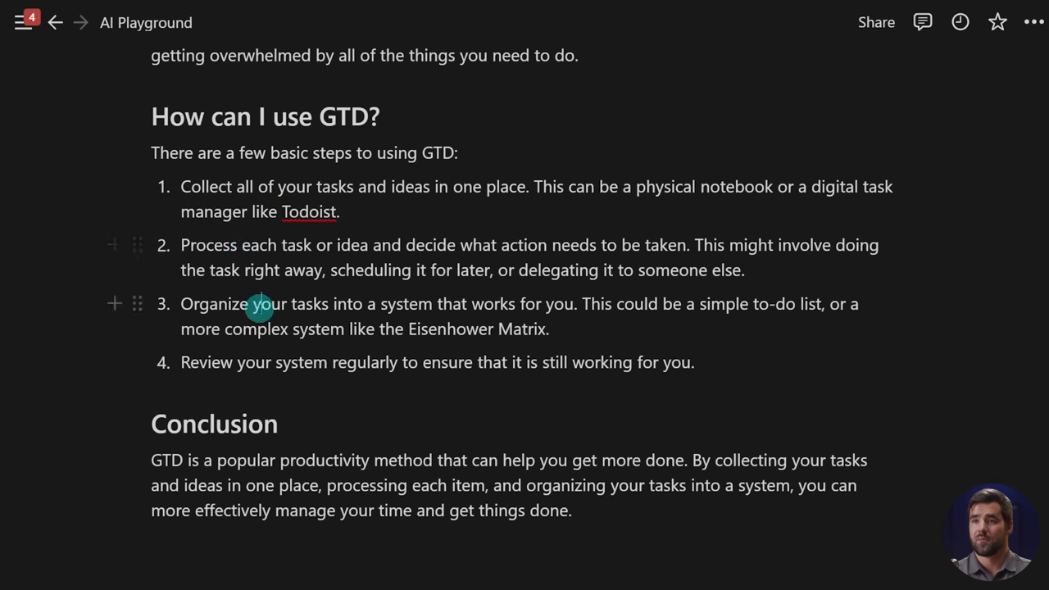
pyautogui.scroll(-3)
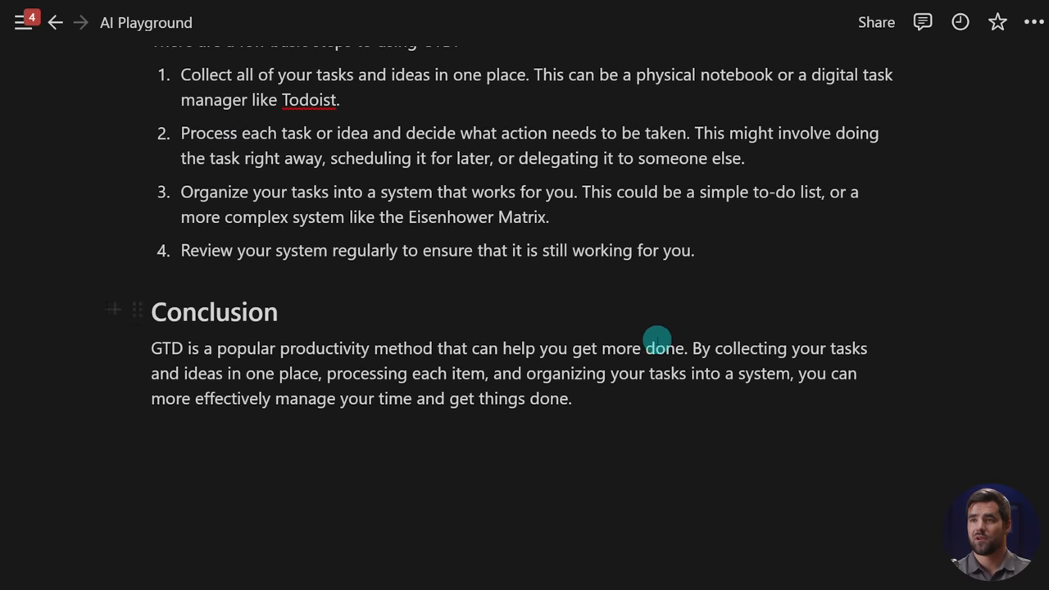
pyautogui.scroll(3)
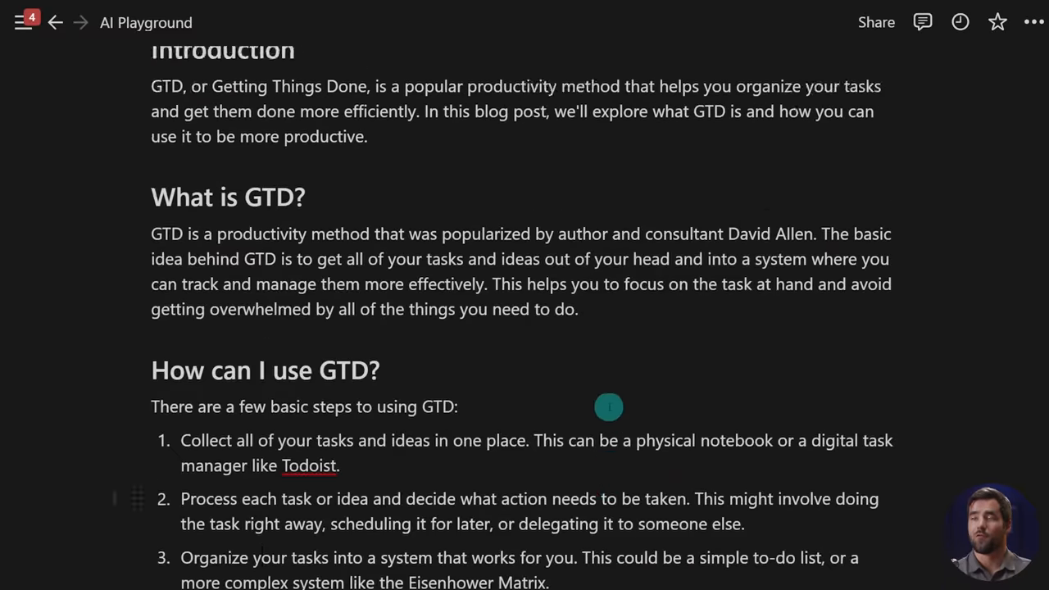
pyautogui.scroll(-3)
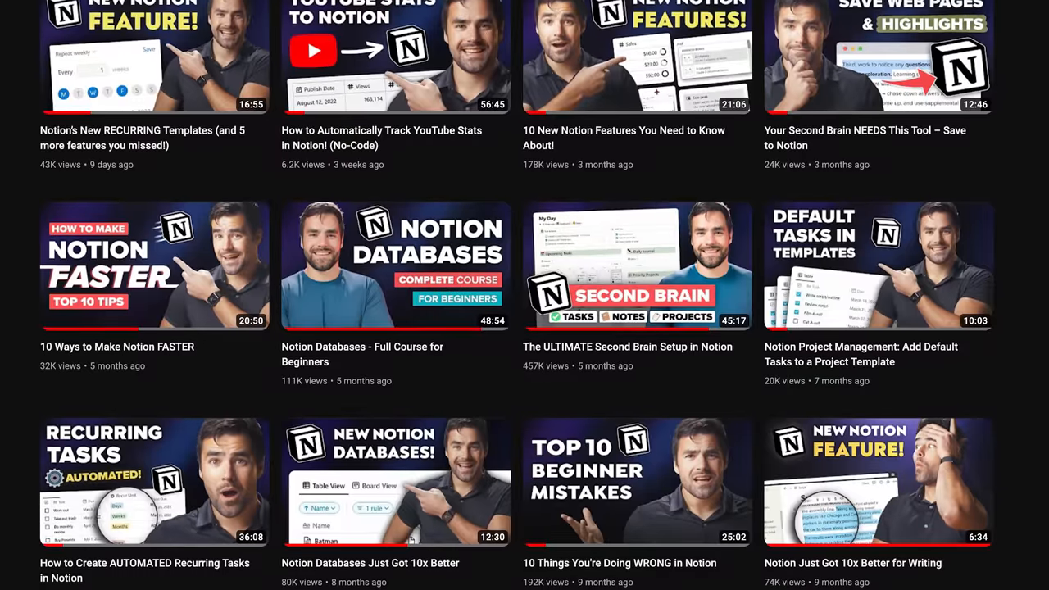
# Step: Scroll the YouTube channel grid to the Notion Databases – Full Course for Beginners video
pyautogui.scroll(-3)
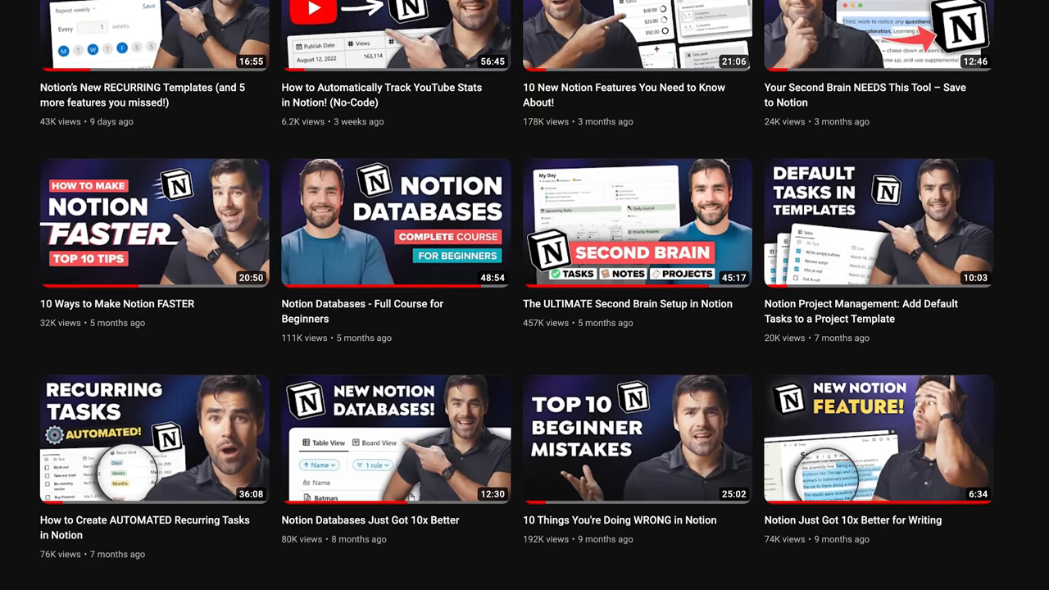
pyautogui.scroll(-3)
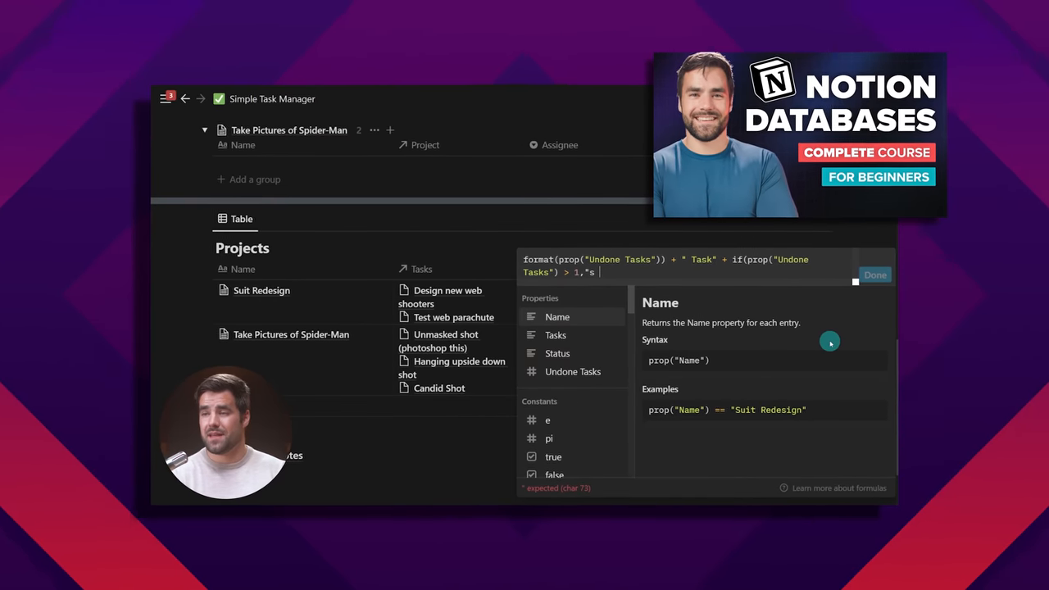
pyautogui.write('Left"')
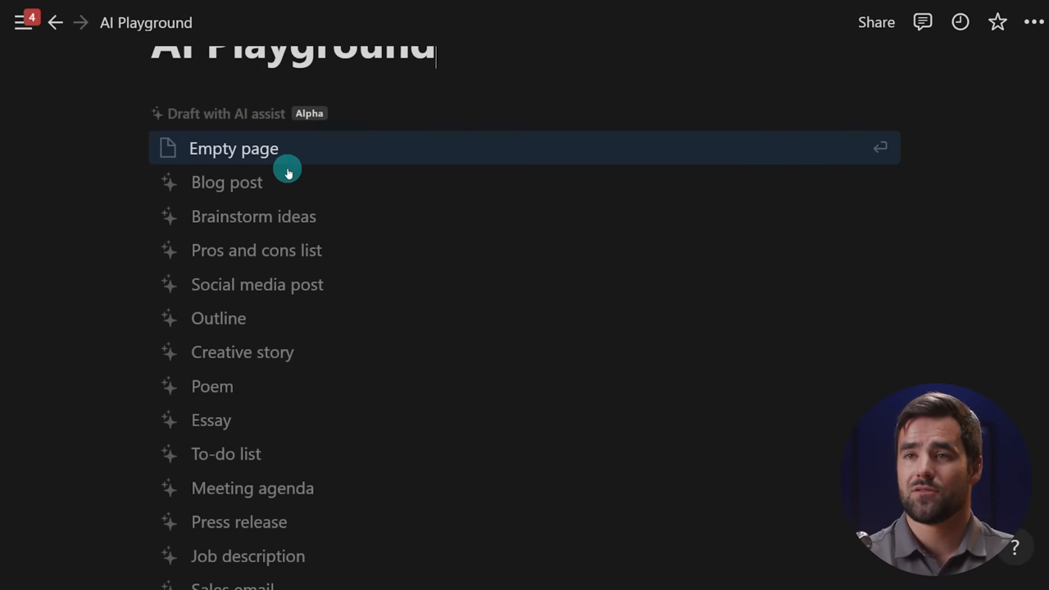
# Step: Have AI generate a to-do list of the 10 best Super Nintendo games of all time
pyautogui.scroll(-3)
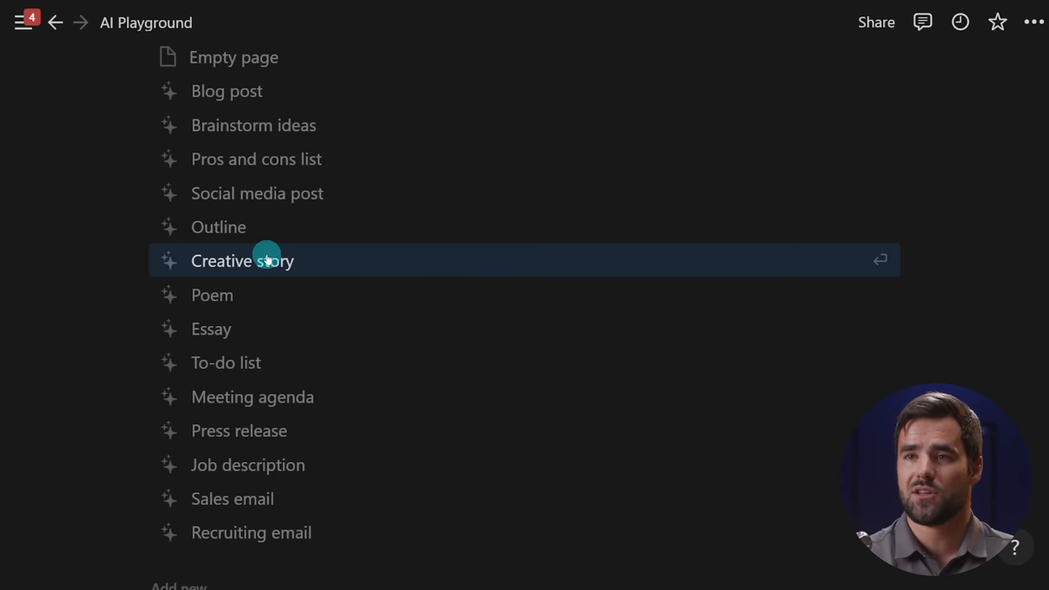
pyautogui.click(225, 362)
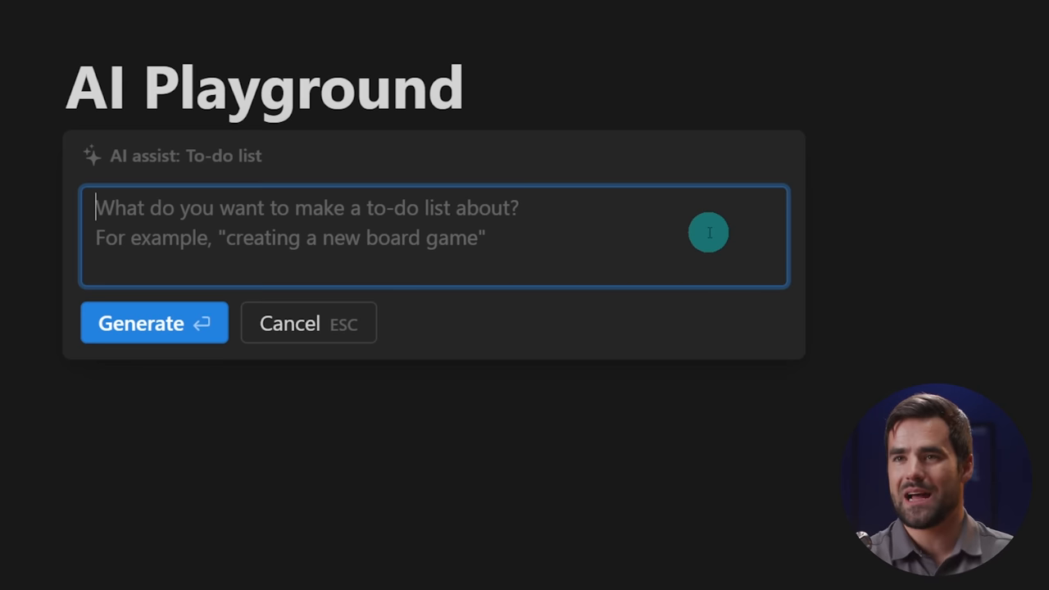
pyautogui.write('Give')
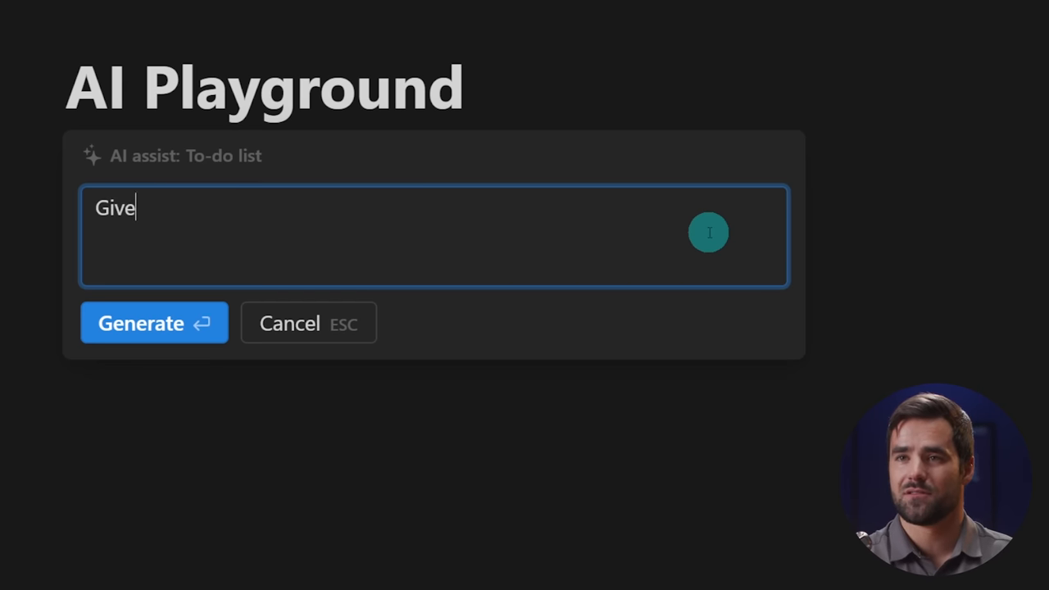
pyautogui.write('me a')
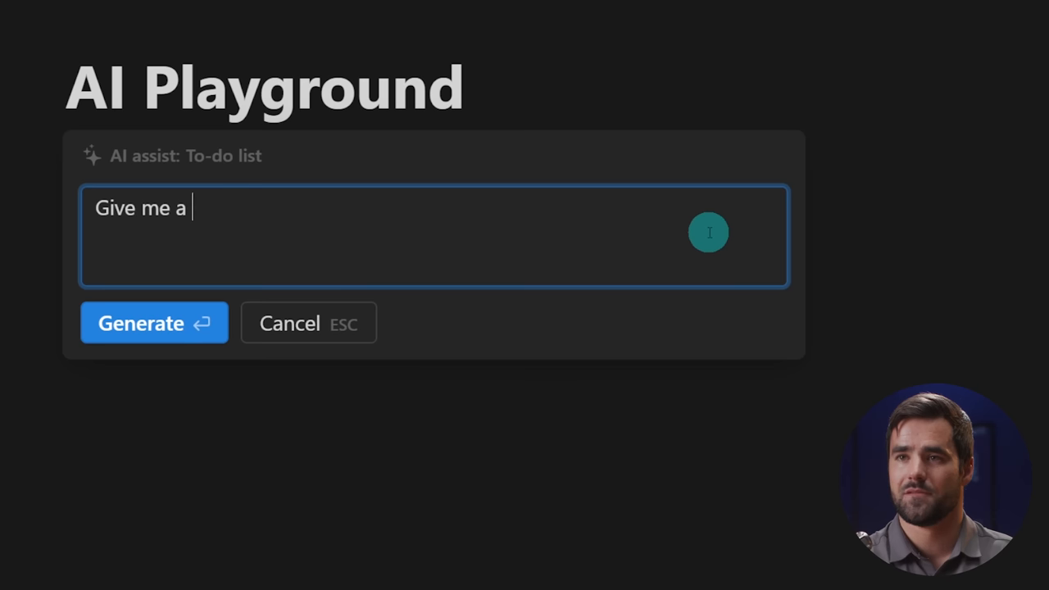
pyautogui.write('list of the 10 best Sue')
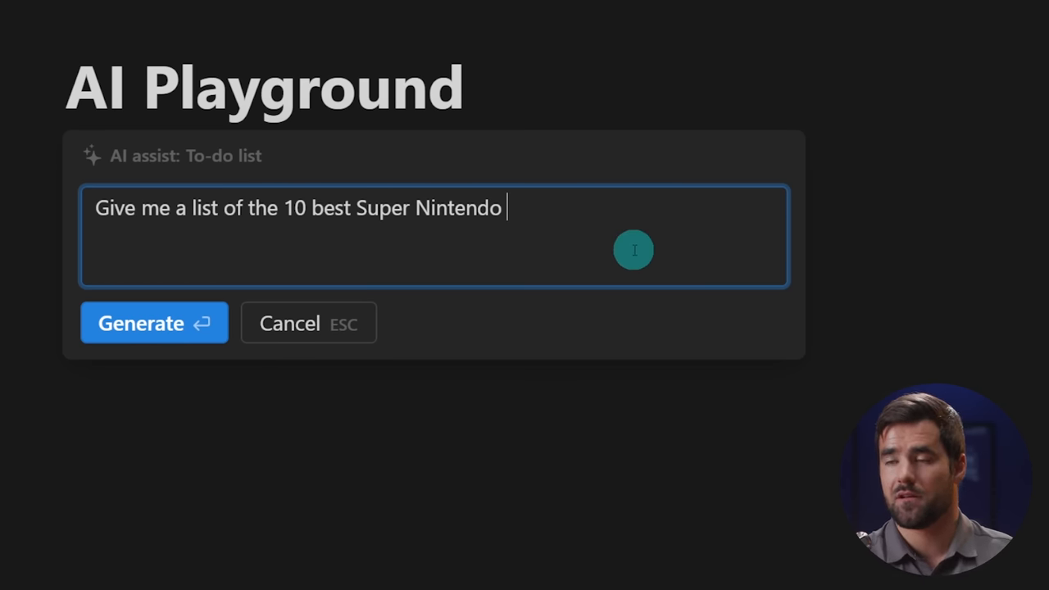
pyautogui.write('games of al')
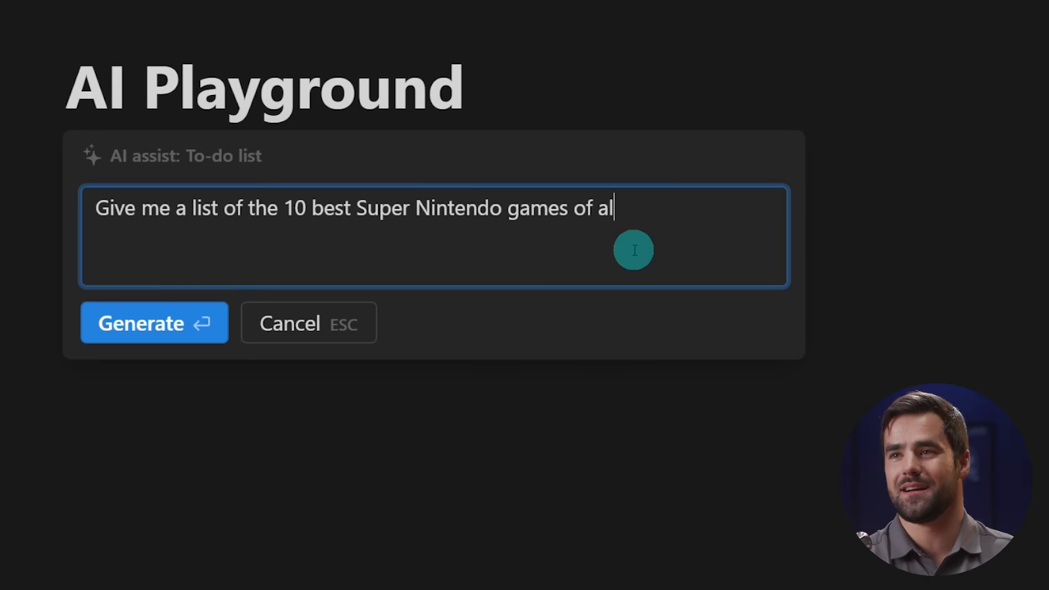
pyautogui.click(153, 322)
pyautogui.write('Table')
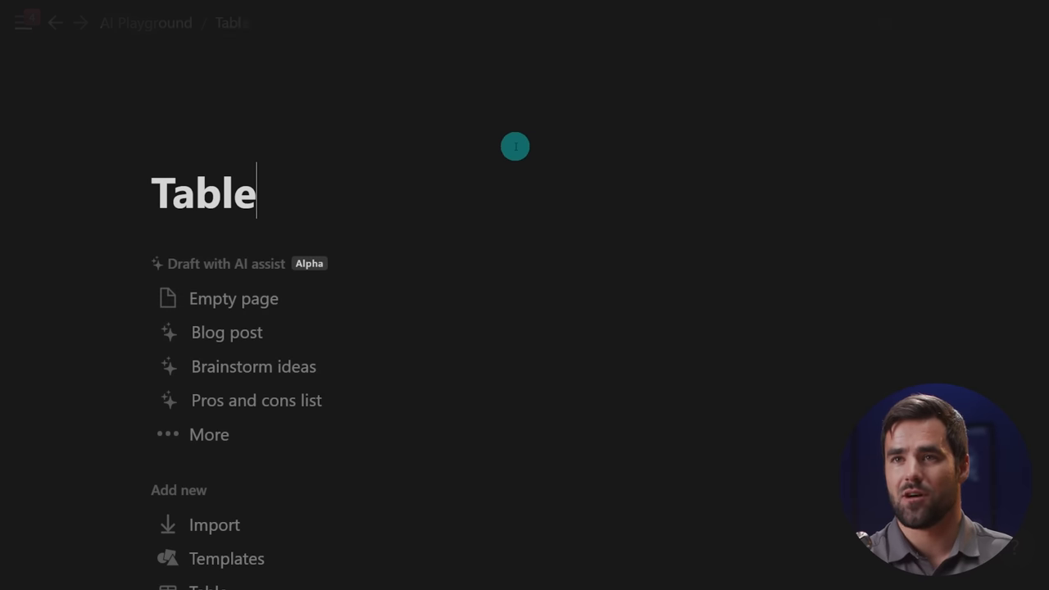
pyautogui.moveTo(272, 409)
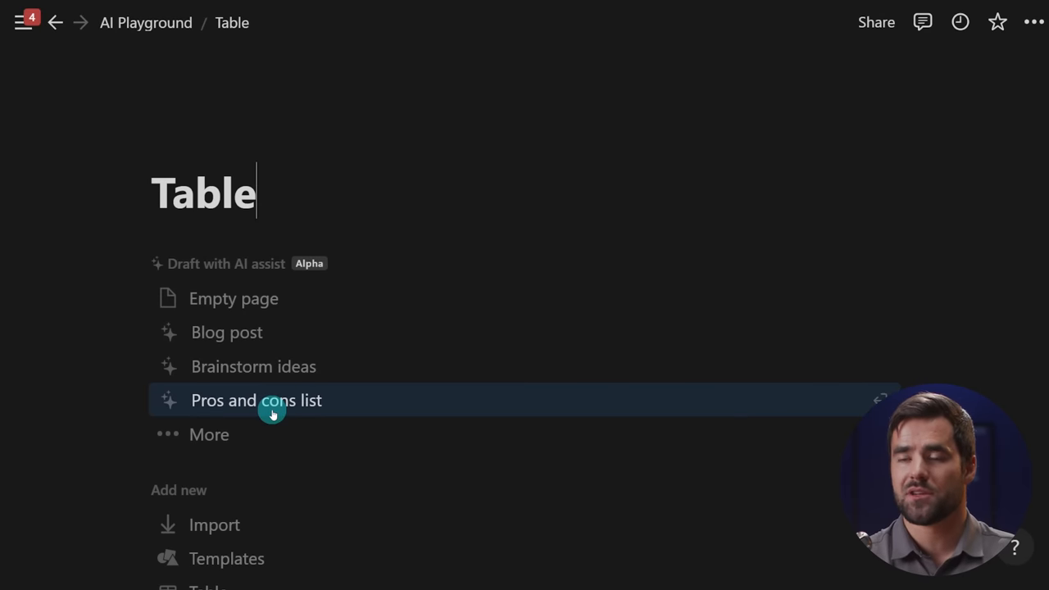
# Step: On the Table page, have AI create a table comparing mountain bikes, road bikes and unicycles
pyautogui.click(255, 400)
pyautogui.write('/')
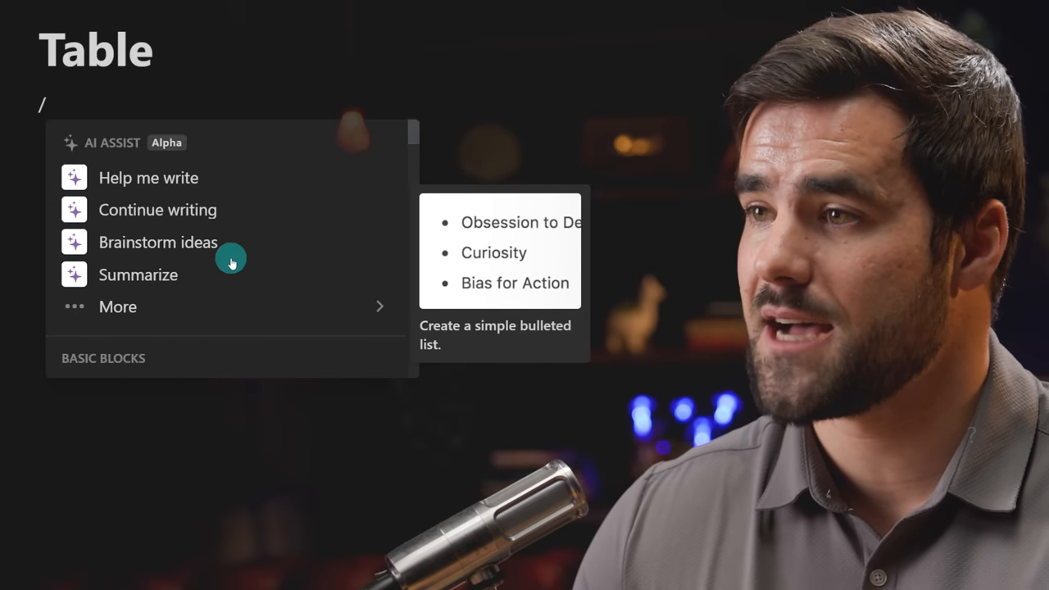
pyautogui.click(117, 306)
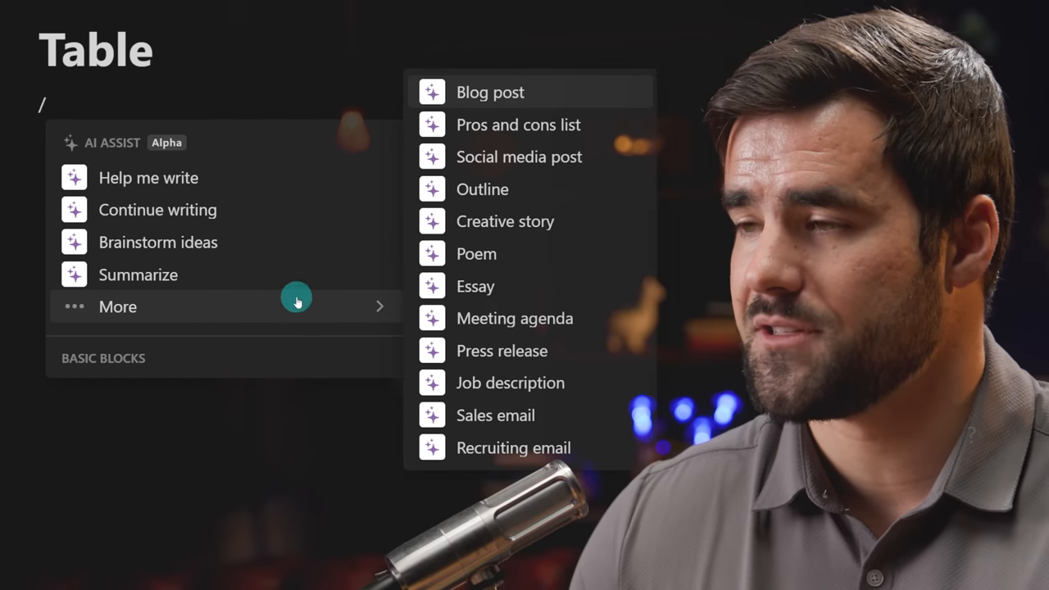
pyautogui.moveTo(547, 447)
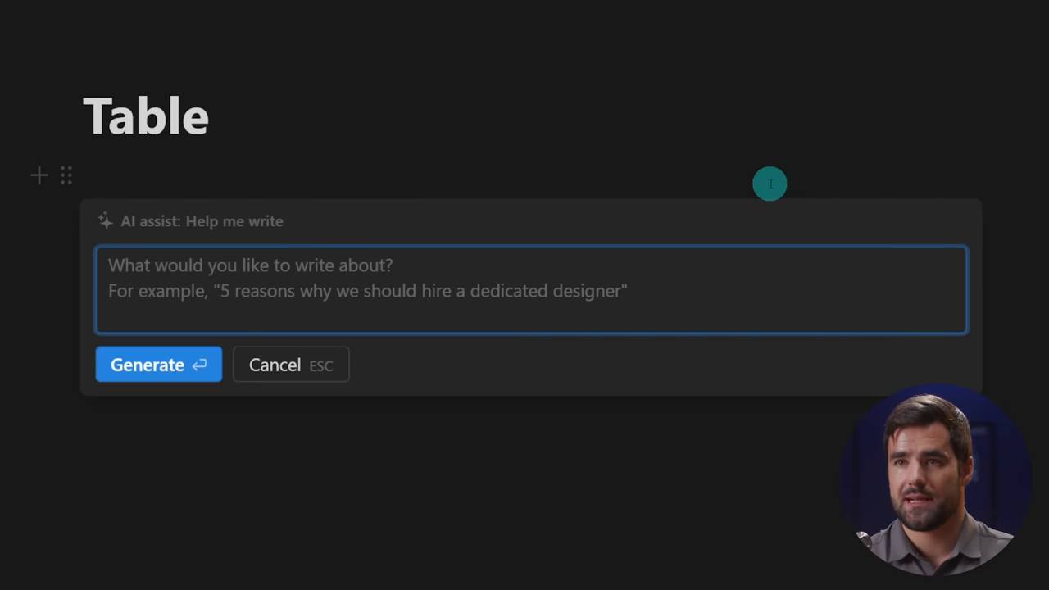
pyautogui.write('Create a table comparing')
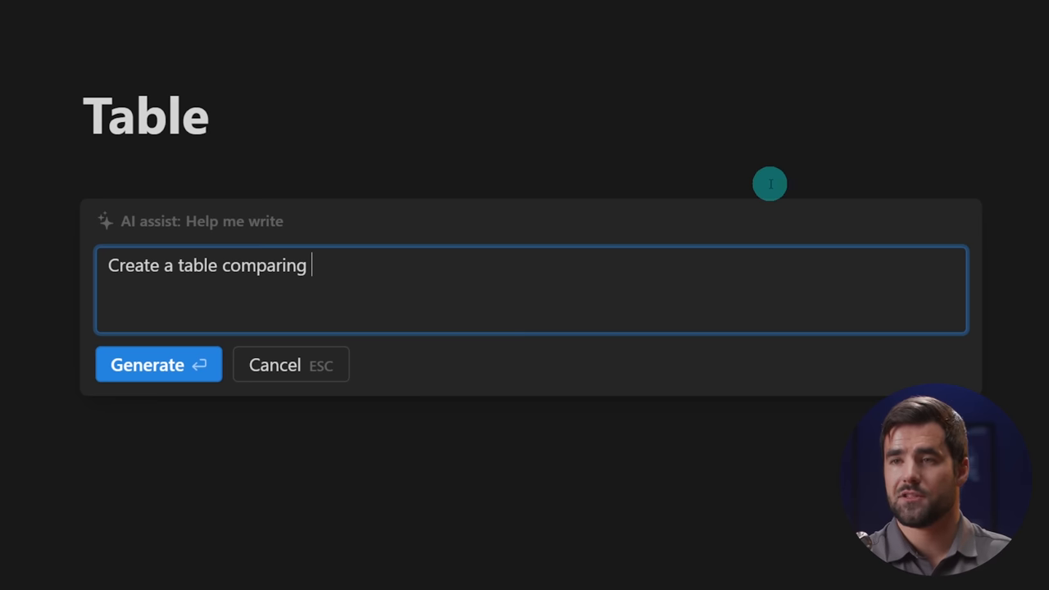
pyautogui.write('mountain bikes, road')
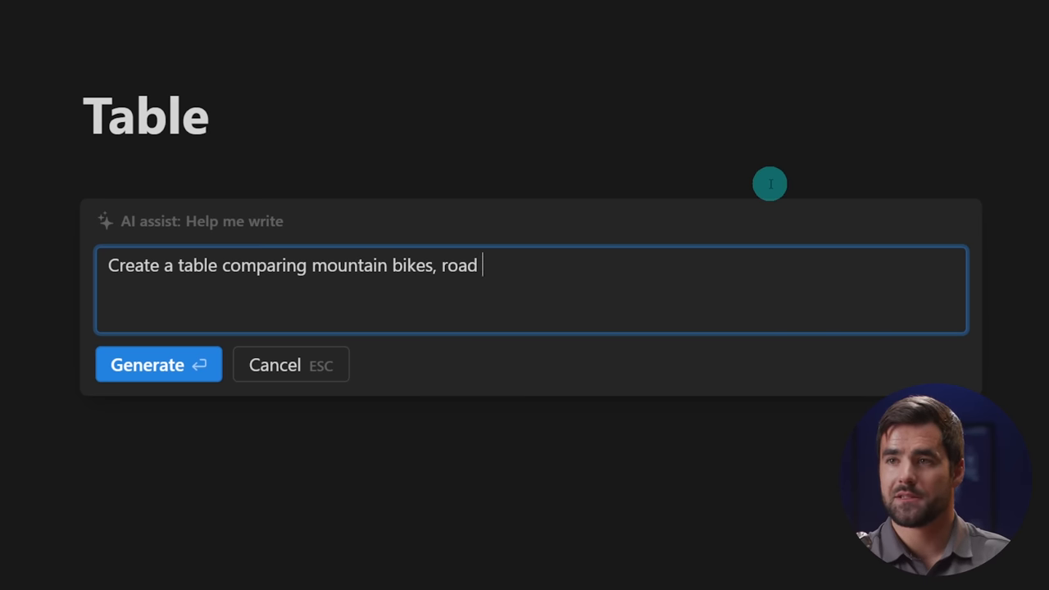
pyautogui.write('bikes,')
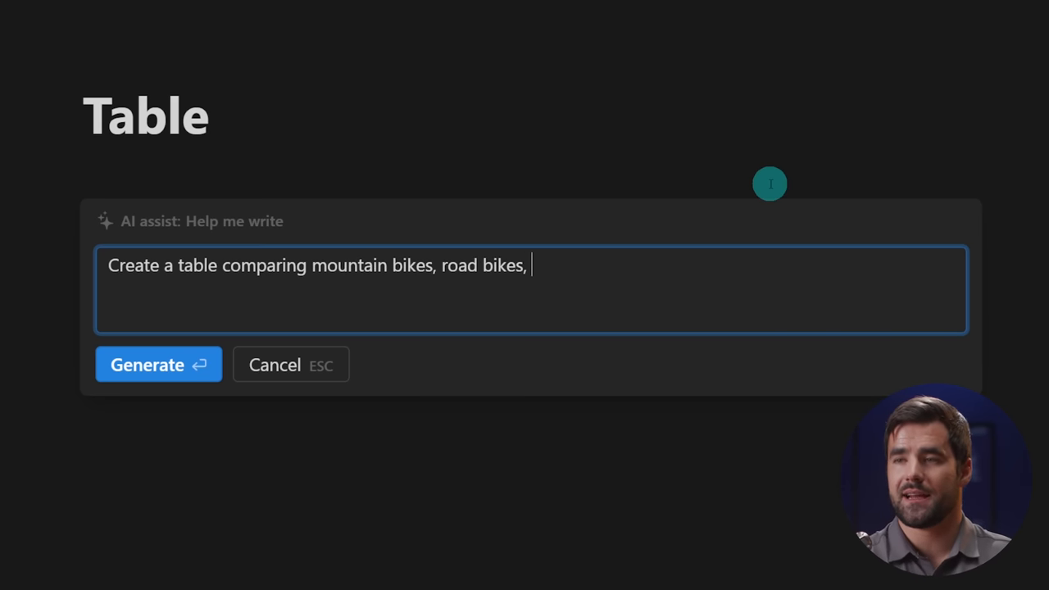
pyautogui.write('unicycles')
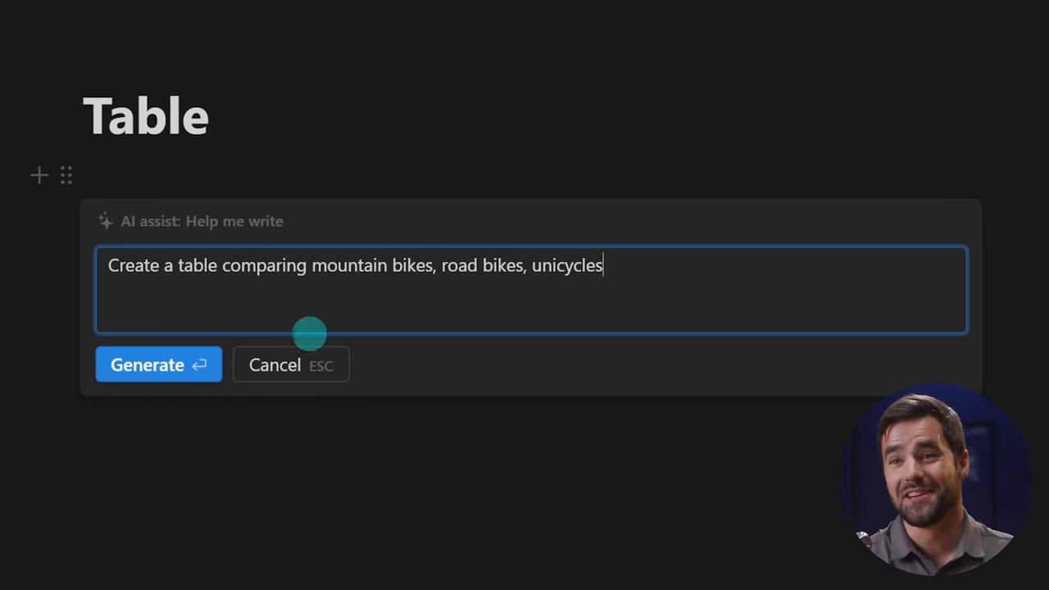
pyautogui.click(157, 363)
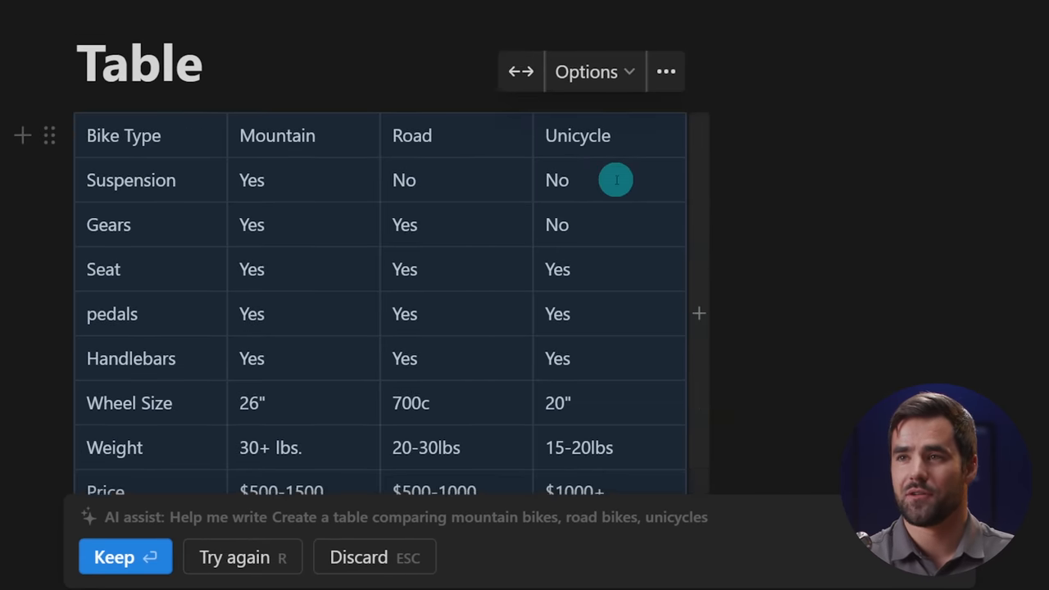
# Step: Review the generated table, regenerate it with Try again, and keep the new three-column comparison
pyautogui.scroll(-3)
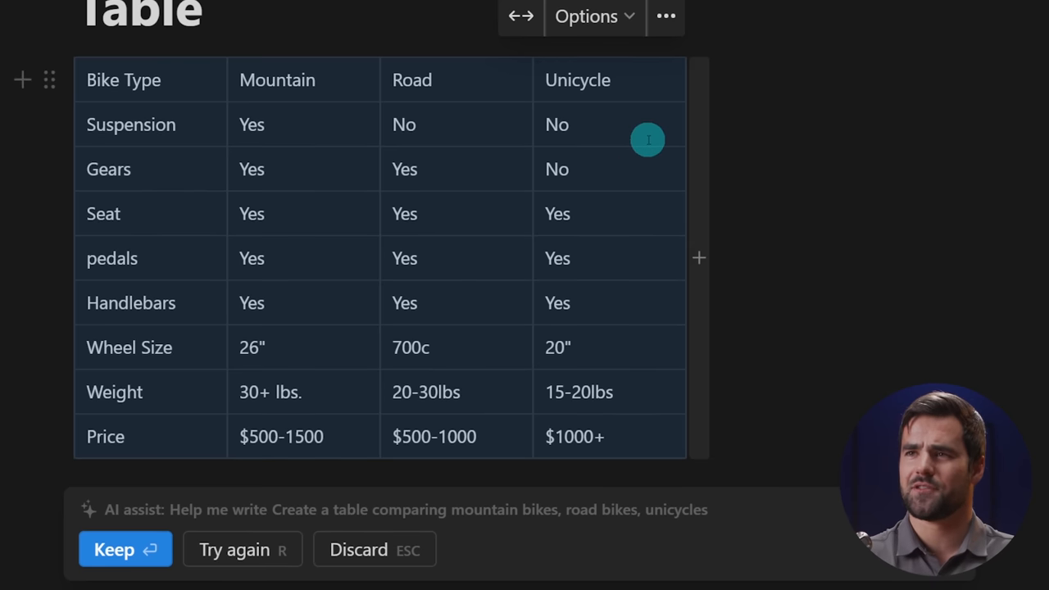
pyautogui.moveTo(628, 136)
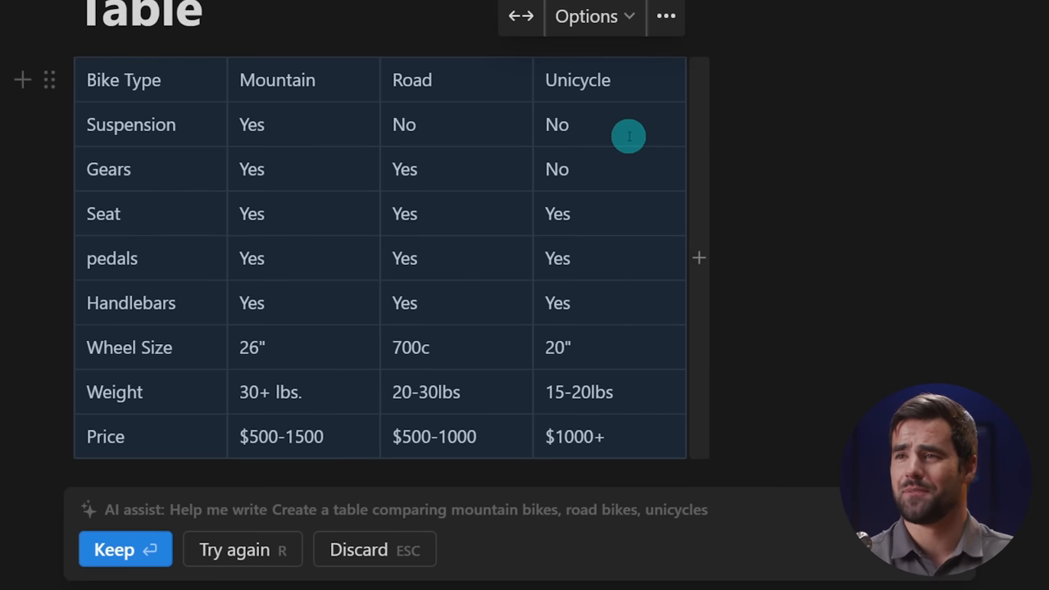
pyautogui.scroll(-3)
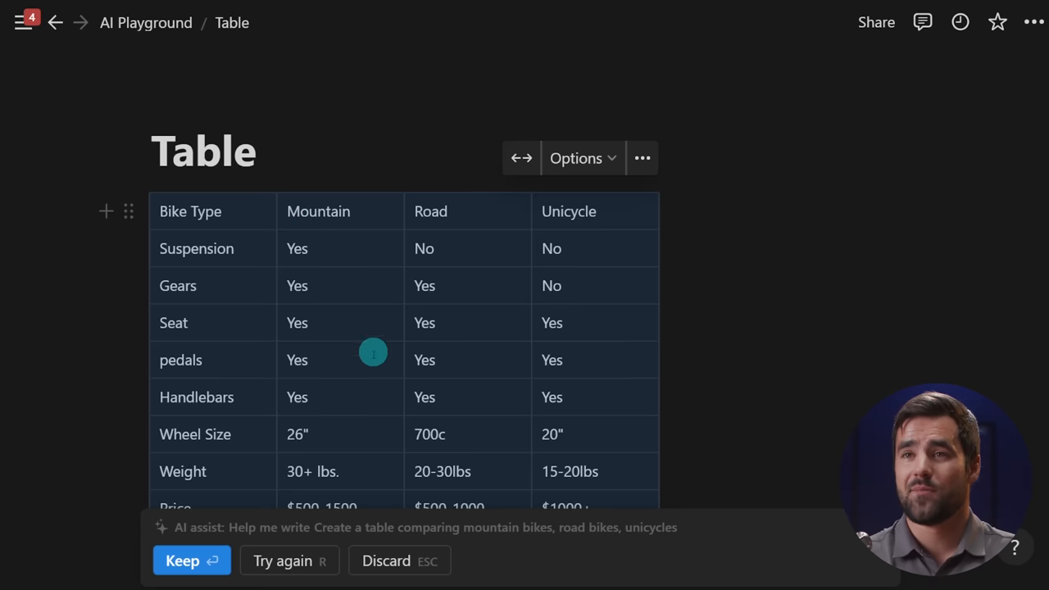
pyautogui.scroll(-3)
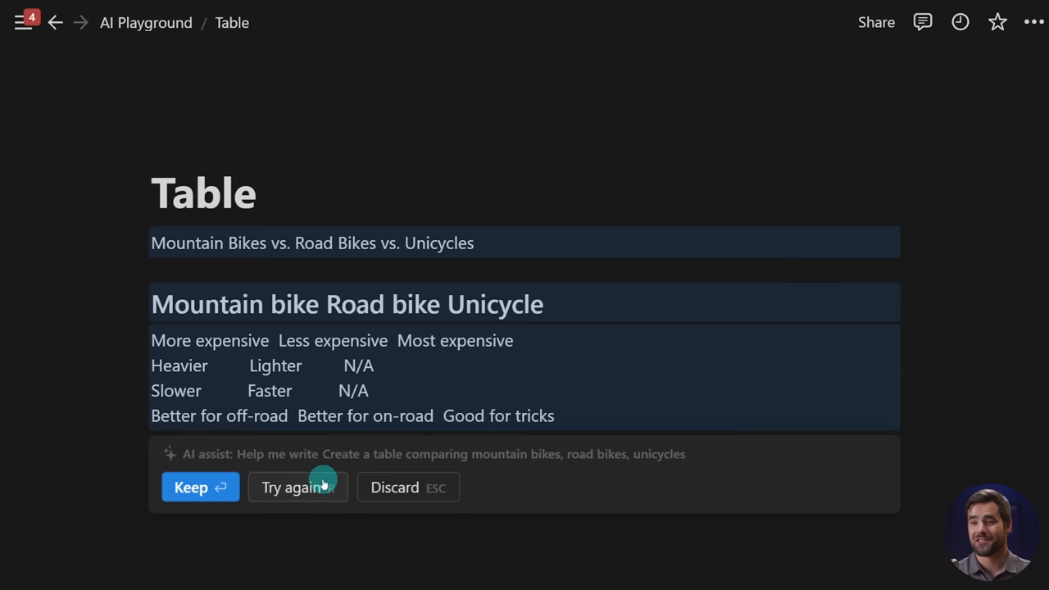
pyautogui.click(293, 487)
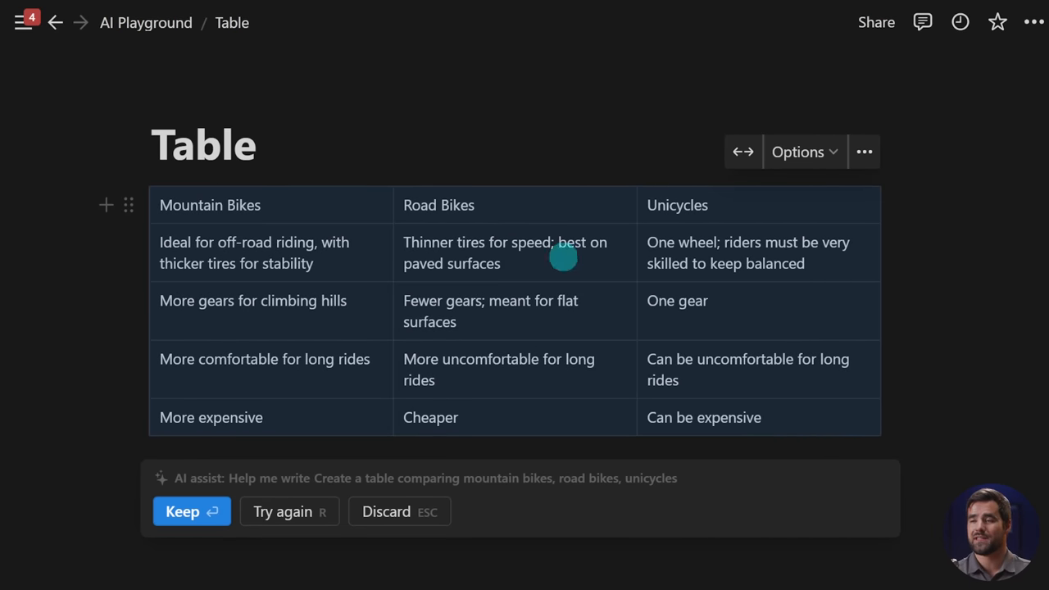
pyautogui.click(191, 512)
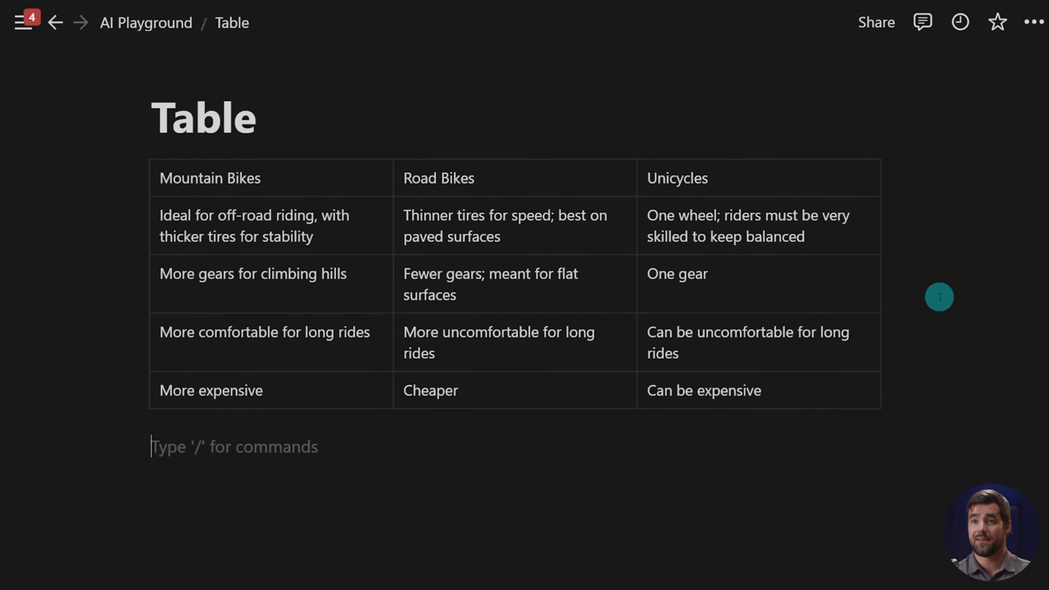
pyautogui.moveTo(210, 457)
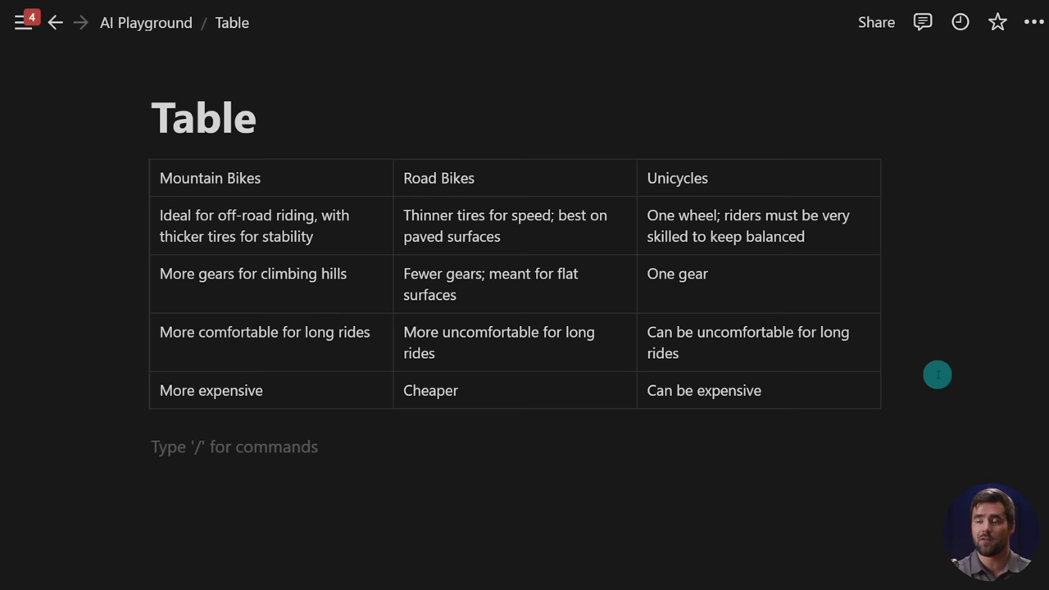
# Step: Use the /AI Continue writing command below the table to add a bike-type summary
pyautogui.write('/')
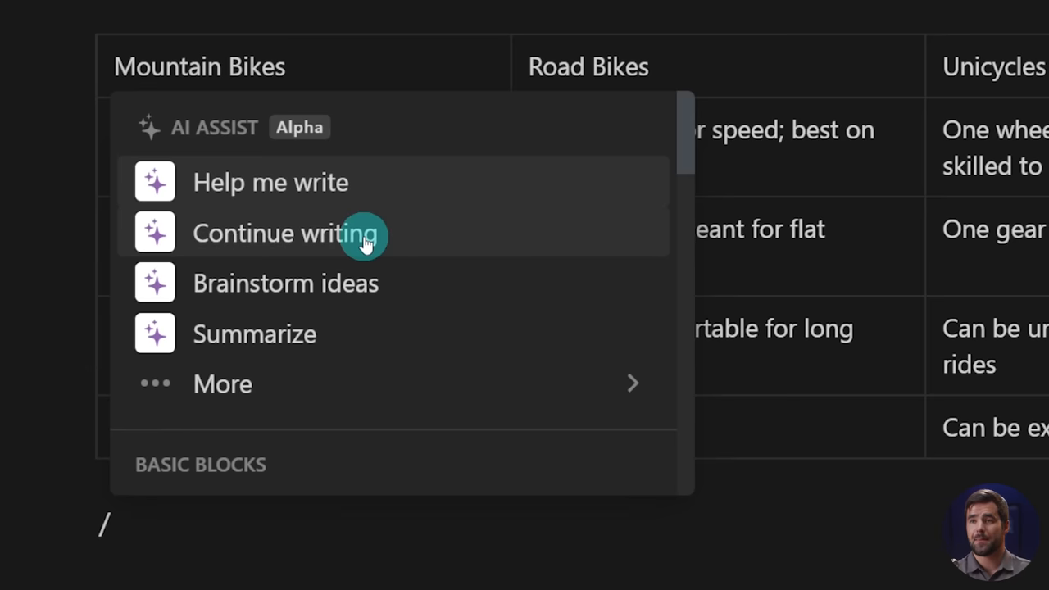
pyautogui.click(285, 233)
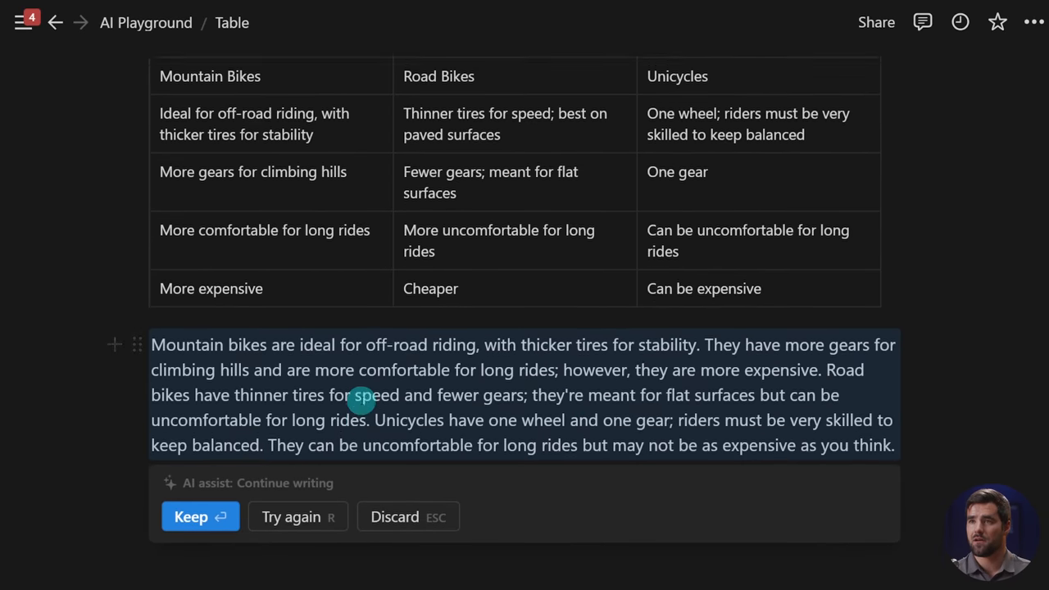
pyautogui.scroll(-3)
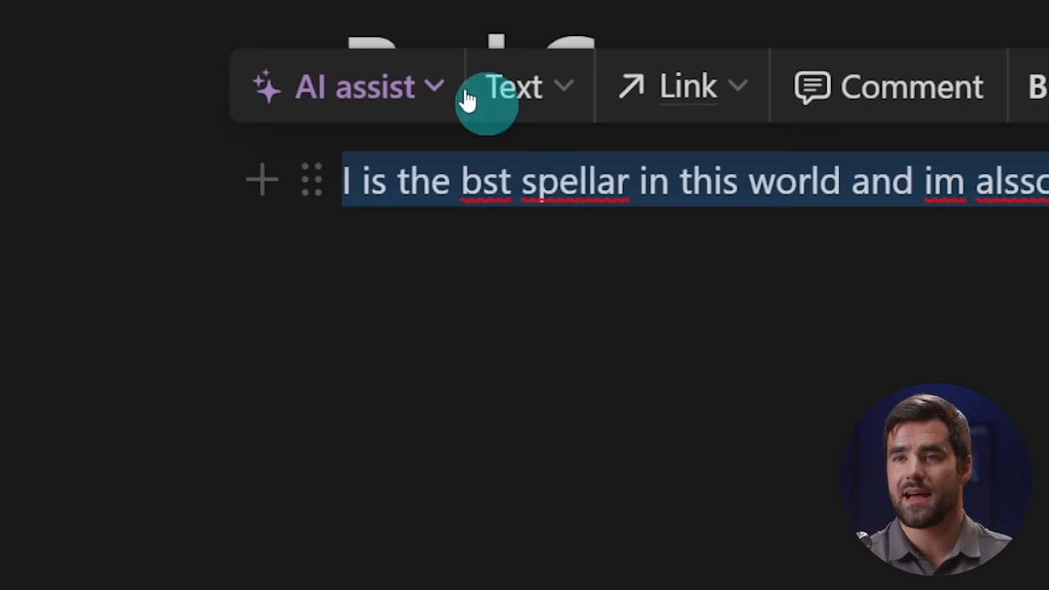
pyautogui.moveTo(414, 91)
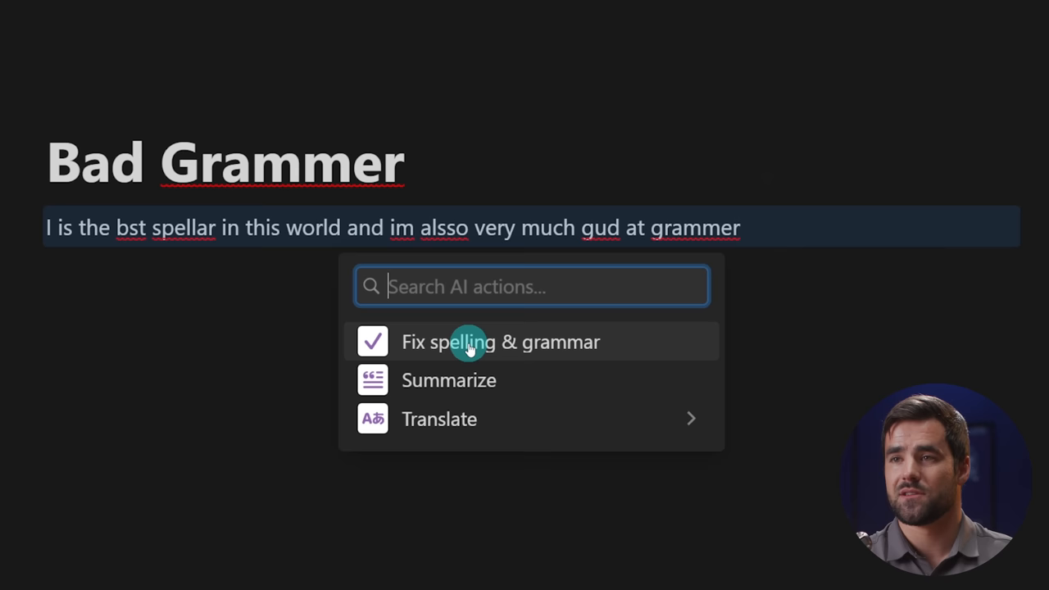
# Step: Run AI Fix spelling & grammar on the misspelled sentence and insert the correction
pyautogui.click(501, 342)
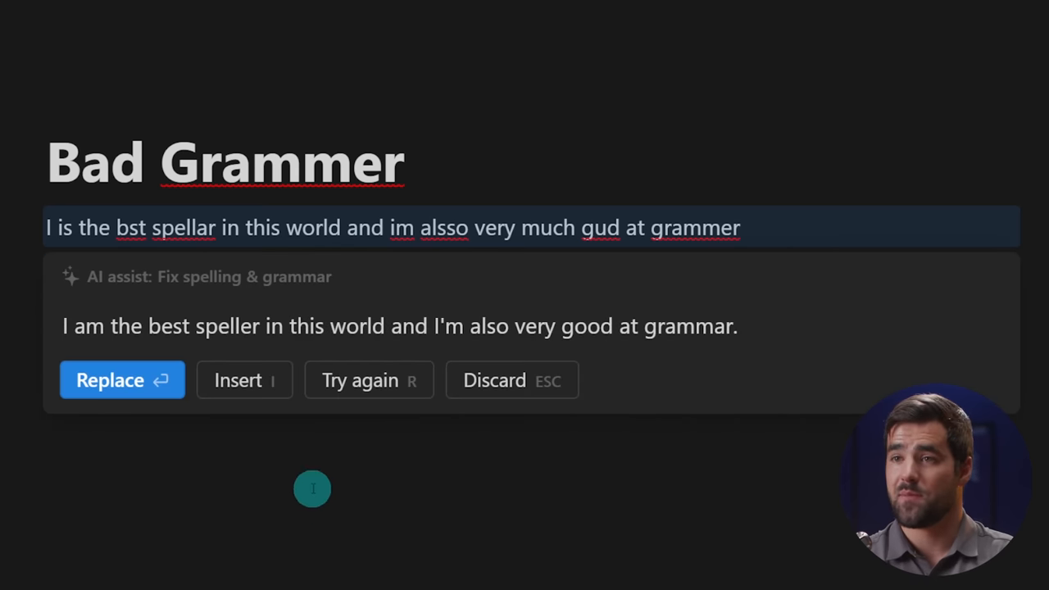
pyautogui.moveTo(561, 348)
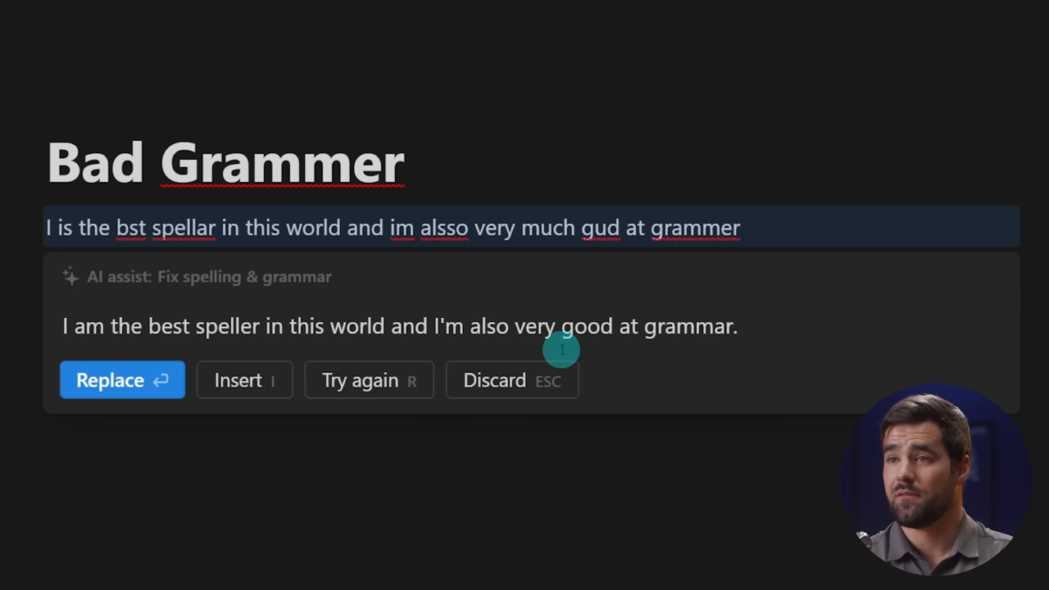
pyautogui.moveTo(735, 338)
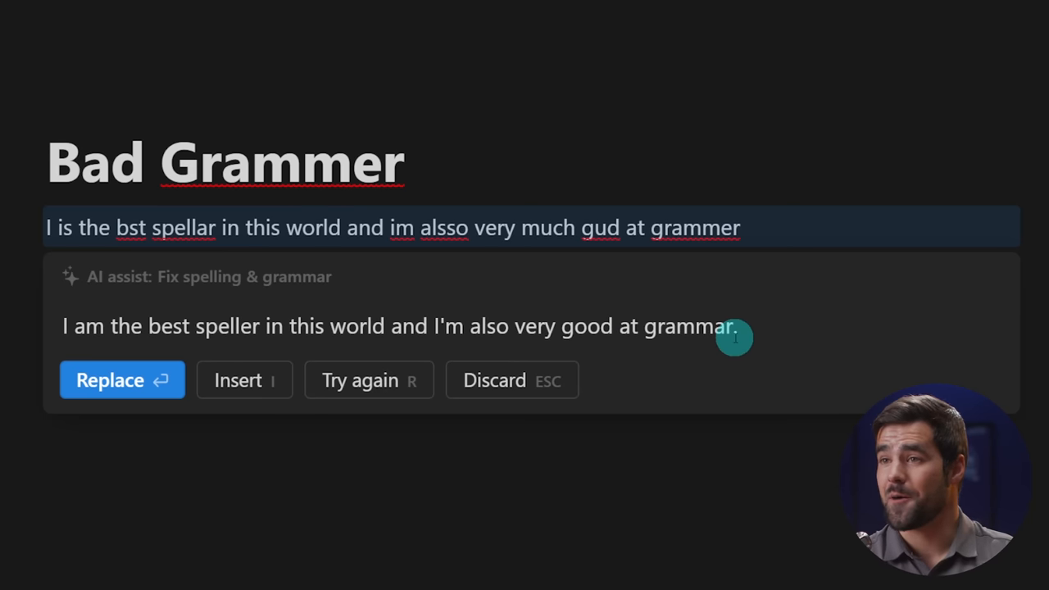
pyautogui.moveTo(747, 335)
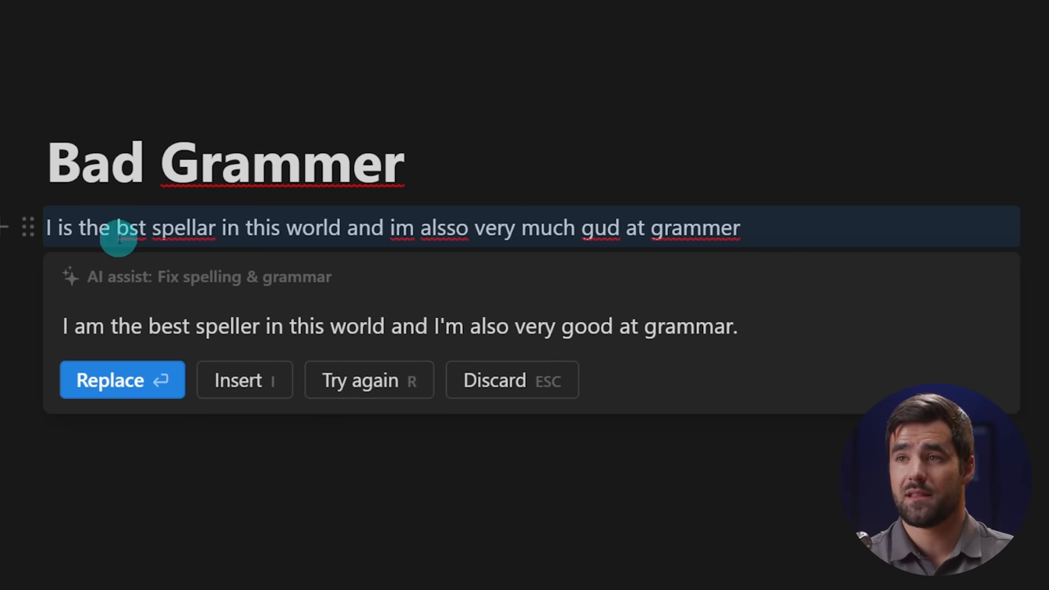
pyautogui.moveTo(244, 380)
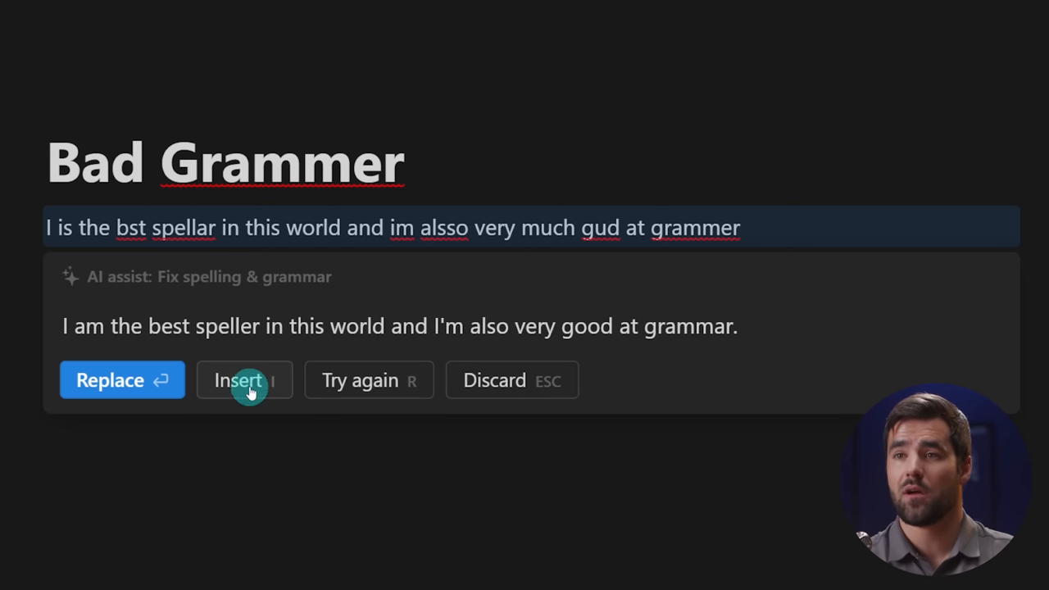
pyautogui.click(243, 380)
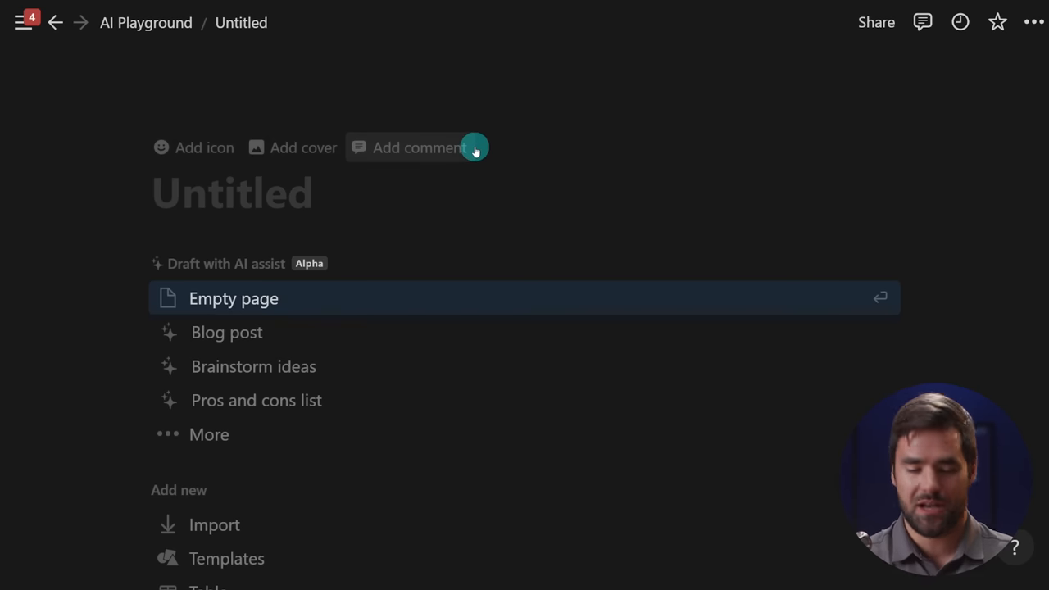
# Step: Title the page 'Translation Roundtripping' and write a short English paragraph
pyautogui.write('Translation Roundtripping')
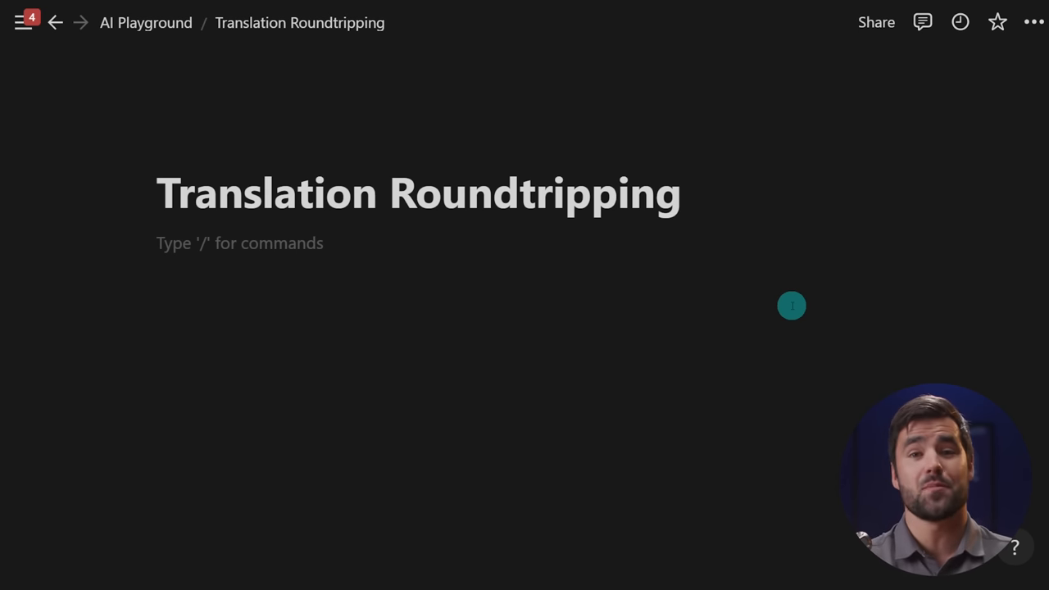
pyautogui.click(158, 243)
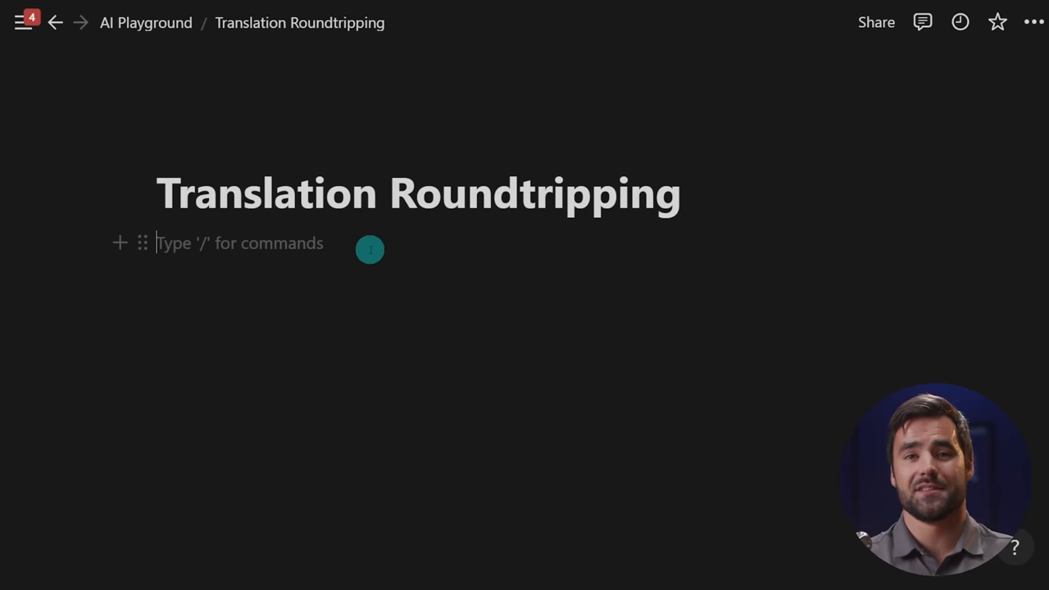
pyautogui.write('My na')
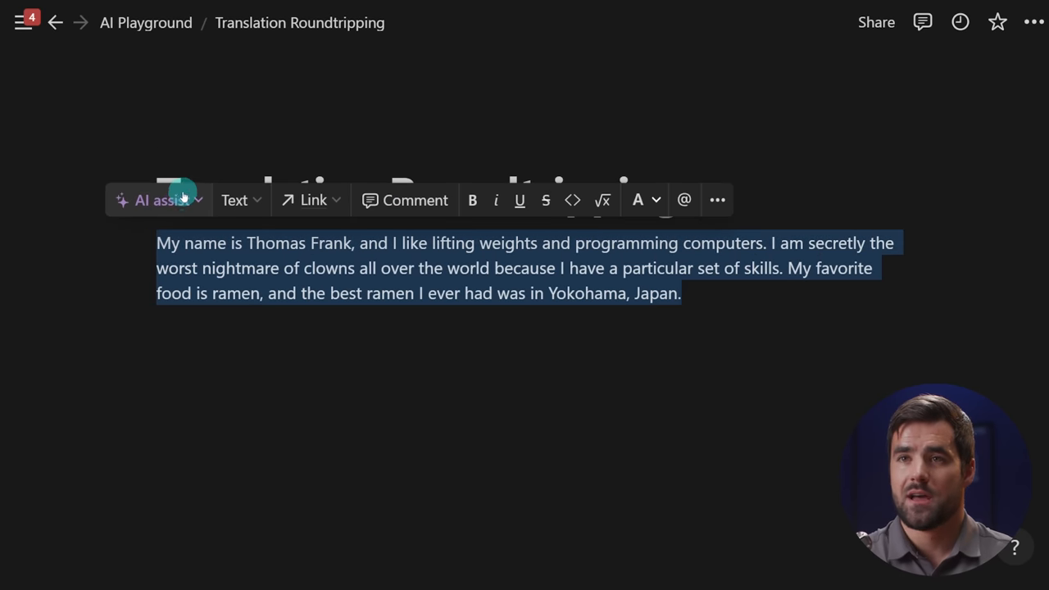
# Step: Have AI translate the English paragraph into Japanese
pyautogui.click(158, 200)
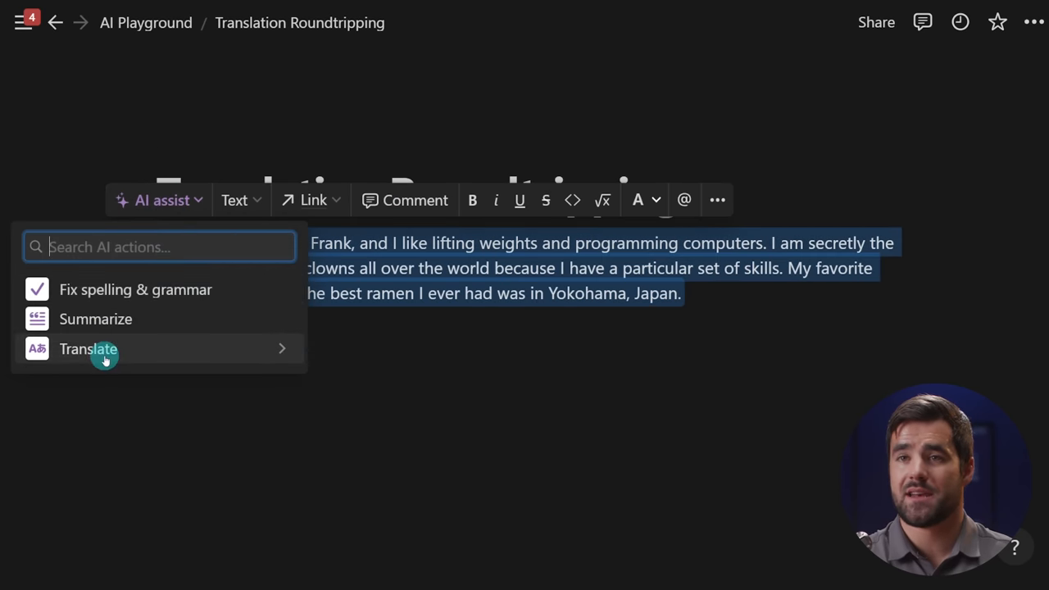
pyautogui.click(89, 348)
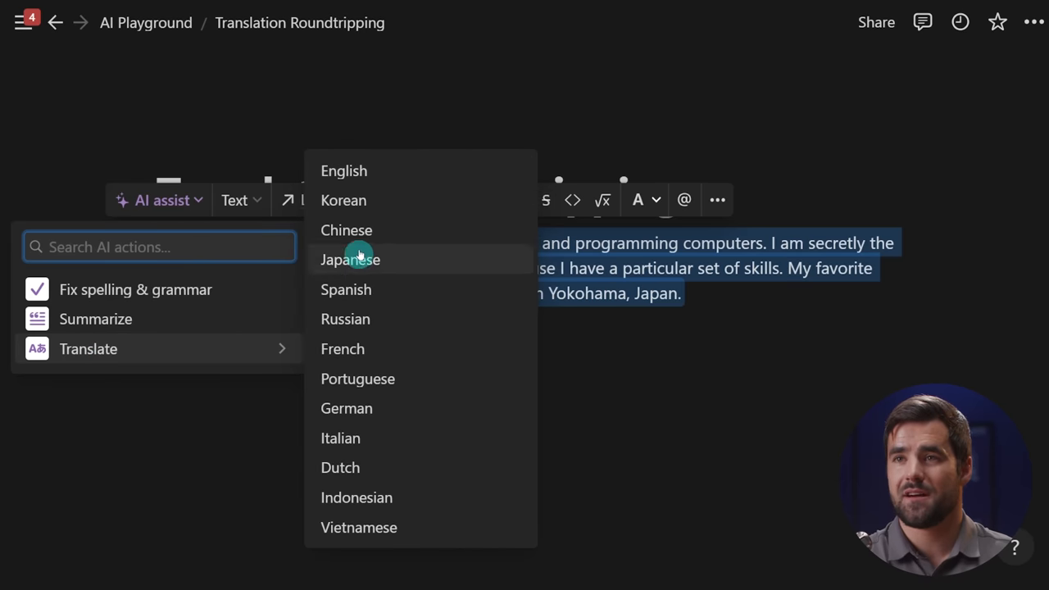
pyautogui.moveTo(420, 265)
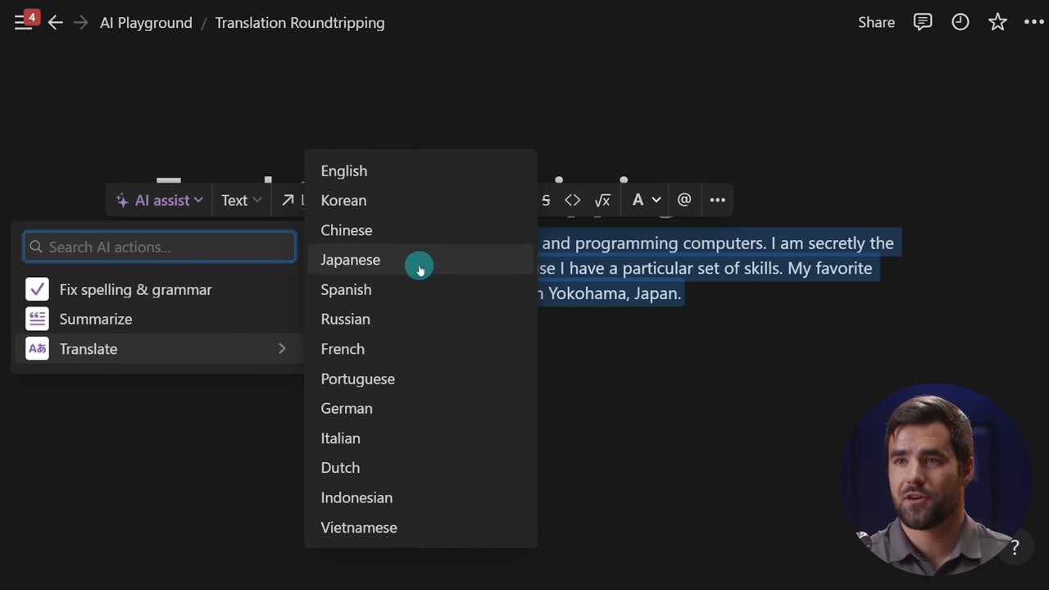
pyautogui.click(350, 259)
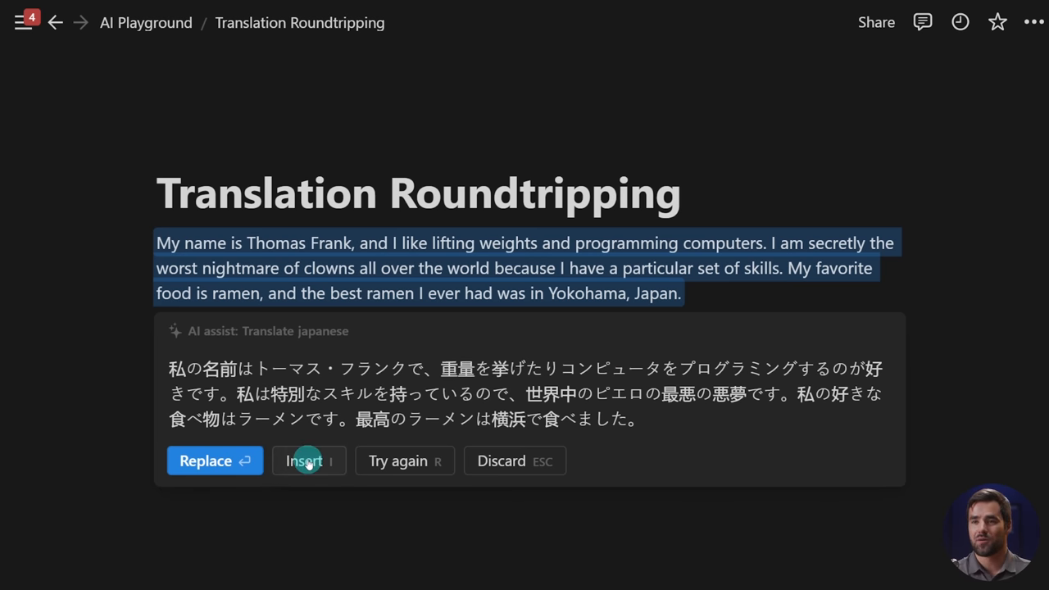
# Step: Insert the Japanese translation, then chain-translate and insert Spanish and German versions
pyautogui.click(303, 460)
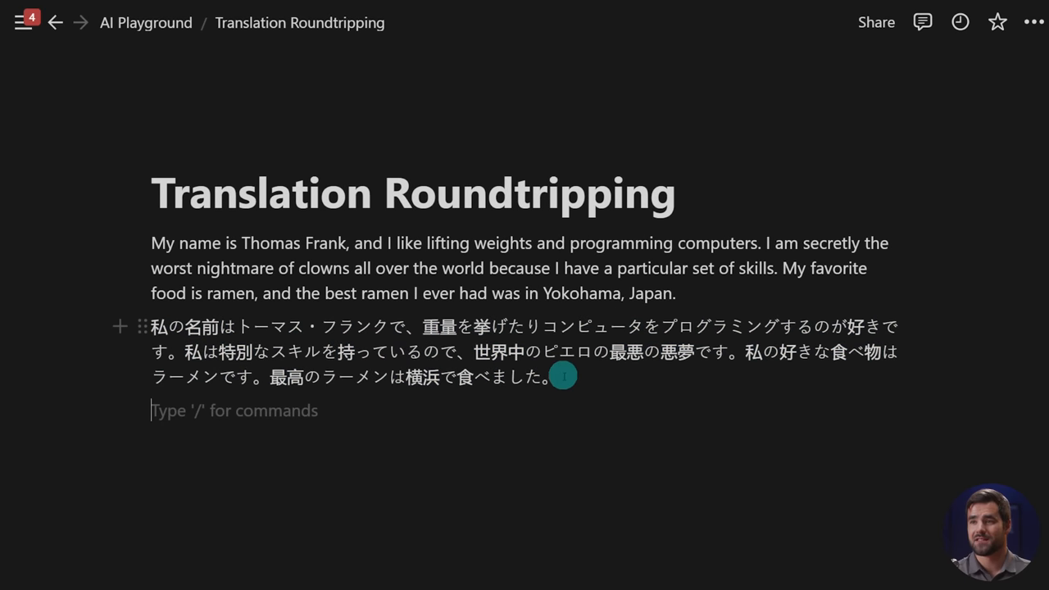
pyautogui.click(161, 284)
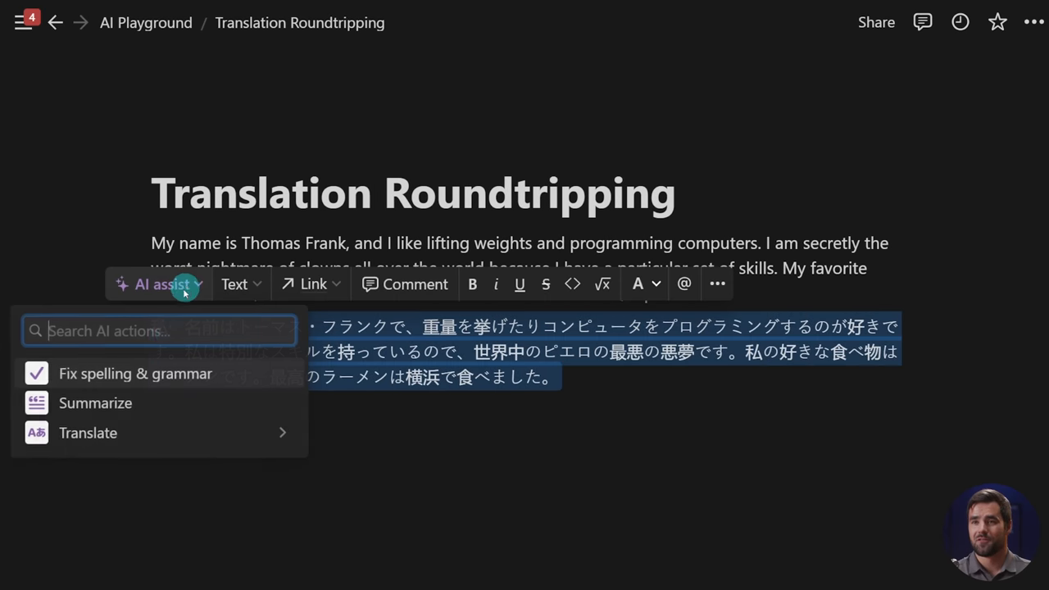
pyautogui.click(88, 432)
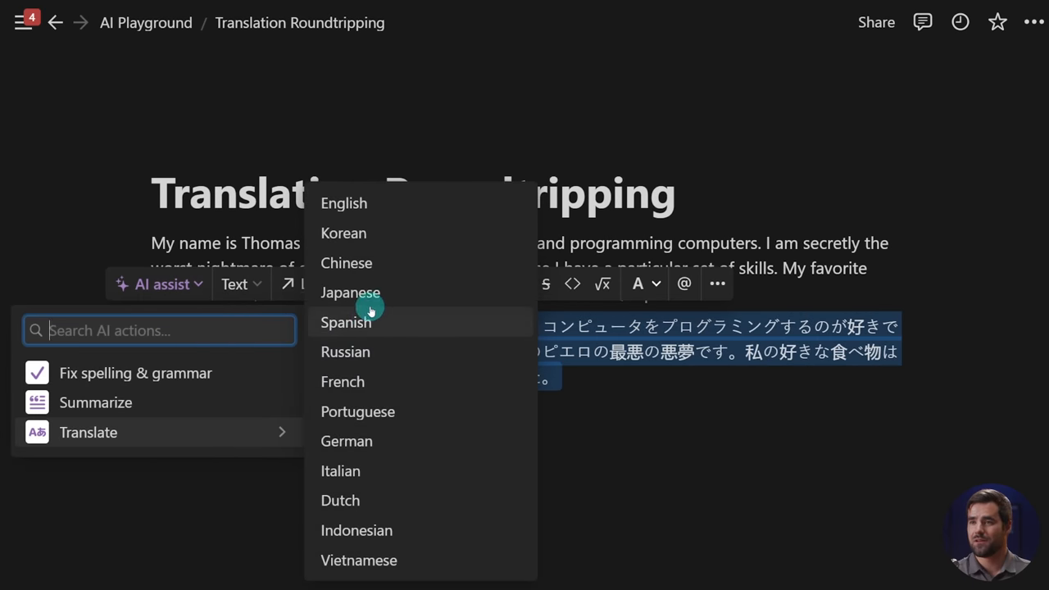
pyautogui.click(345, 322)
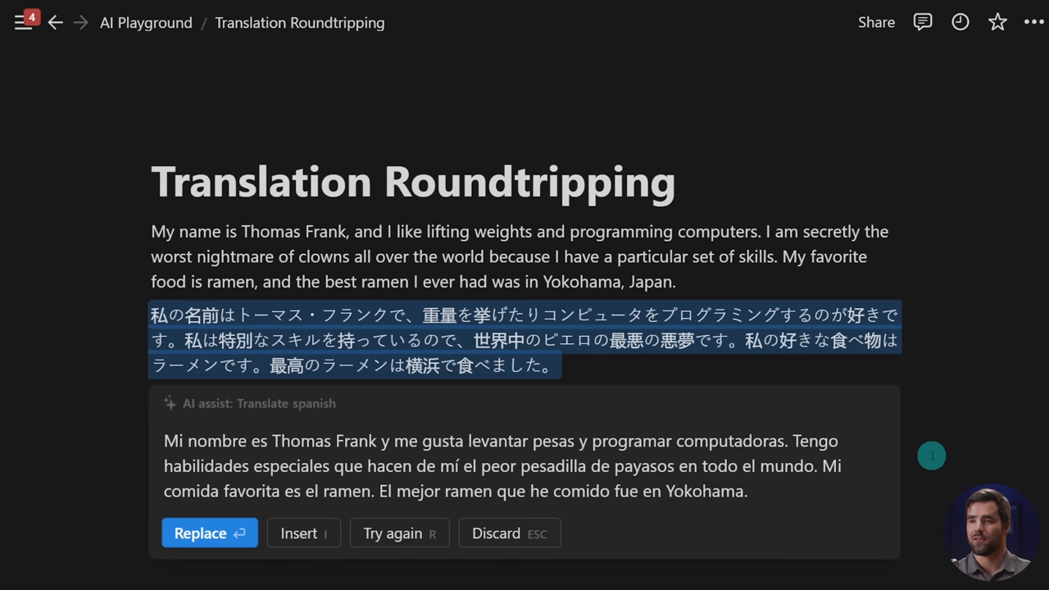
pyautogui.click(209, 532)
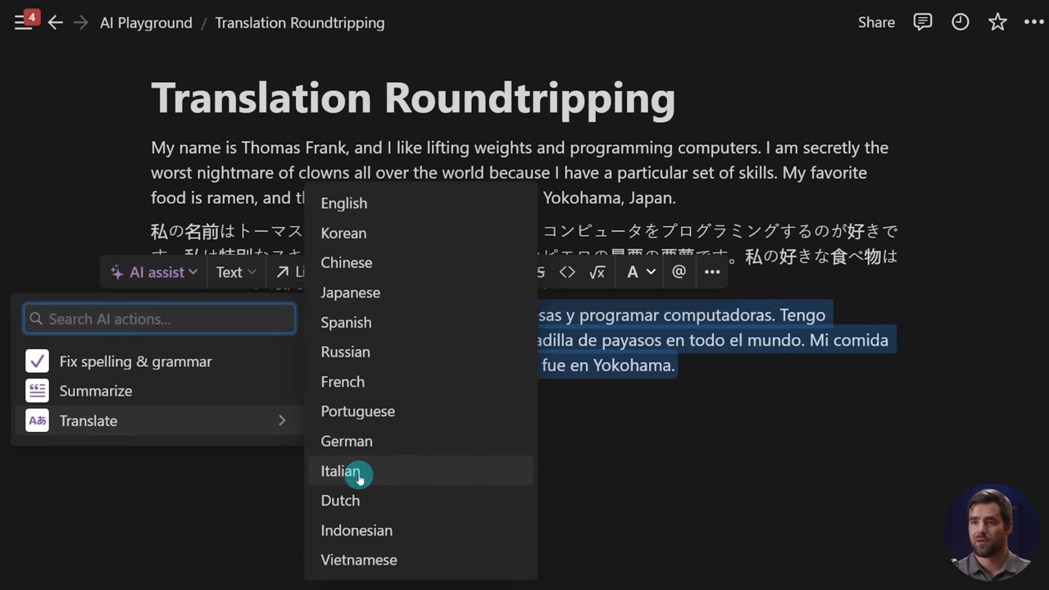
pyautogui.click(346, 441)
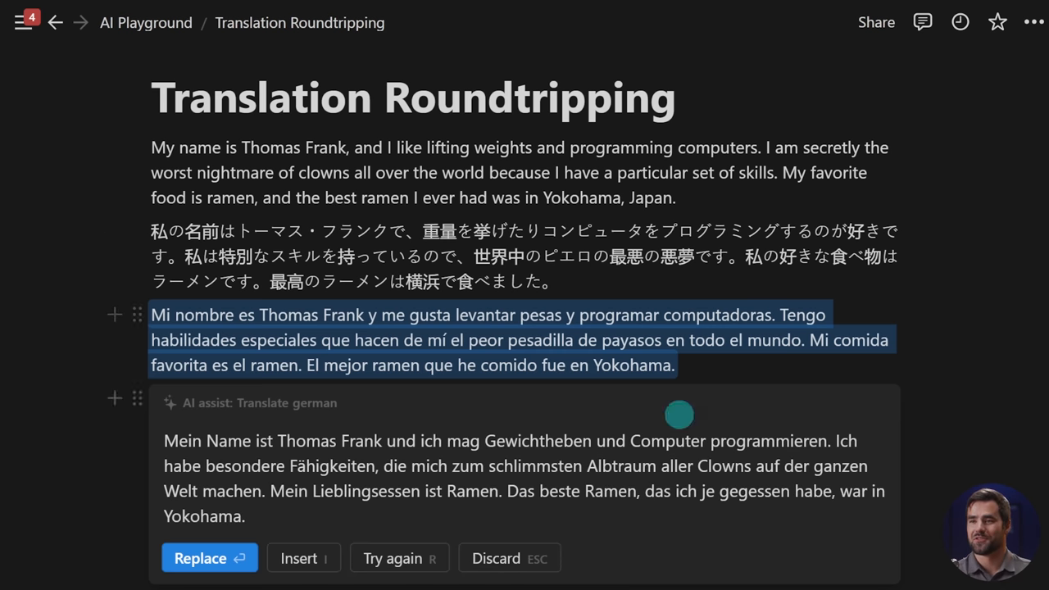
pyautogui.click(208, 558)
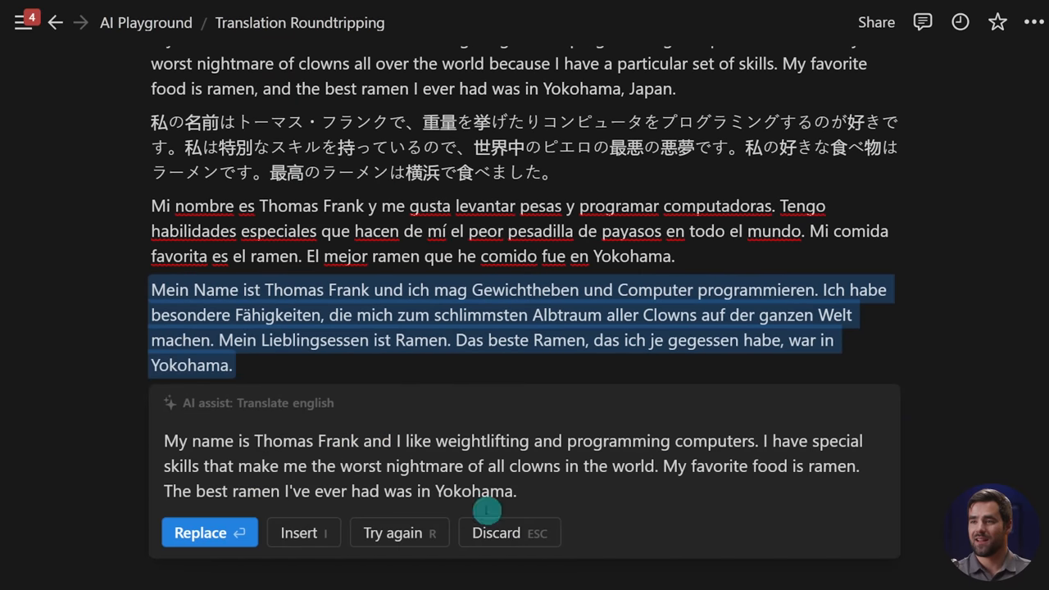
pyautogui.scroll(-3)
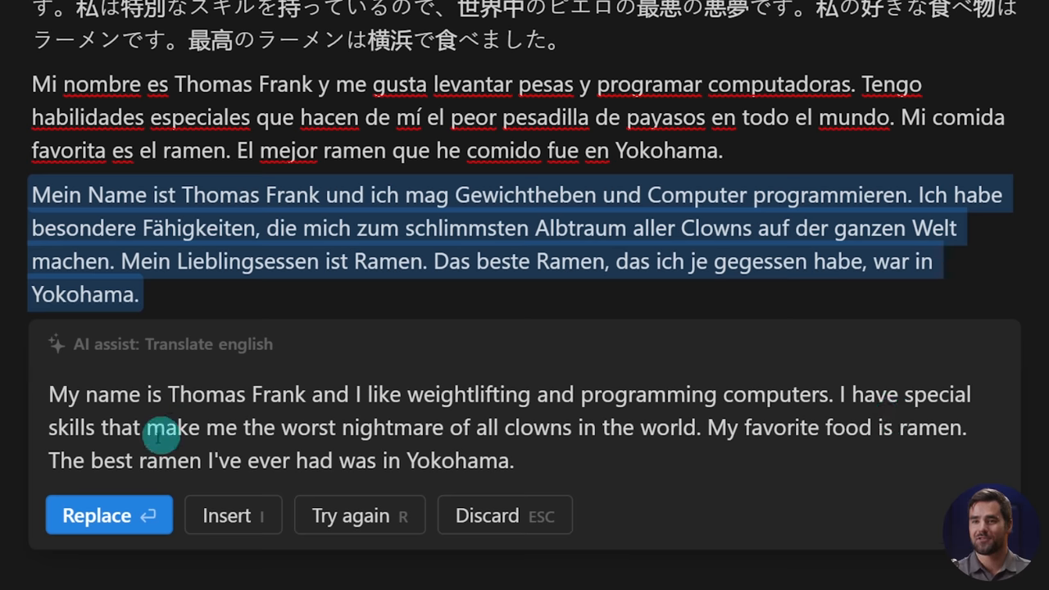
pyautogui.moveTo(493, 459)
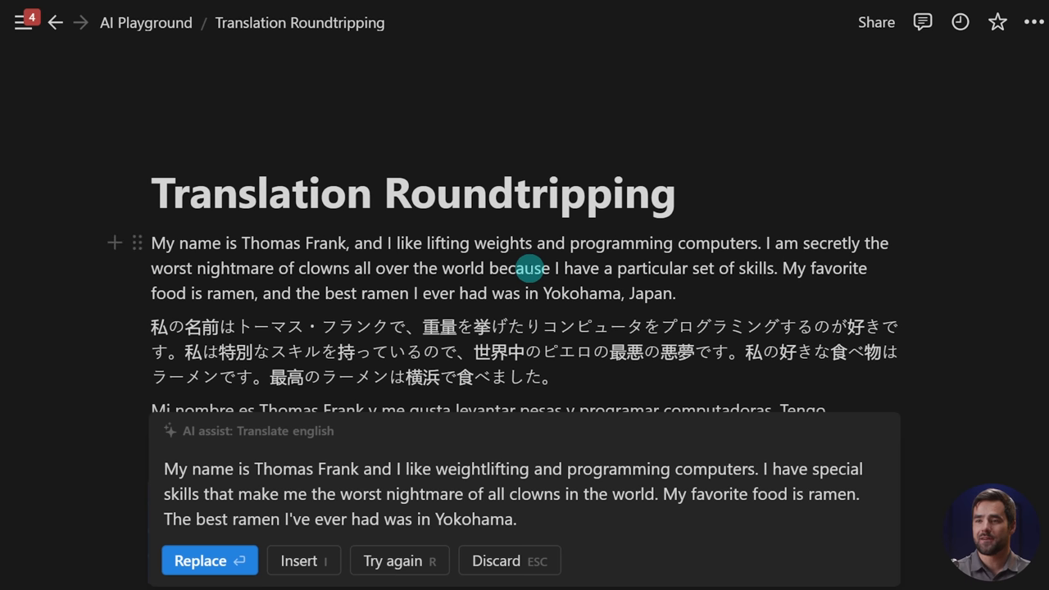
pyautogui.moveTo(487, 518)
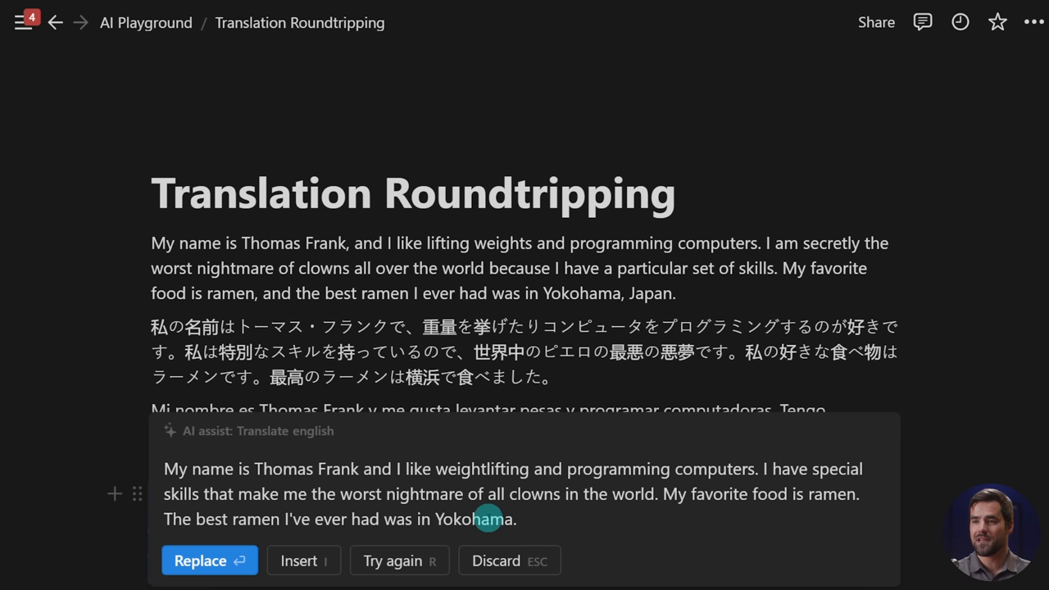
pyautogui.moveTo(557, 480)
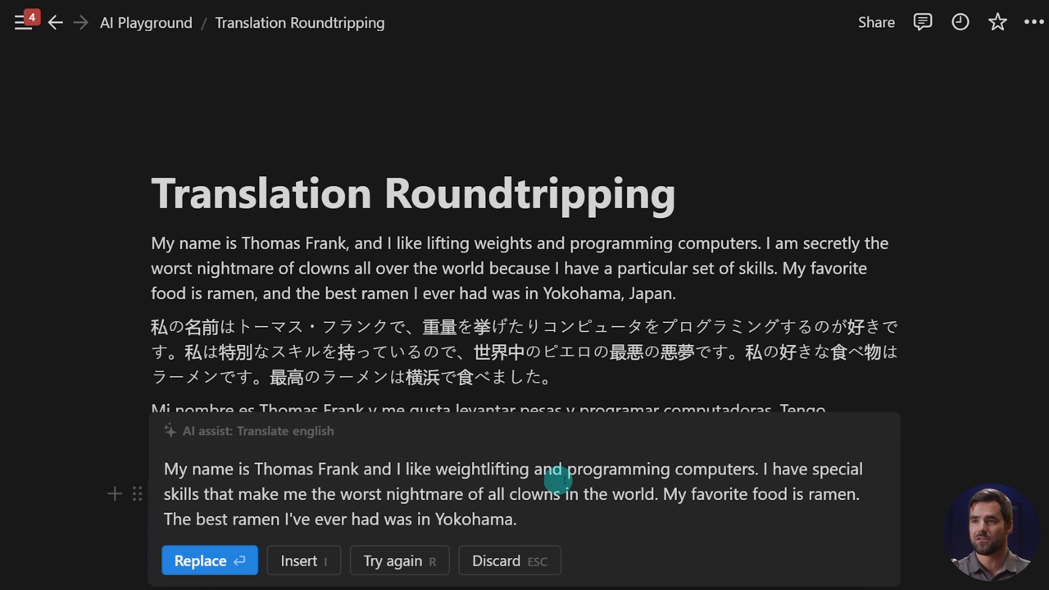
pyautogui.scroll(-3)
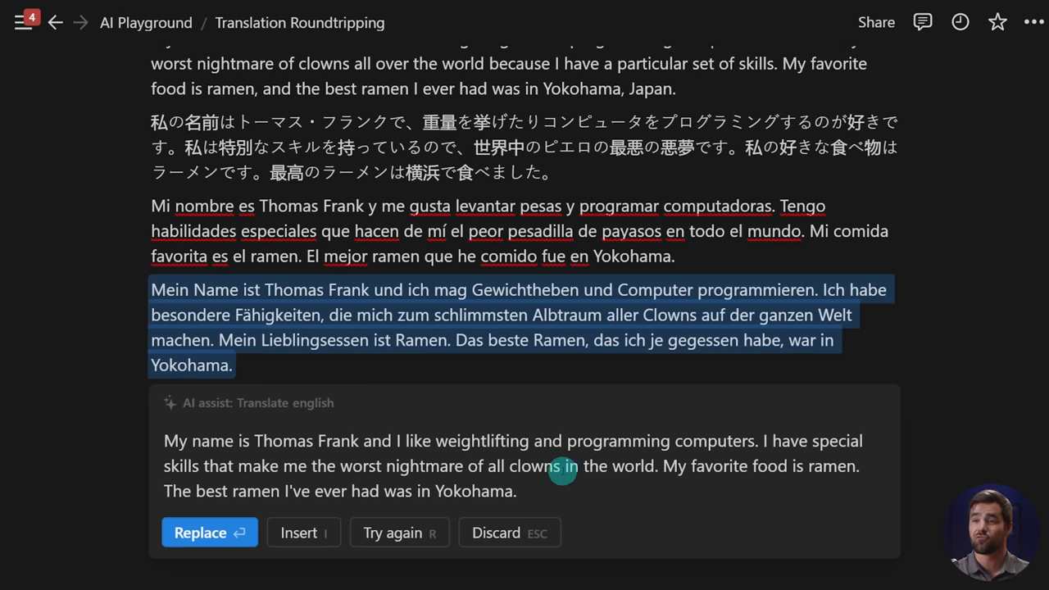
pyautogui.click(209, 532)
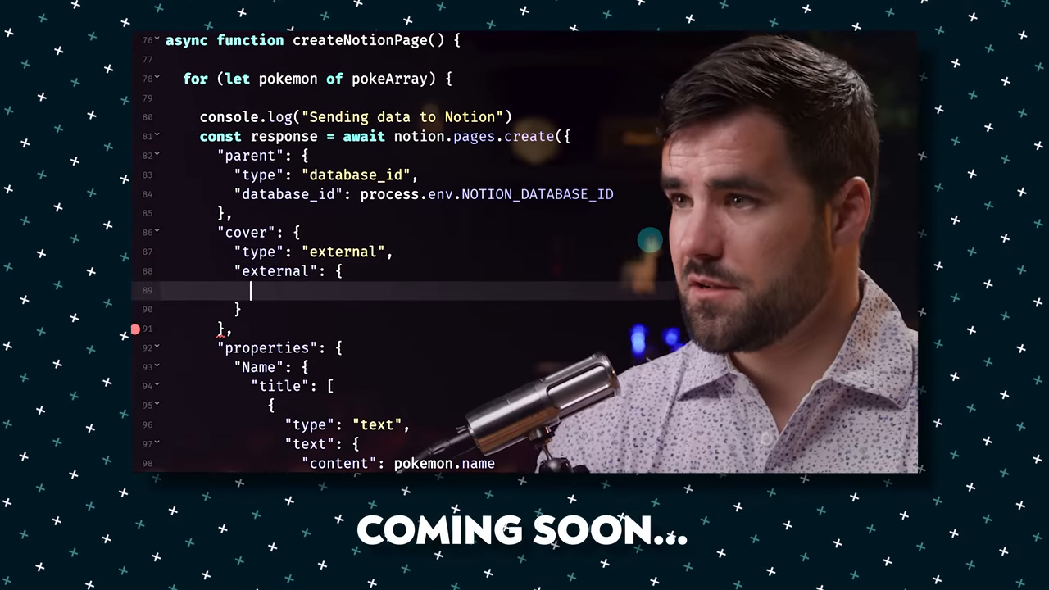
# Step: Create the Programming Code page under AI Playground and open an empty AI writing prompt
pyautogui.write('"url":')
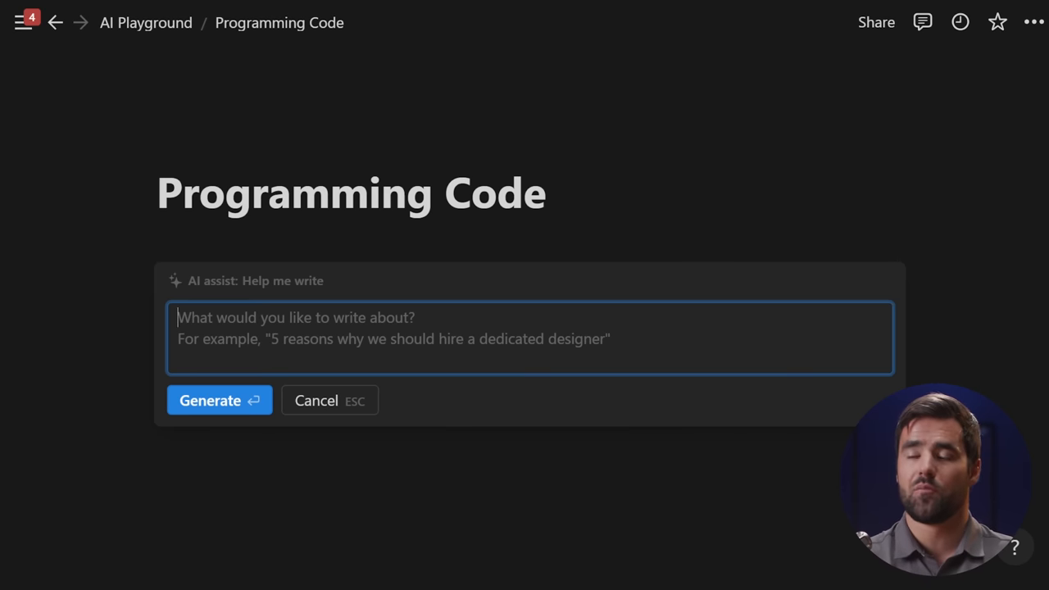
# Step: Ask the AI for JavaScript that gets Charizard information, then discard the generated code
pyautogui.write('Give me')
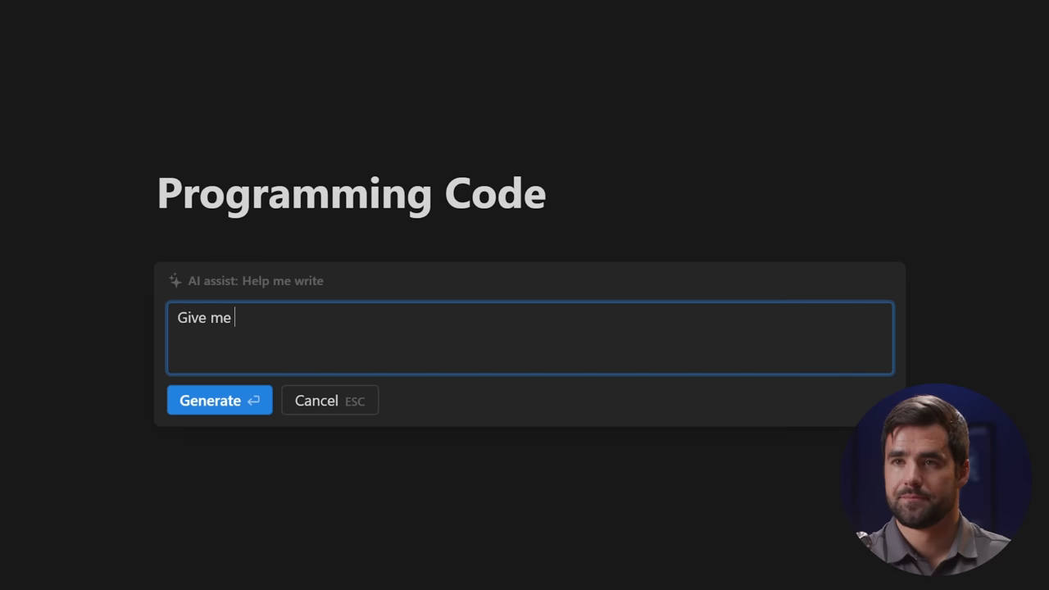
pyautogui.write('Javascript code that gets information about Charizard')
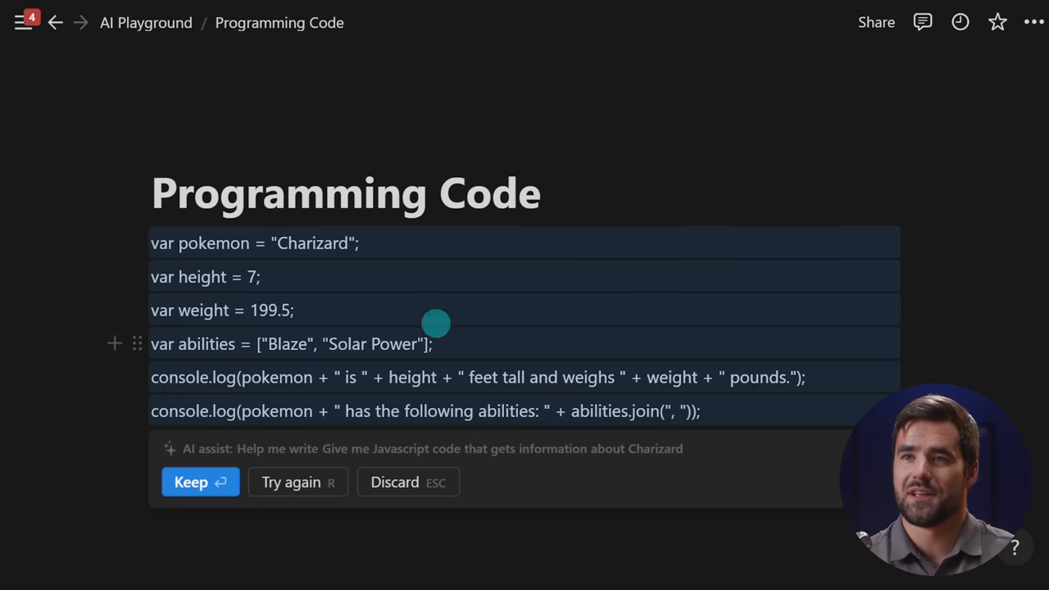
pyautogui.moveTo(408, 252)
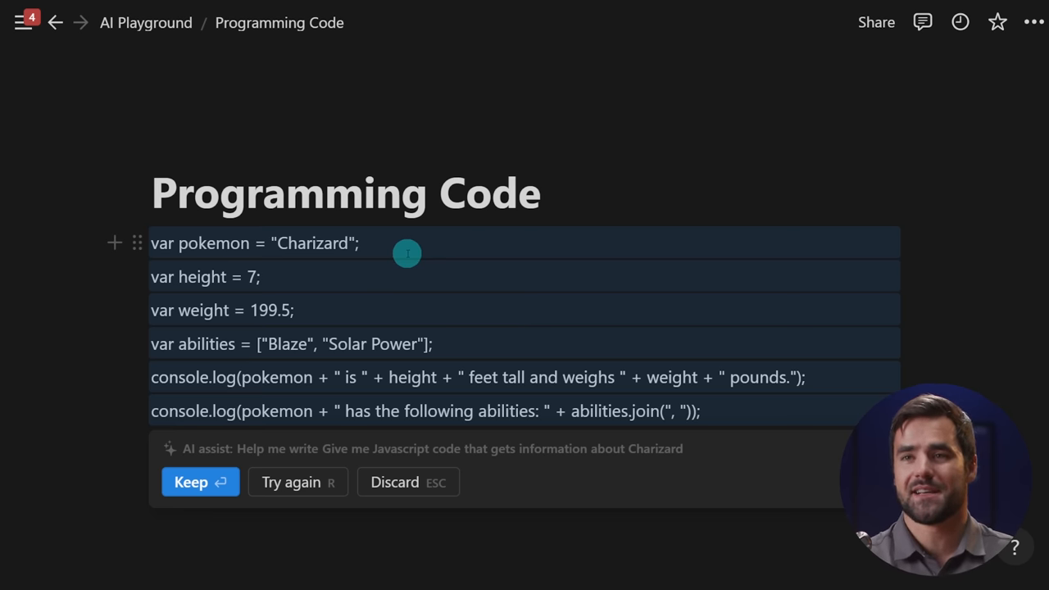
pyautogui.moveTo(601, 404)
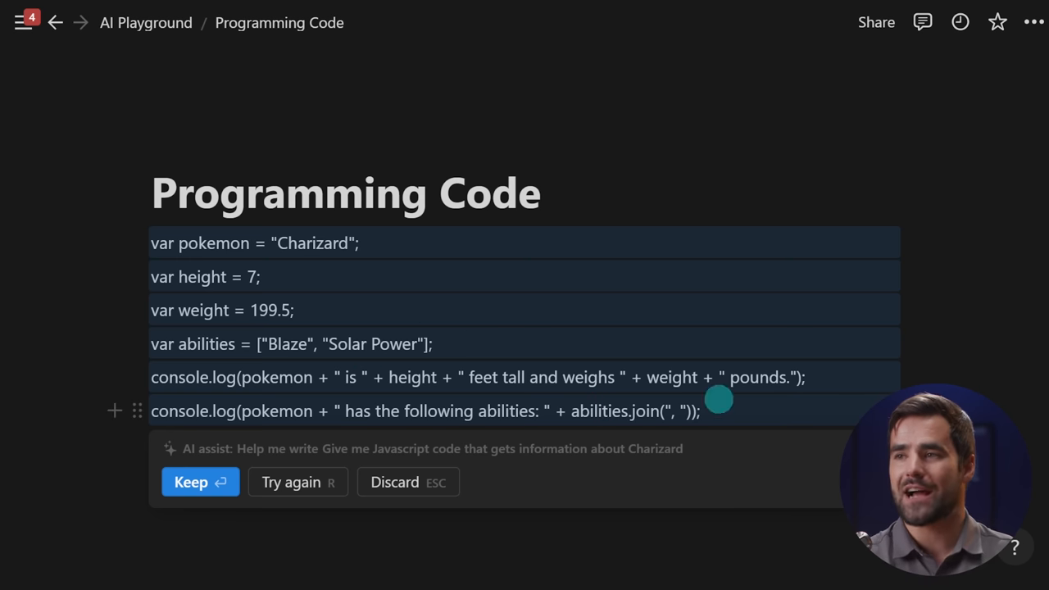
pyautogui.click(394, 482)
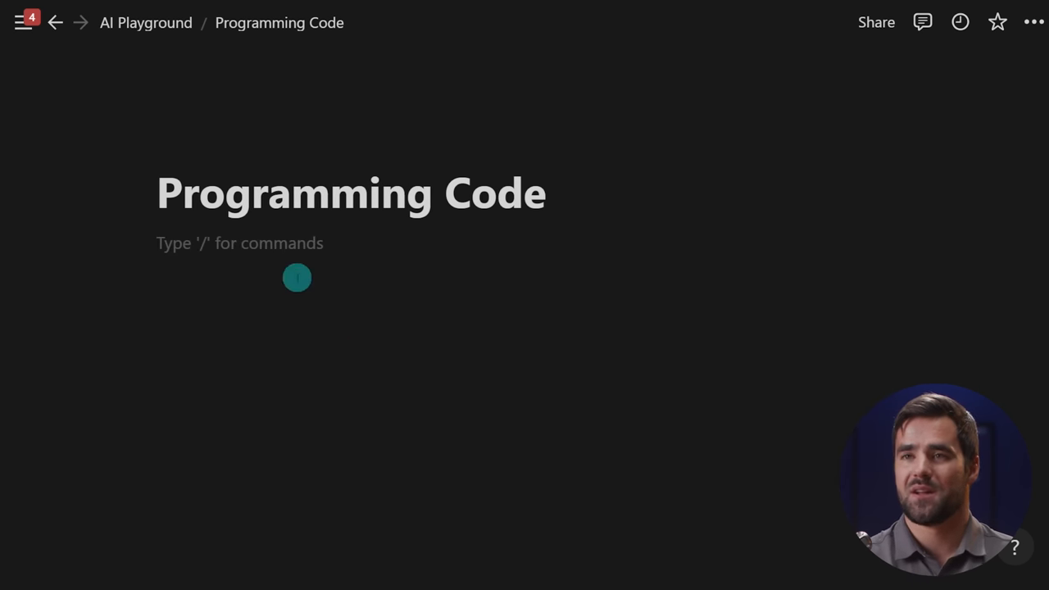
# Step: Start an AI prompt asking for JavaScript defining constant axios as require('axios')
pyautogui.write('/')
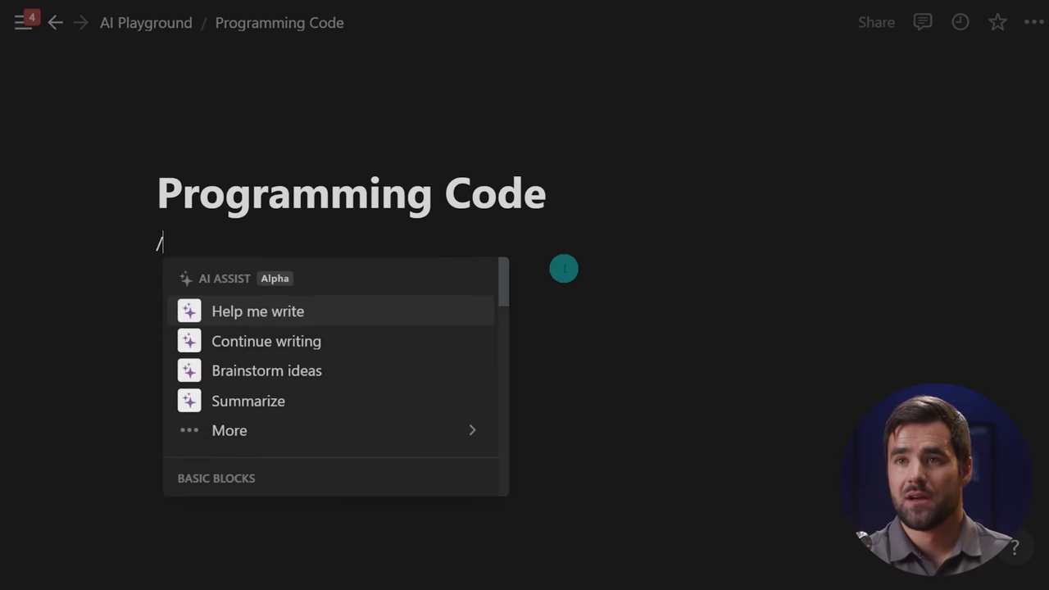
pyautogui.click(257, 311)
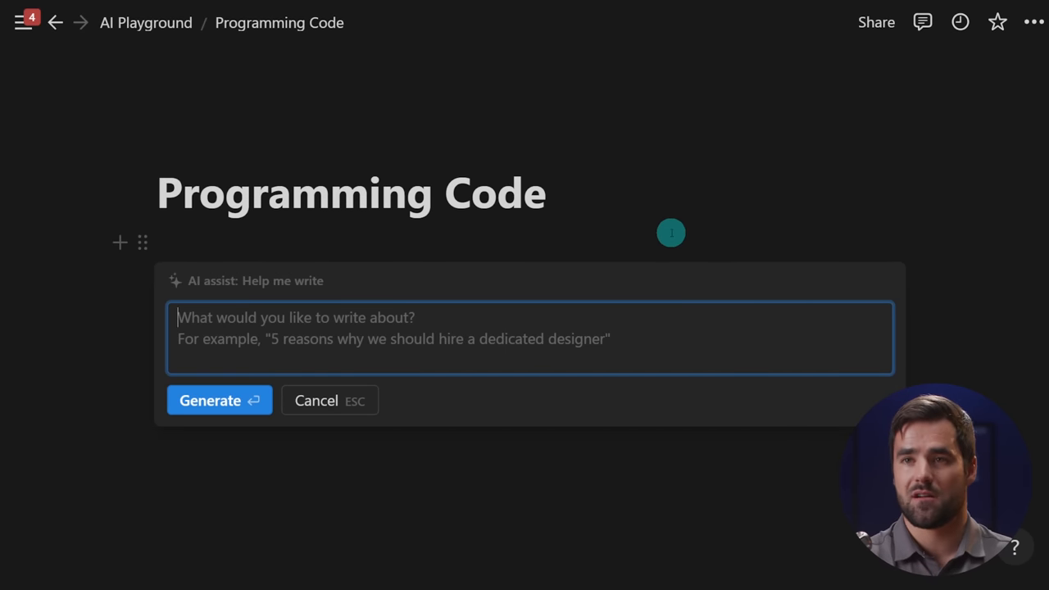
pyautogui.write('In javascript,')
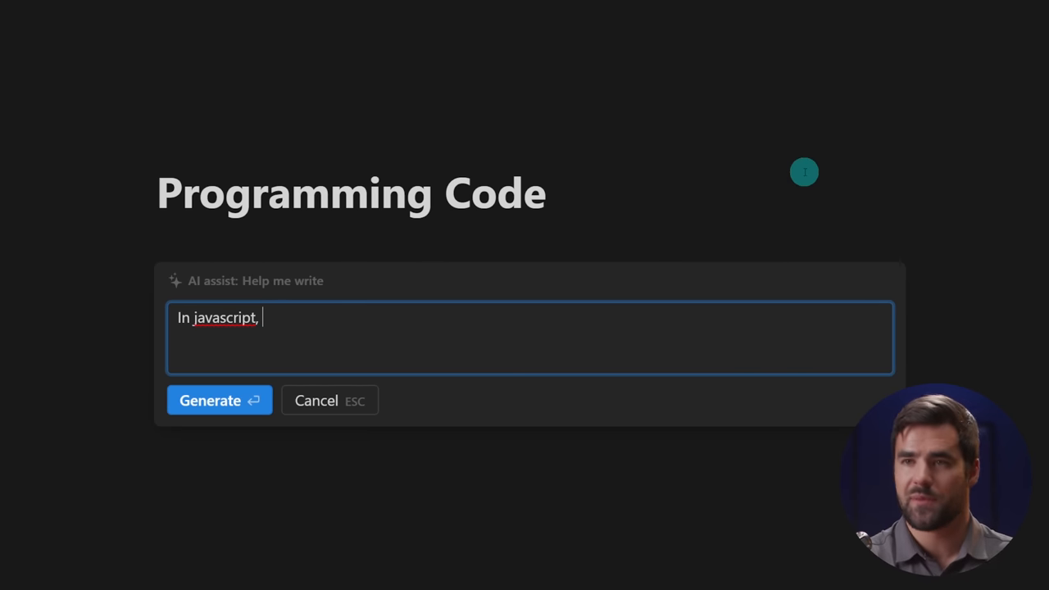
pyautogui.write('define a')
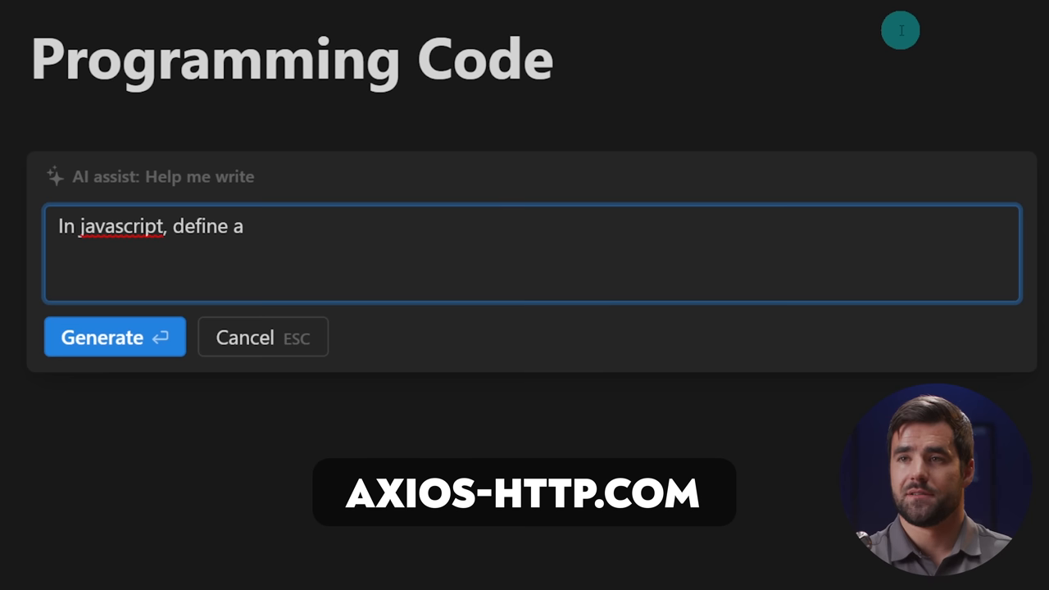
pyautogui.write('constant axio')
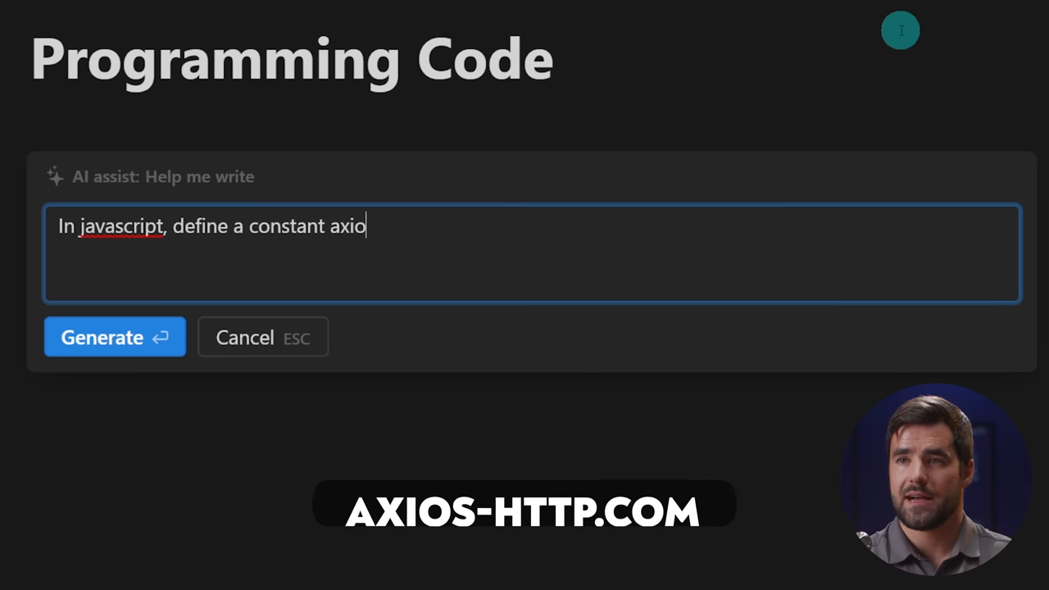
pyautogui.write('s and set it val')
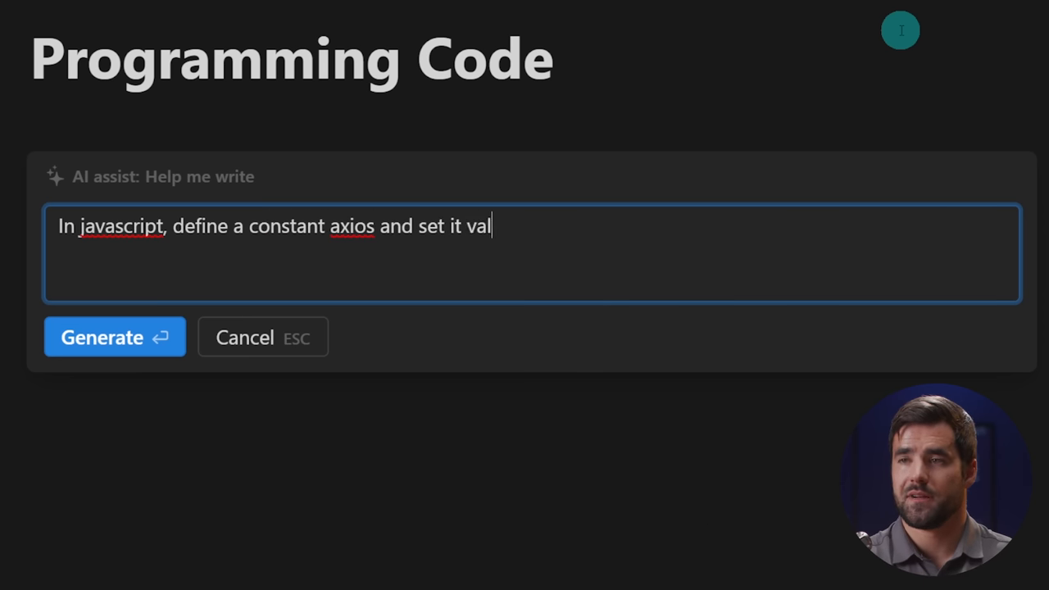
pyautogui.write('ue to require(')
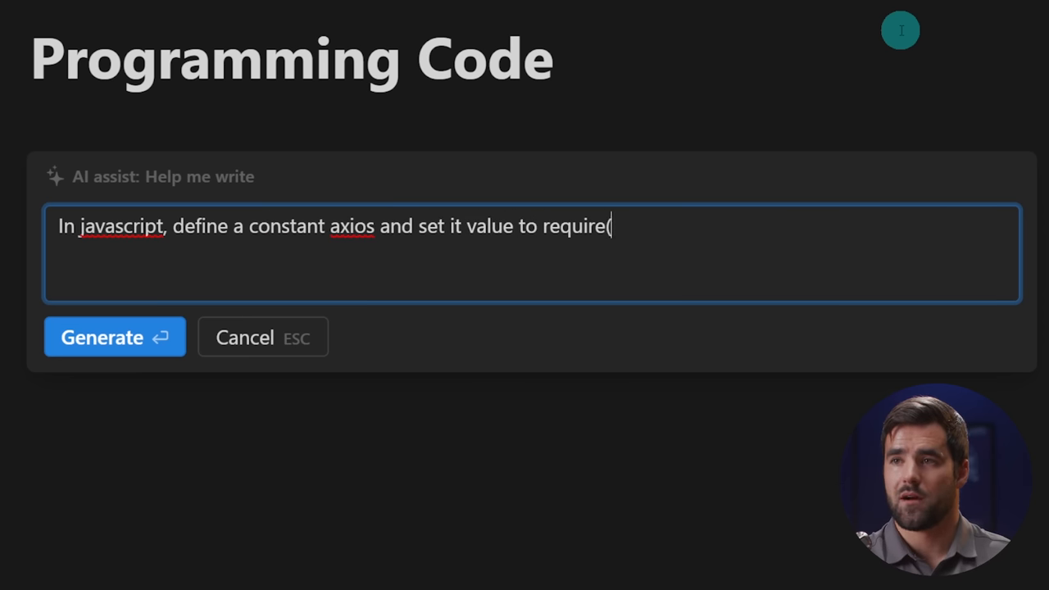
pyautogui.write("'axios')")
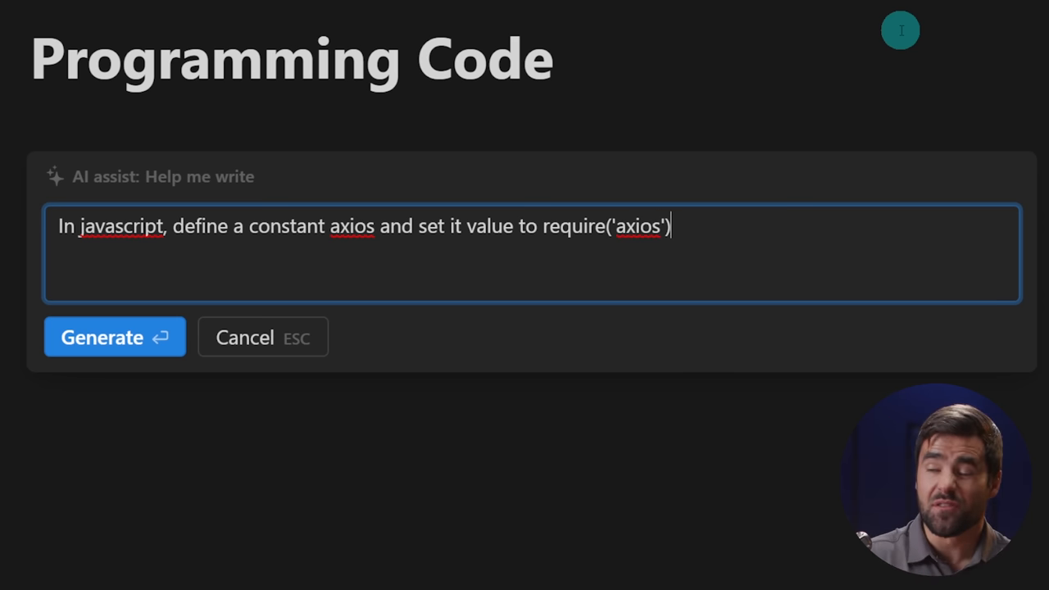
pyautogui.write('.')
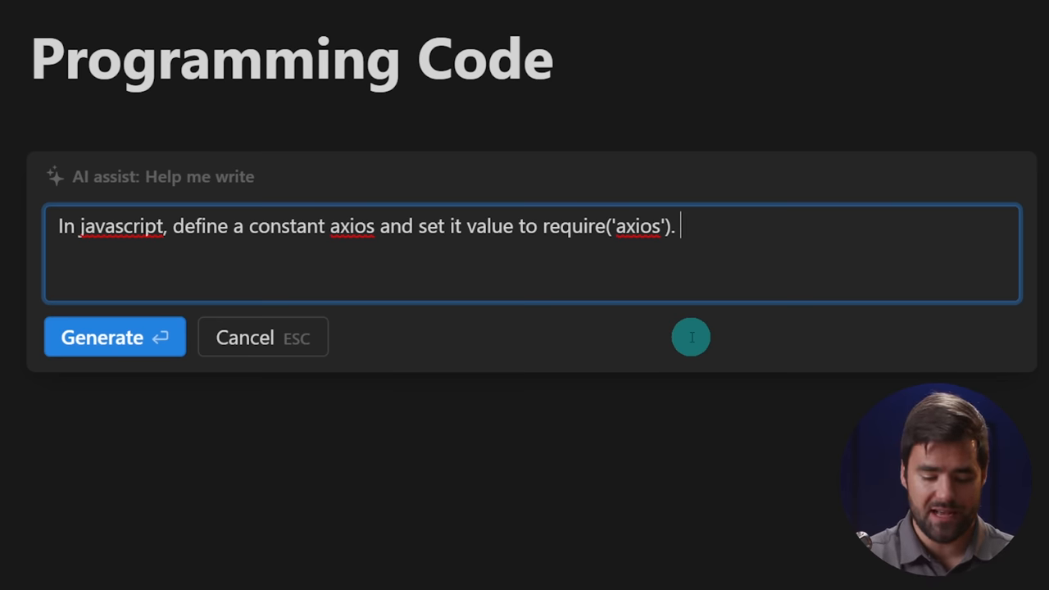
# Step: Describe an async loop over PokeAPI Pokémon 1–5 logging species name, height and weight
pyautogui.write('Create an')
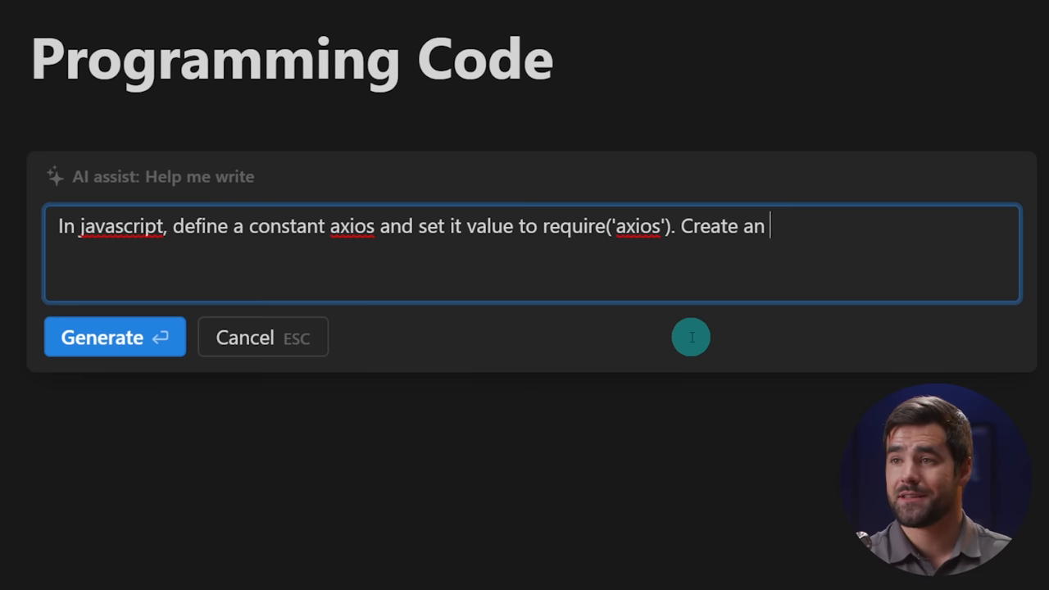
pyautogui.write('asynchronous function.')
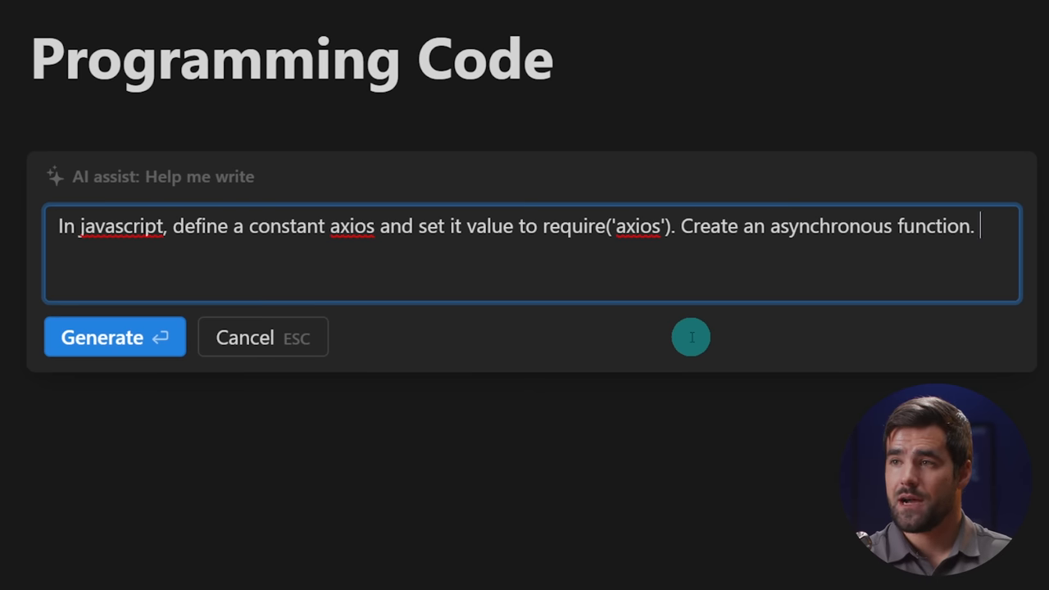
pyautogui.write('Inside it, creatr')
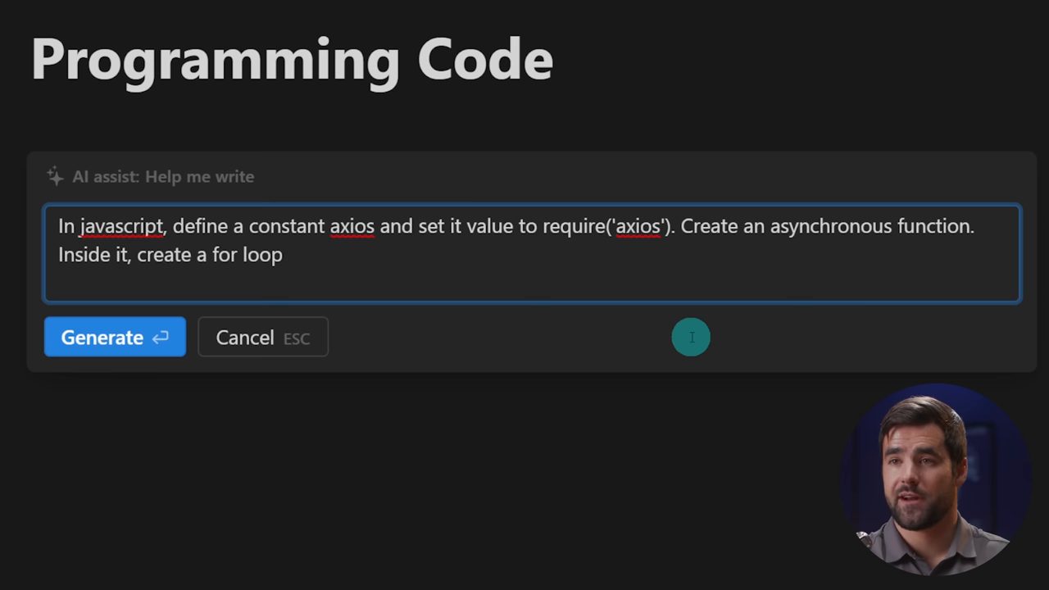
pyautogui.write(', wit')
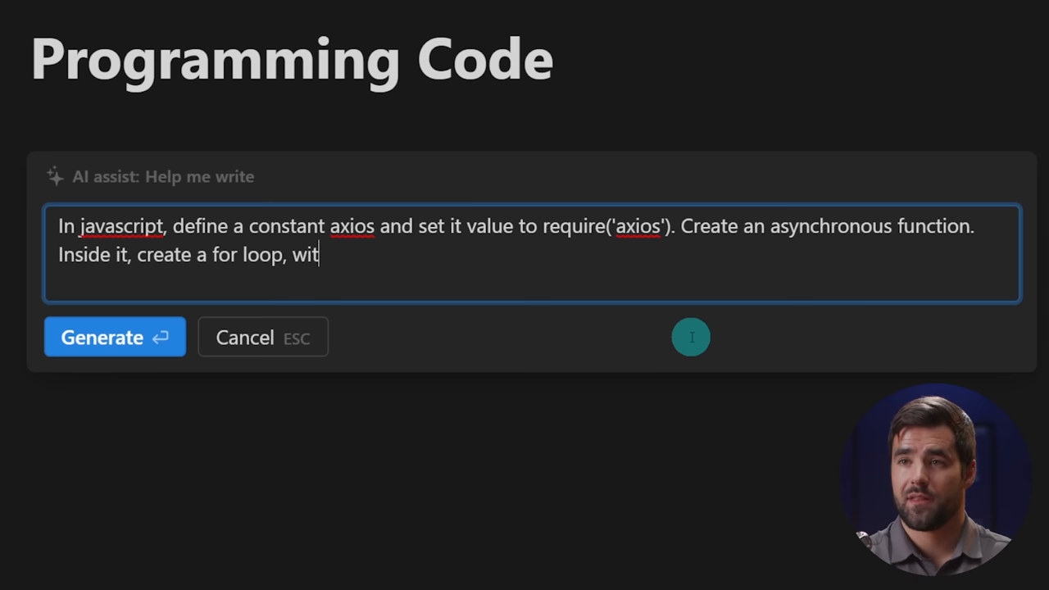
pyautogui.write('h an initial value of 1')
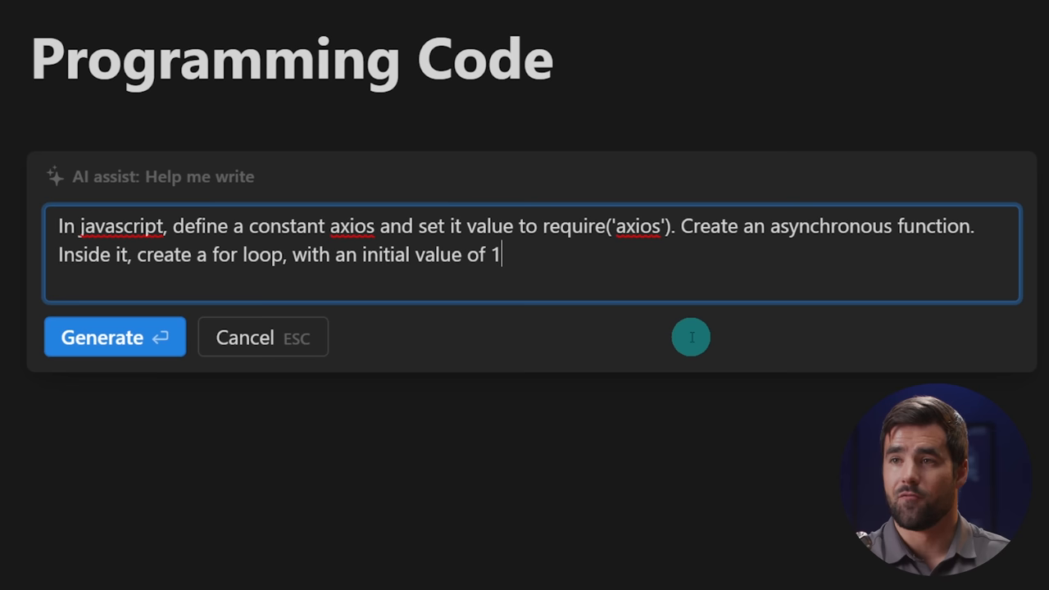
pyautogui.write('and a max value of 5. Inside that loop, use axios to call')
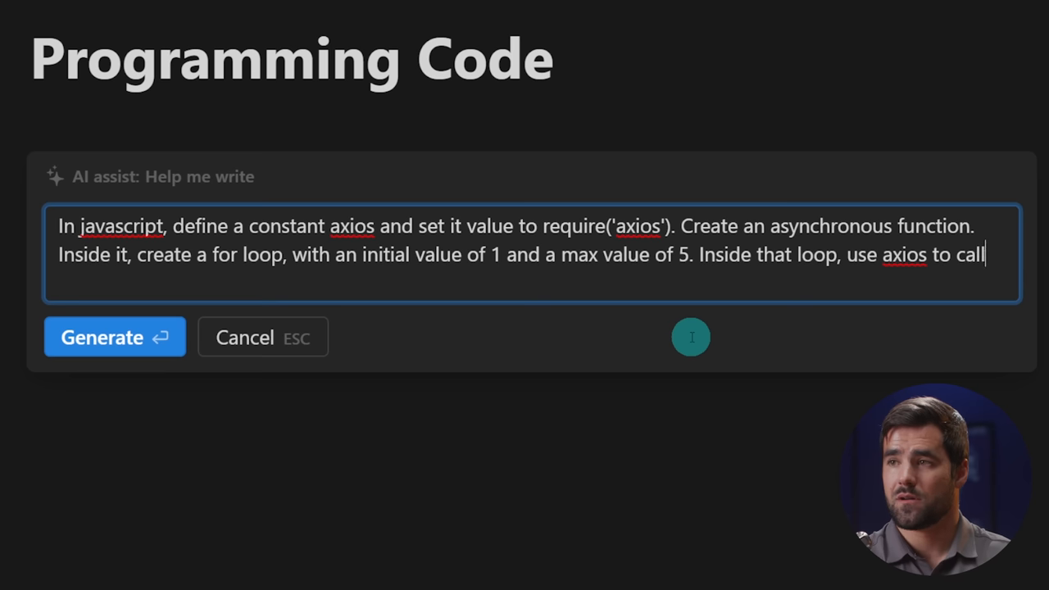
pyautogui.write('the PokeAPI and get information about the Pokemon whose')
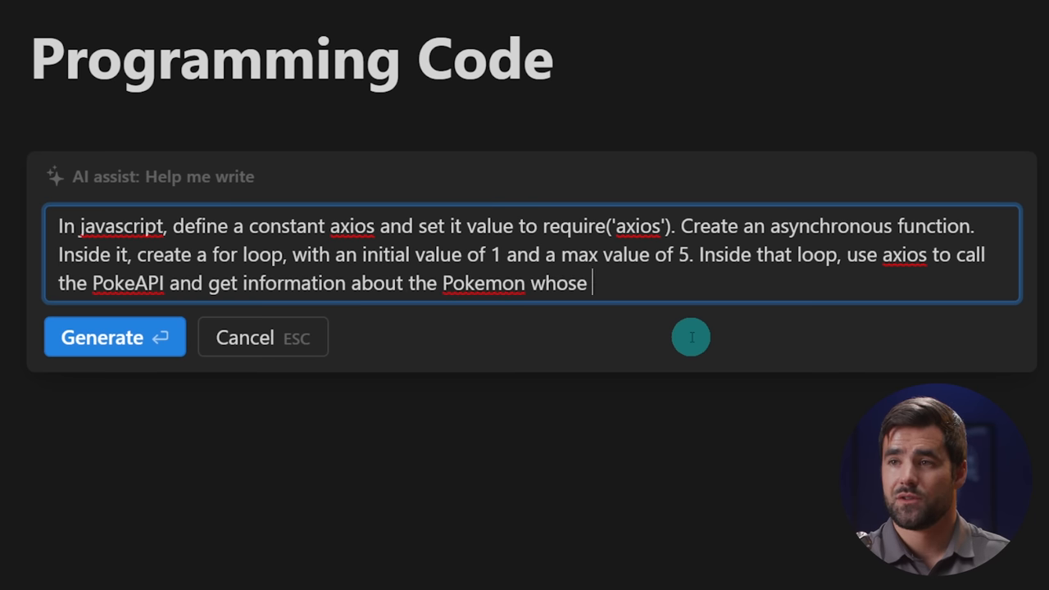
pyautogui.write('number corresponds to the value of i.')
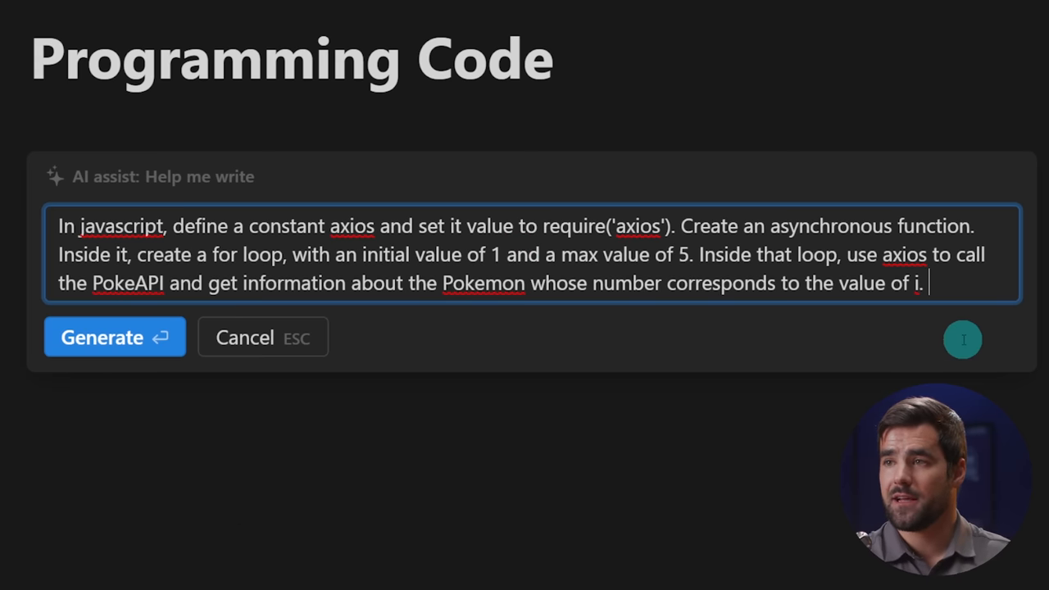
pyautogui.write('Console log that pokemons')
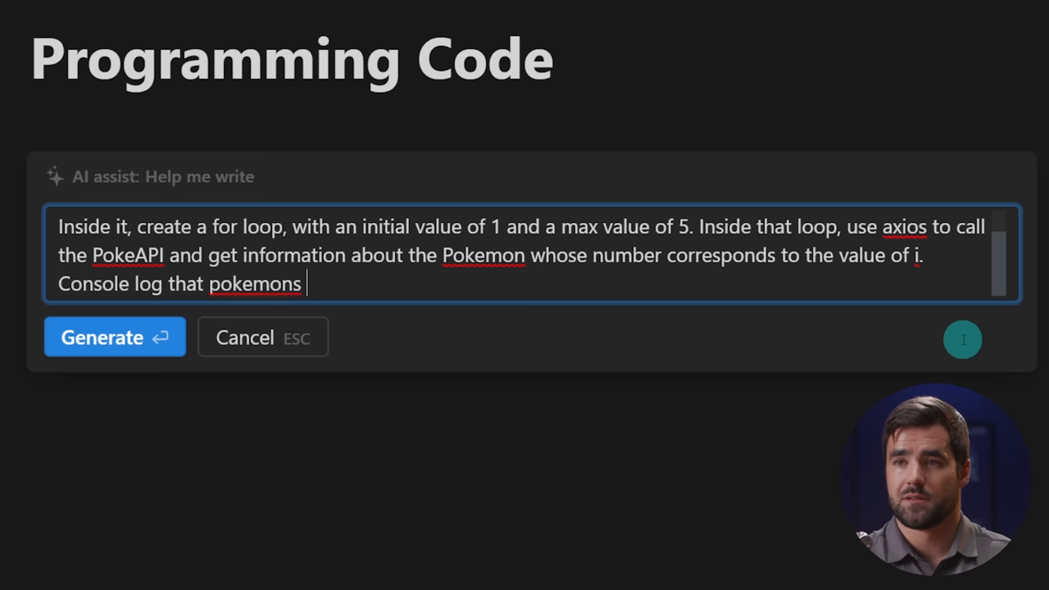
pyautogui.write("'s species.name")
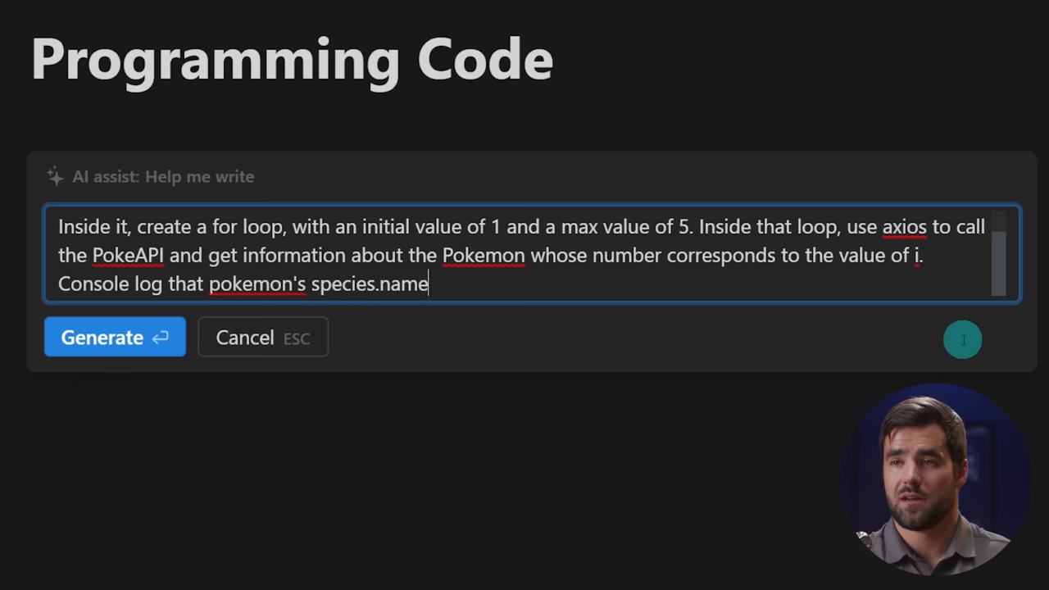
pyautogui.write('value, its heigh')
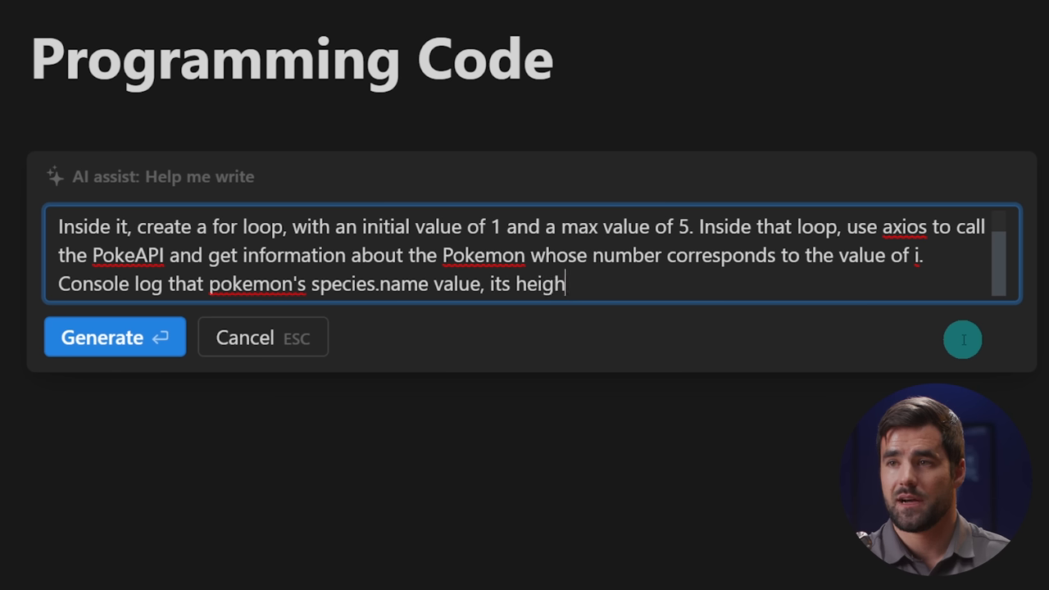
pyautogui.write('t, and its we')
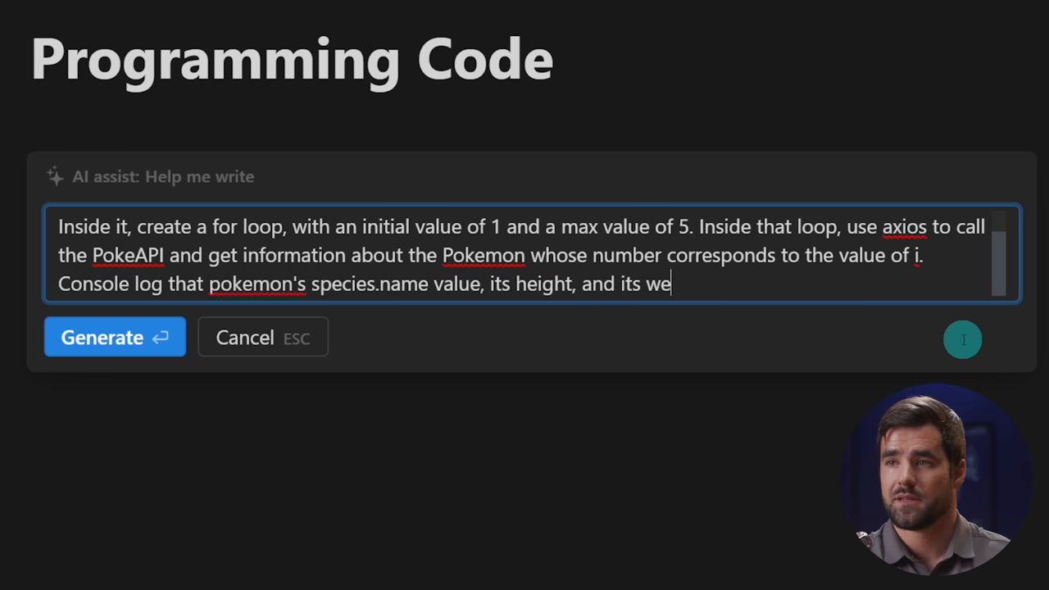
pyautogui.write('ight. Run the function.')
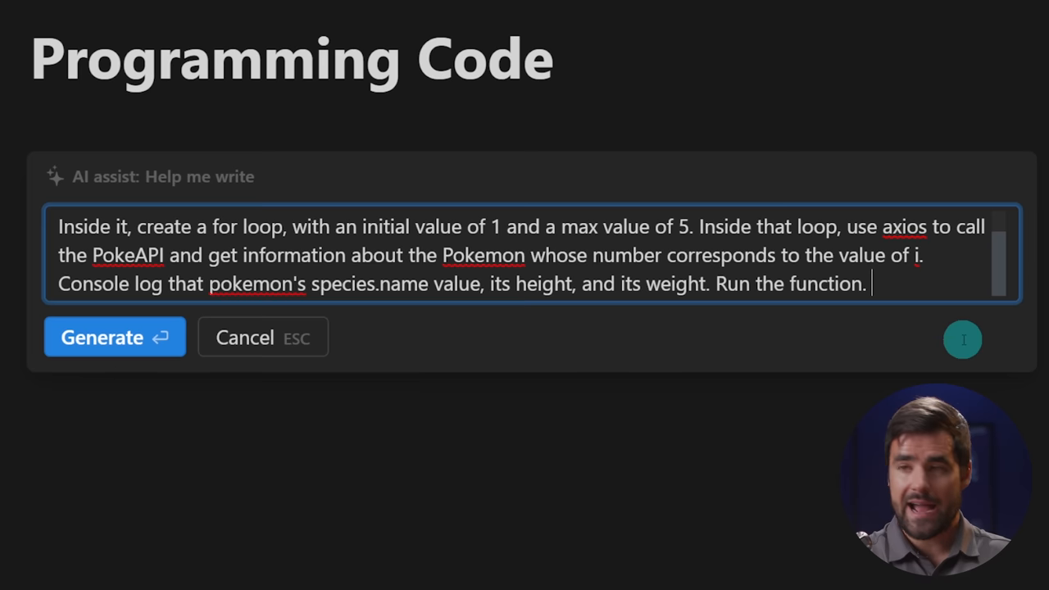
# Step: Require the answer fenced in ``` and copy the whole prompt before generating
pyautogui.write('Start with "```')
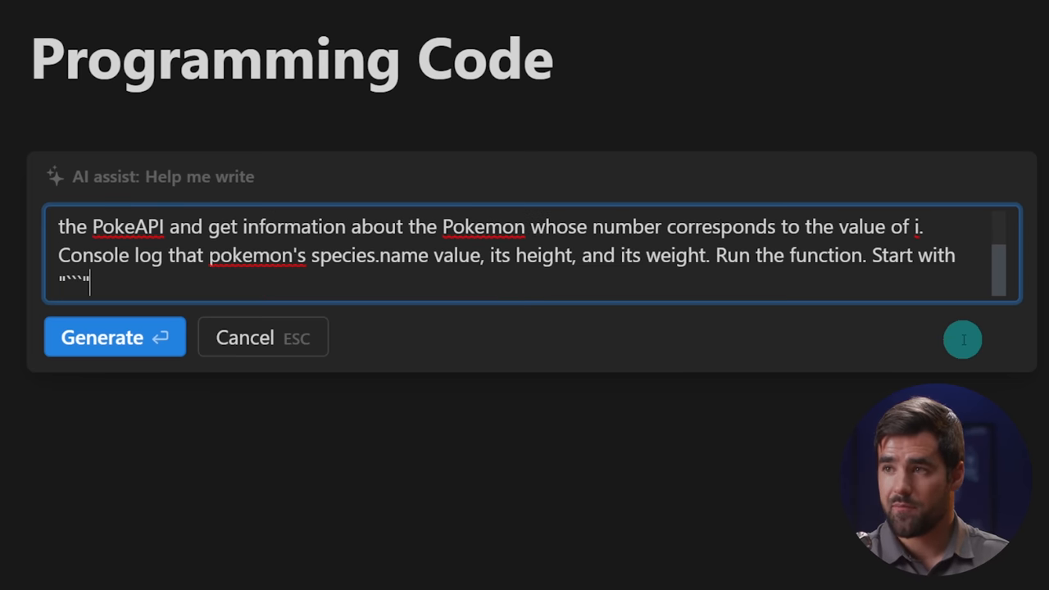
pyautogui.write('and end')
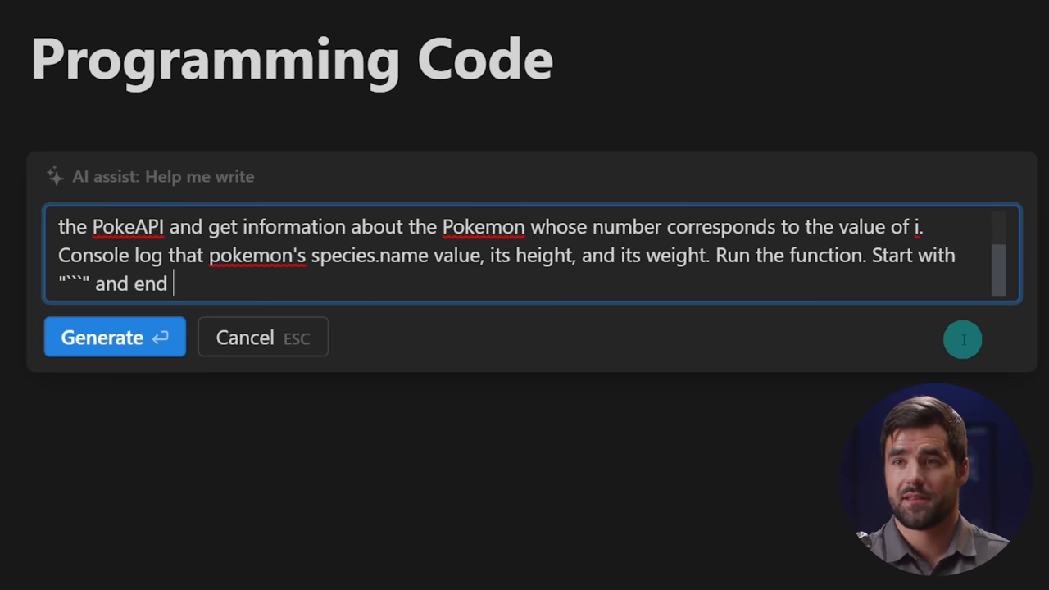
pyautogui.write('with "```"')
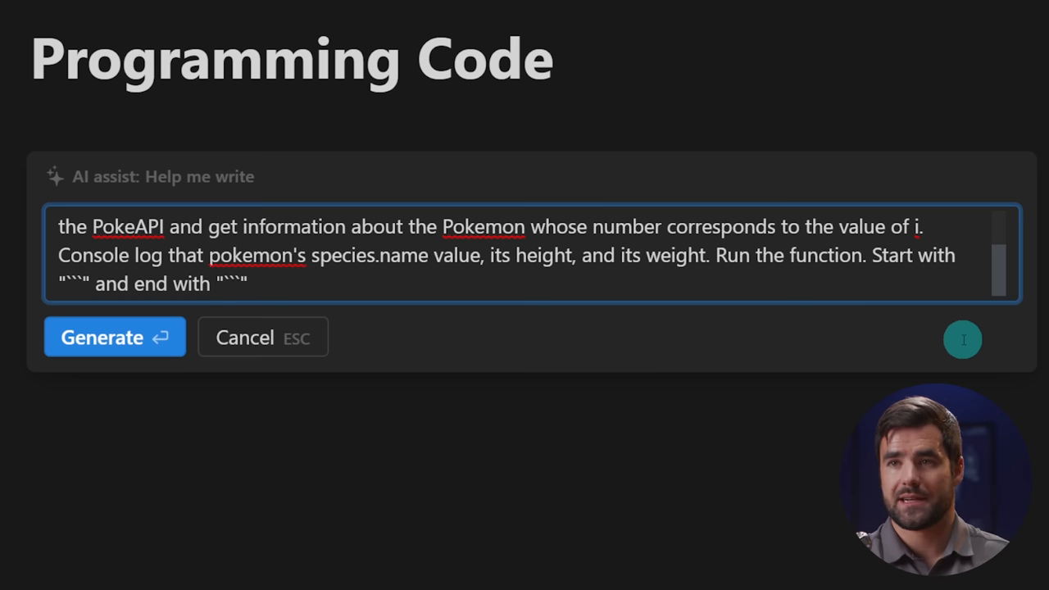
pyautogui.press('ctrl+a')
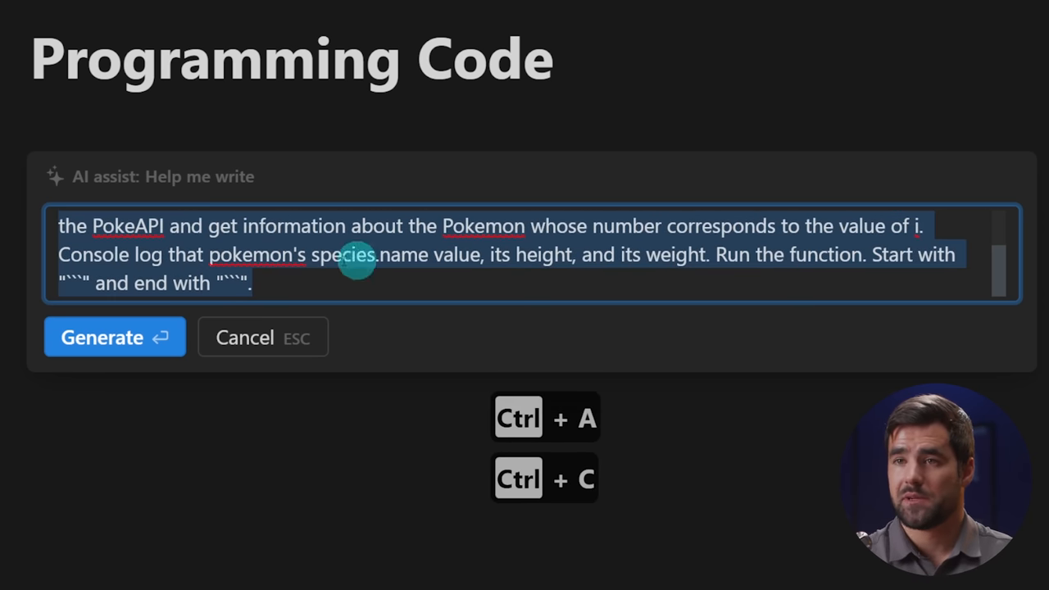
pyautogui.click(114, 336)
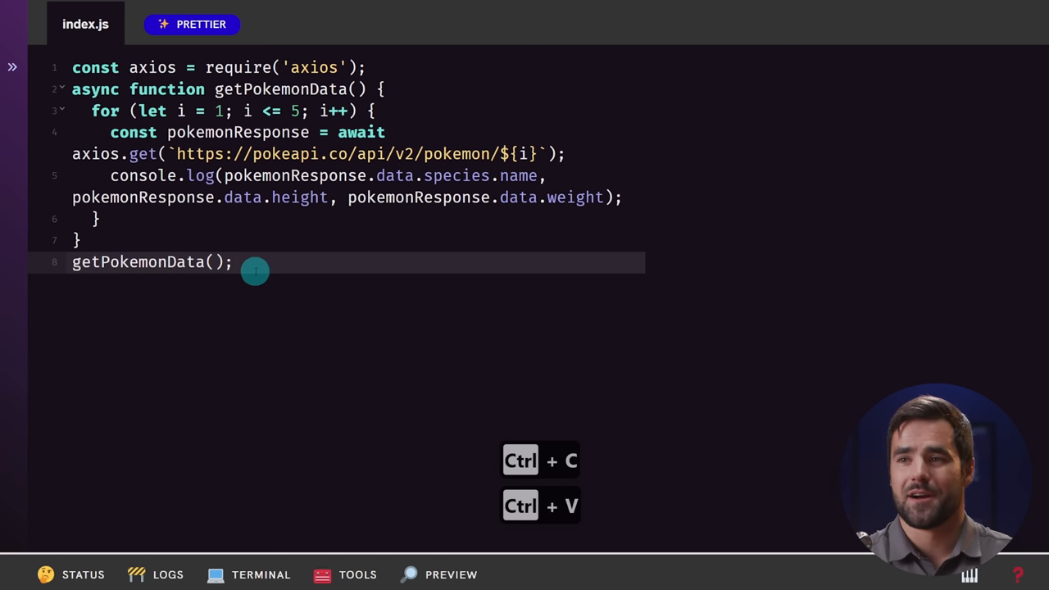
# Step: Run node index.js in Glitch's full-page terminal to print Pokémon 1–5 names, heights and weights
pyautogui.click(261, 573)
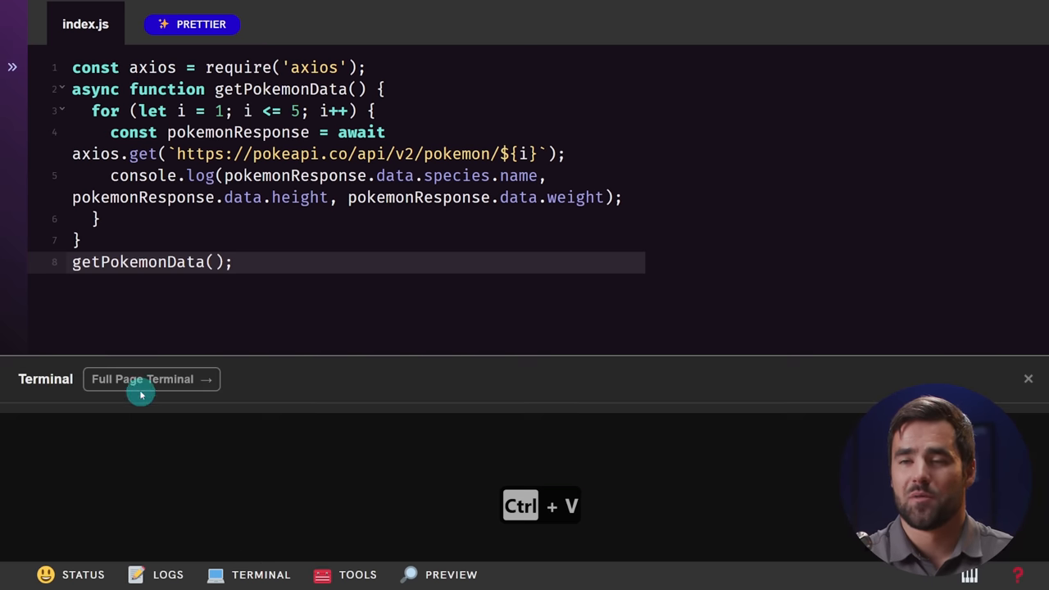
pyautogui.click(151, 378)
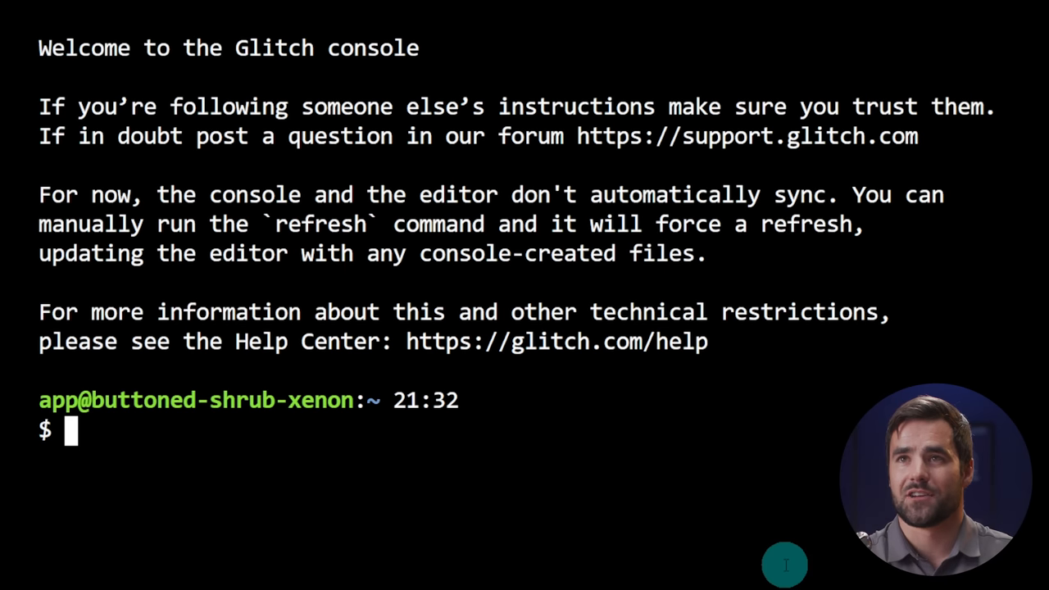
pyautogui.write('nod')
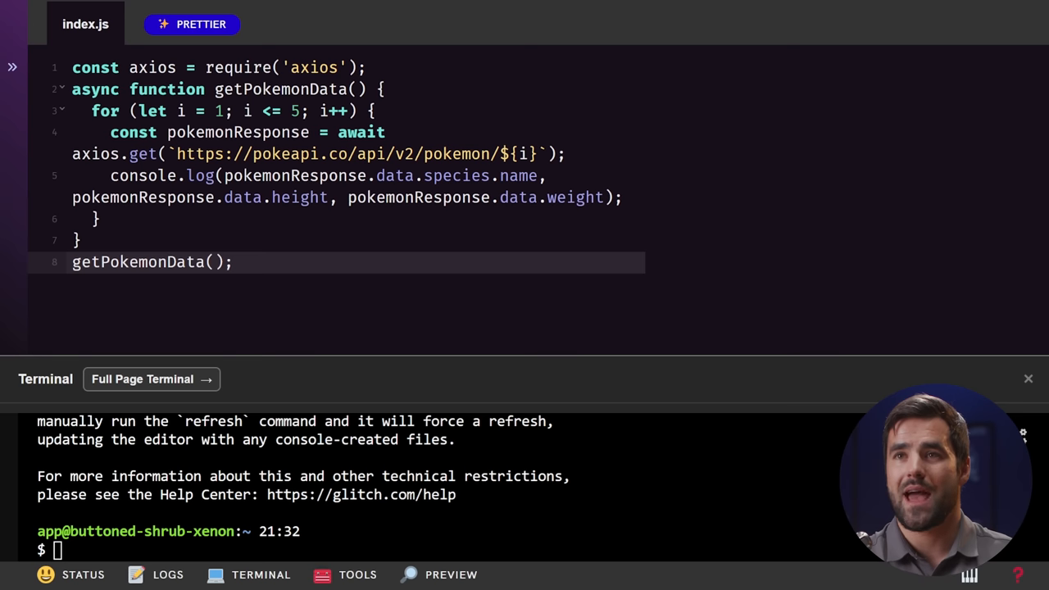
pyautogui.click(1028, 379)
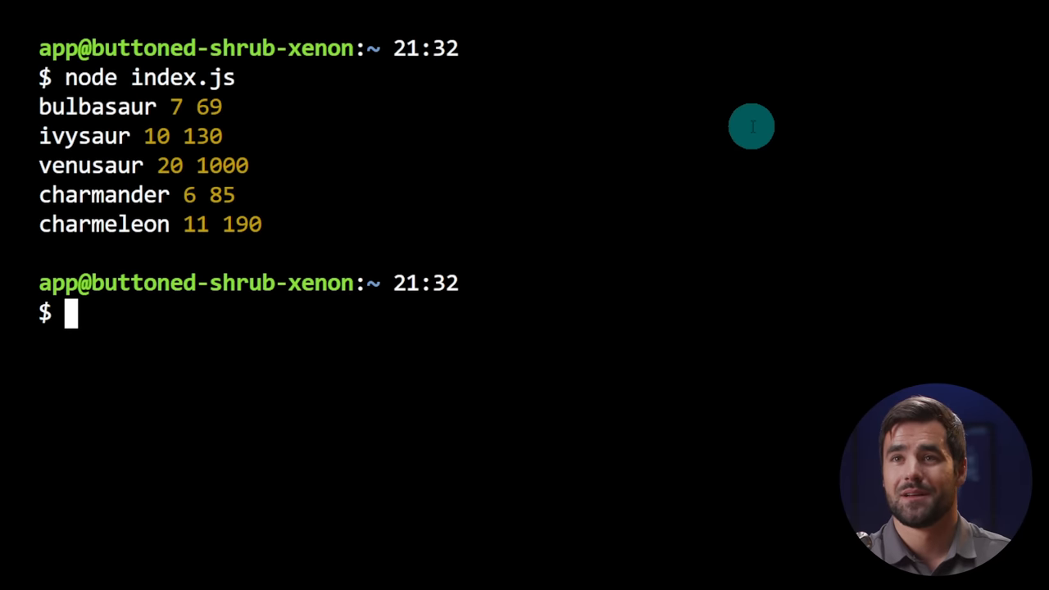
pyautogui.moveTo(205, 111)
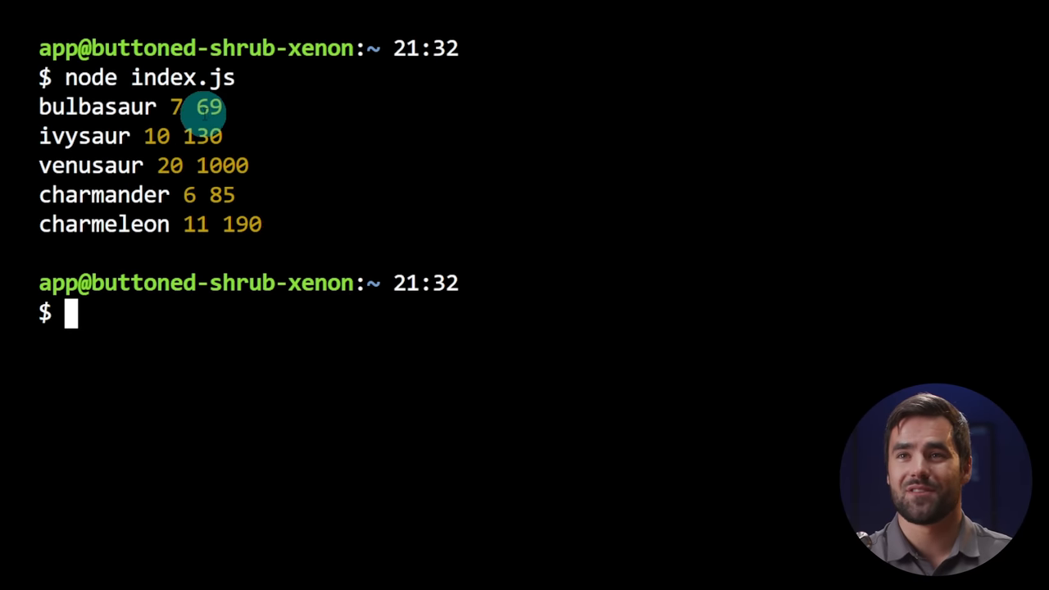
pyautogui.moveTo(196, 136)
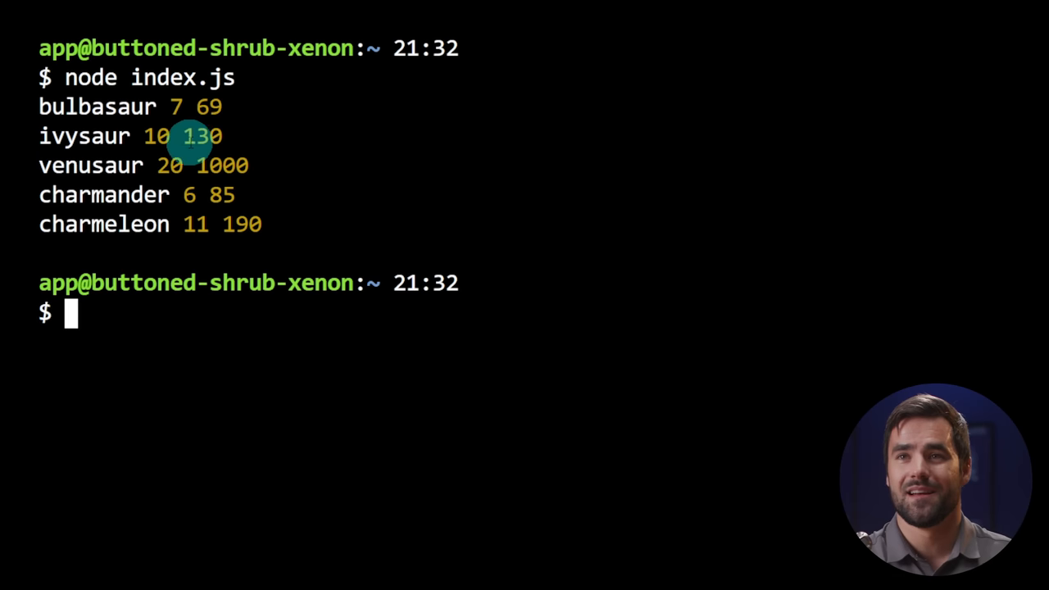
pyautogui.moveTo(457, 203)
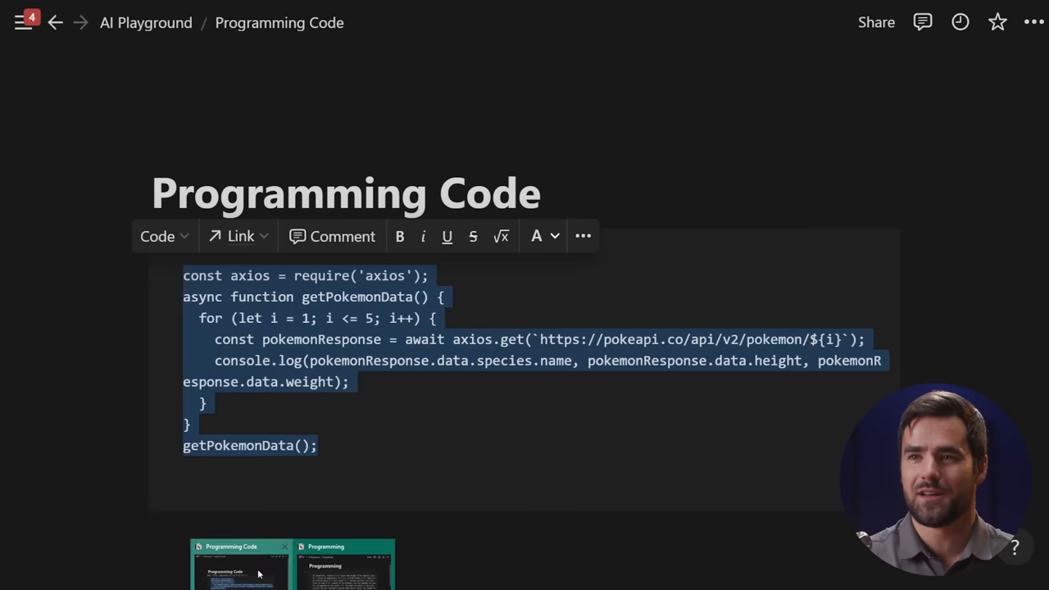
# Step: Create a Math Equations page via /page and ask the AI for 2 + 5 * 8
pyautogui.click(54, 22)
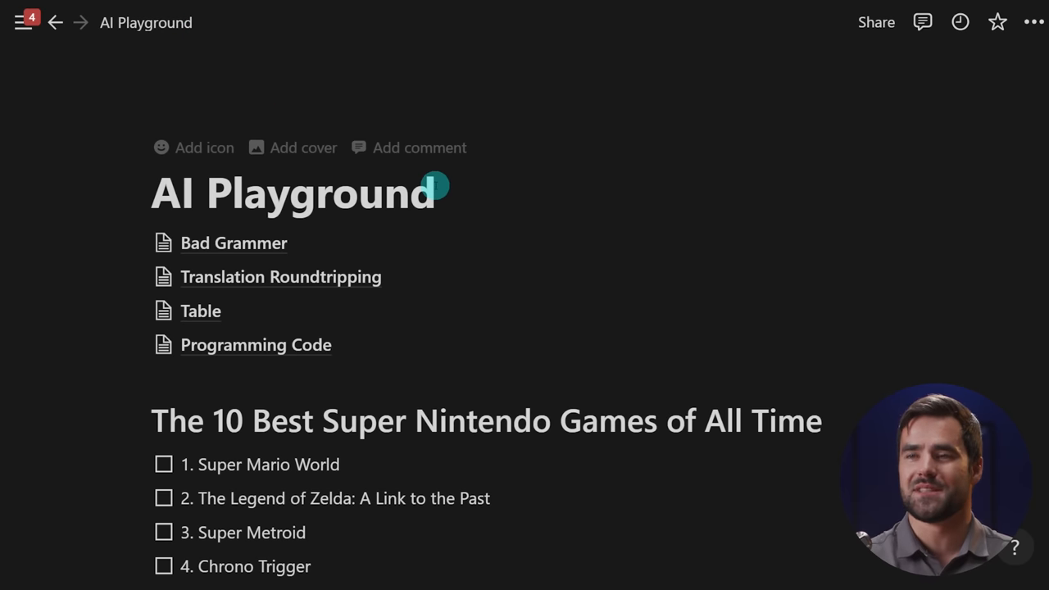
pyautogui.write('/pag')
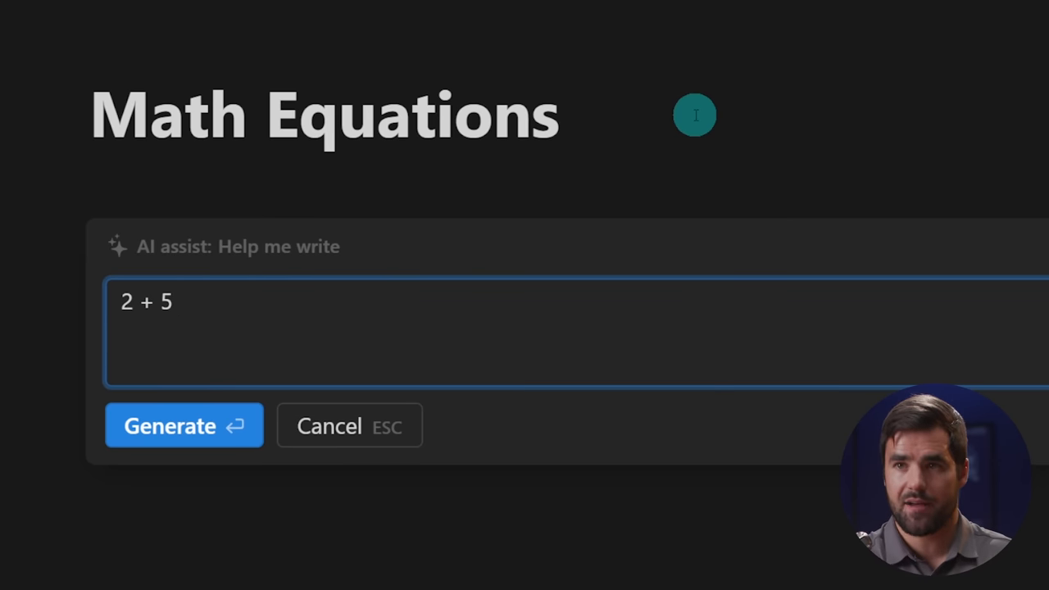
pyautogui.write('* 8')
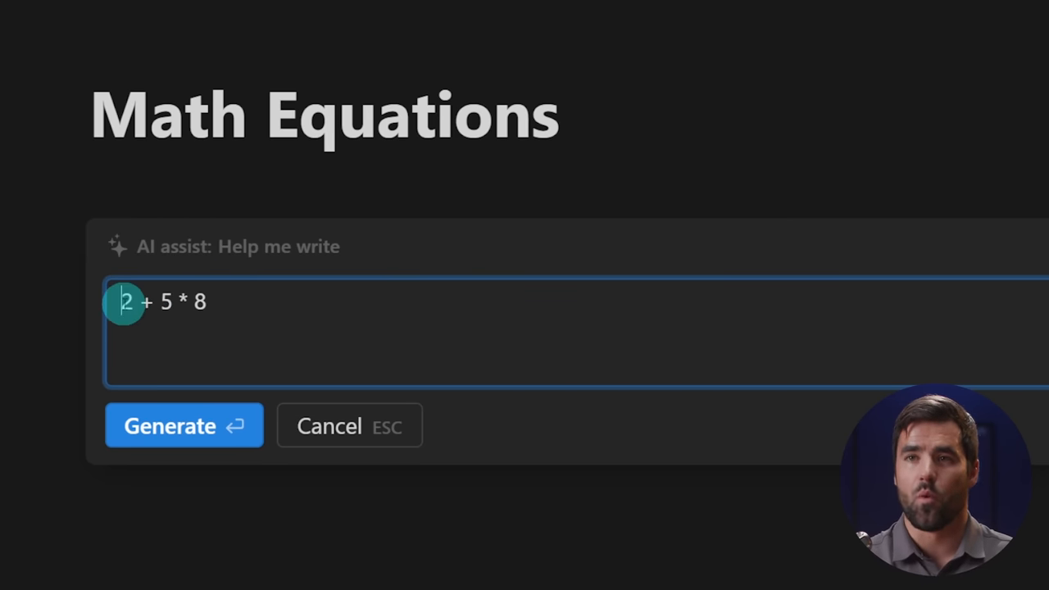
pyautogui.click(184, 424)
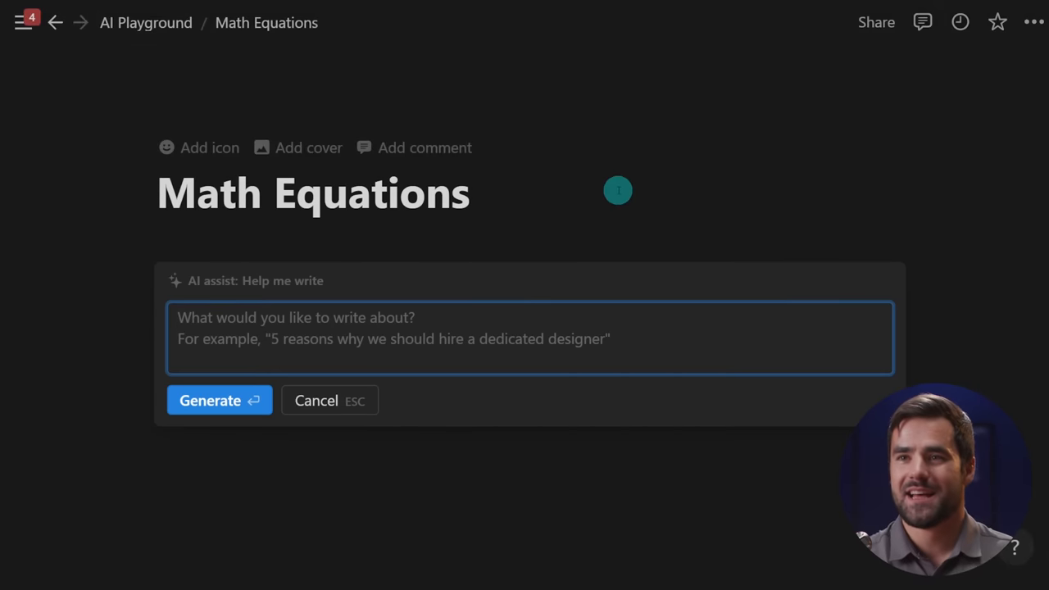
# Step: Submit 'What is the surface area of a sphere' with radius 20 to AI Help me write
pyautogui.write('What is t')
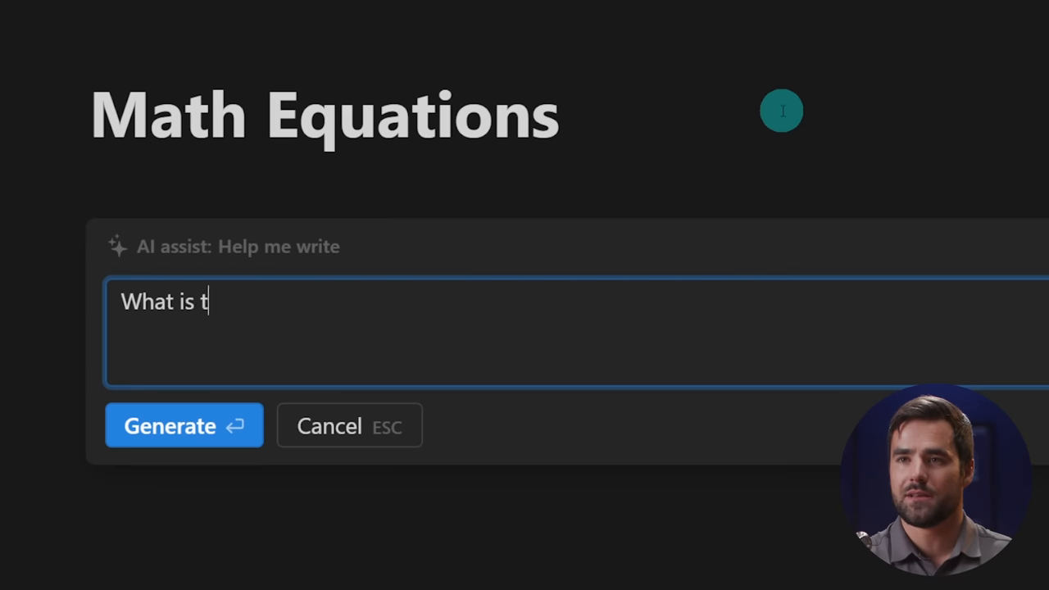
pyautogui.write('he surface')
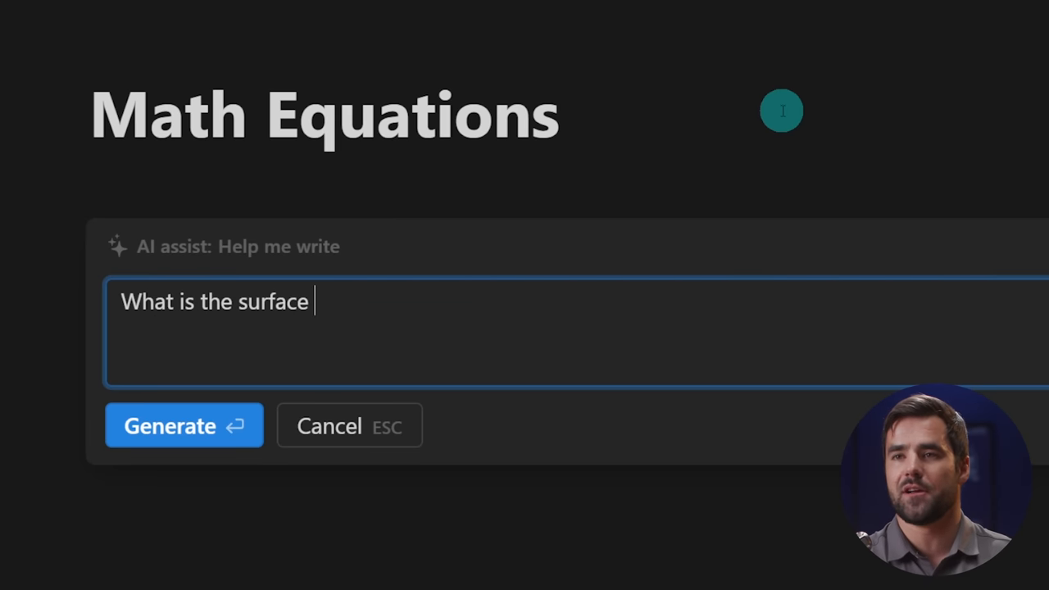
pyautogui.write('area of a sphere with radius')
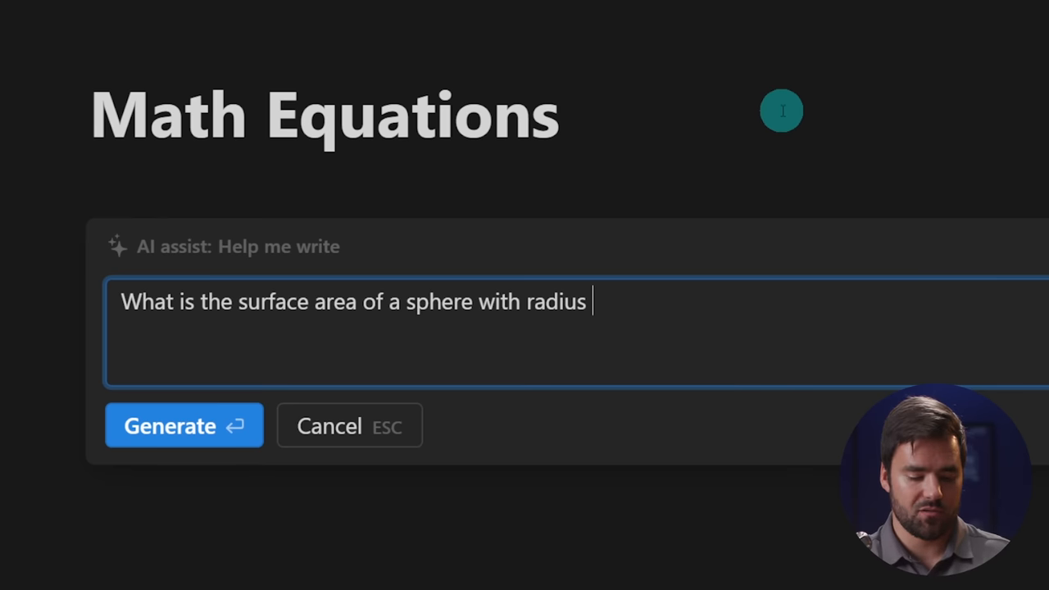
pyautogui.write('20')
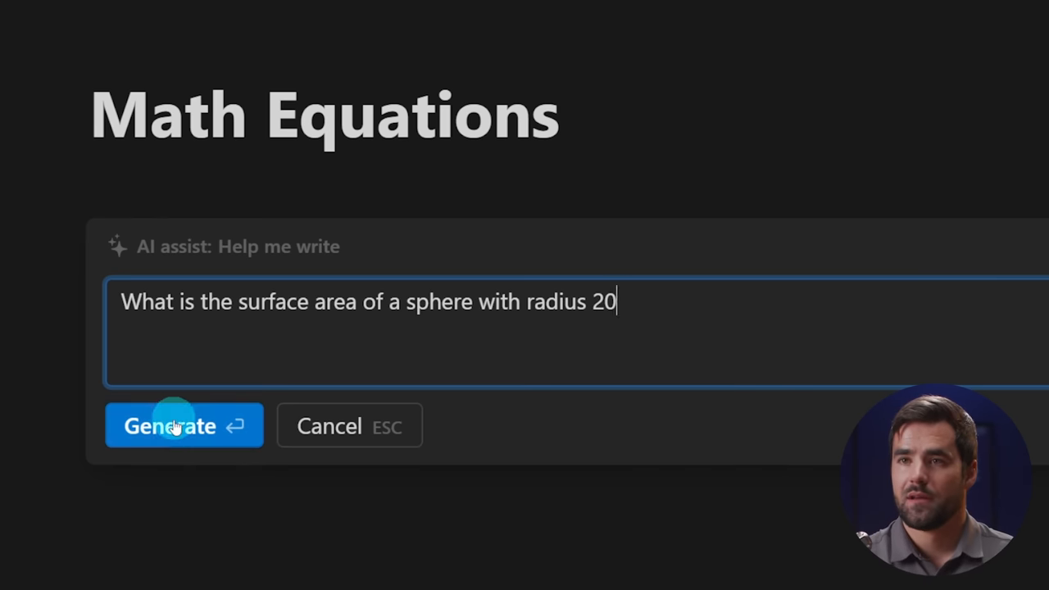
pyautogui.click(184, 425)
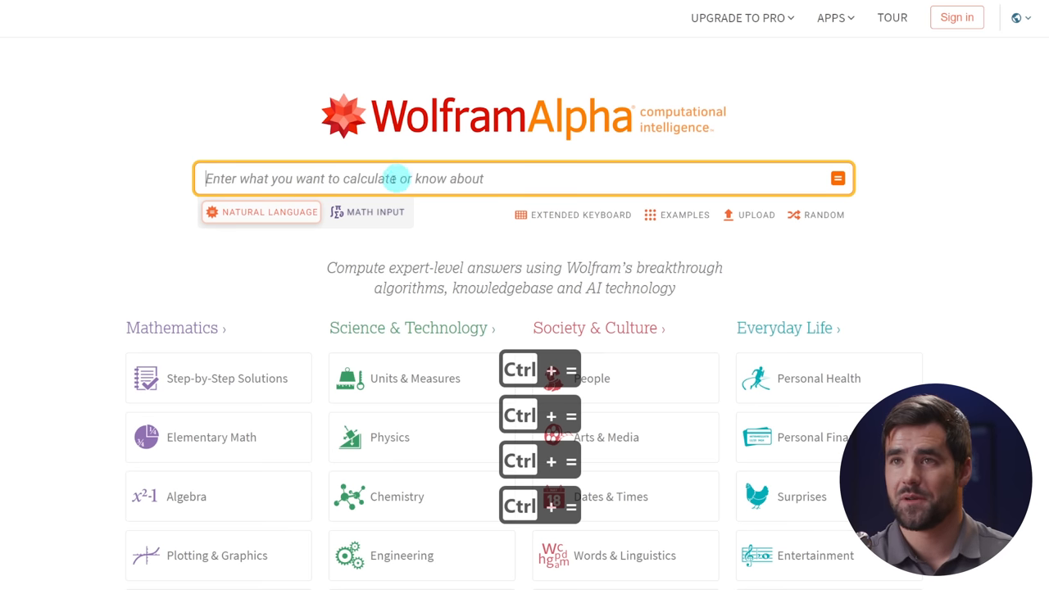
# Step: Search WolframAlpha for 'Surface area of a sphere with radius of 20' and view 1600π ≈ 5026.55
pyautogui.write('Surfac')
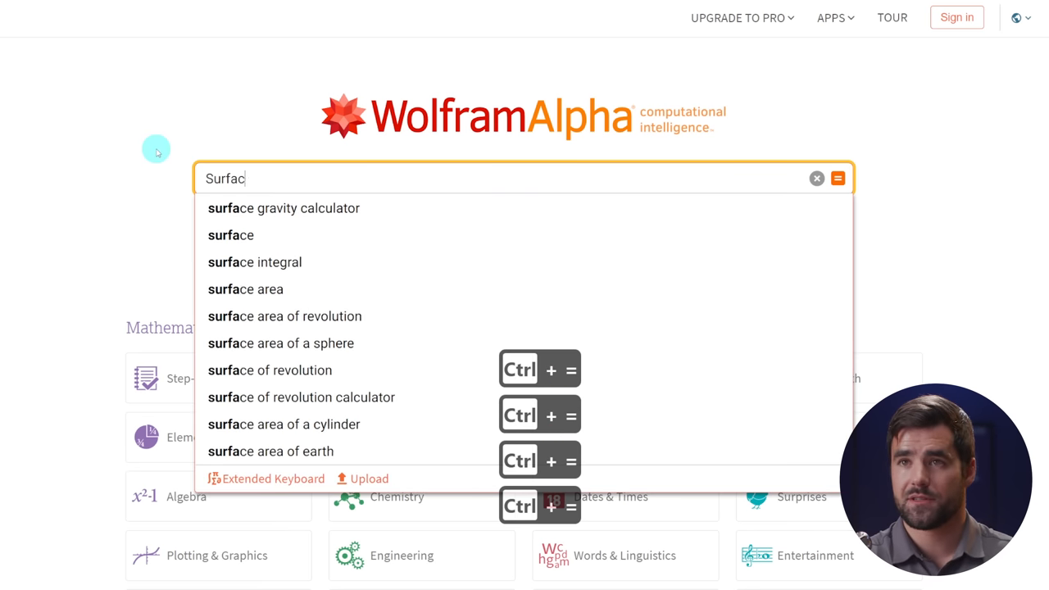
pyautogui.write('Surface area of a sphere with radius of 20')
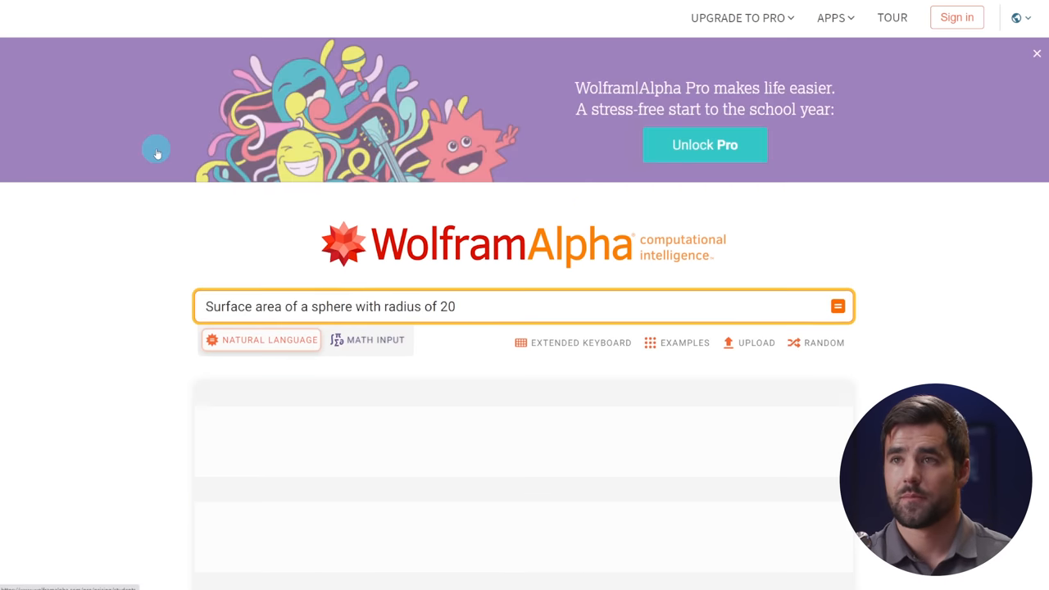
pyautogui.click(837, 306)
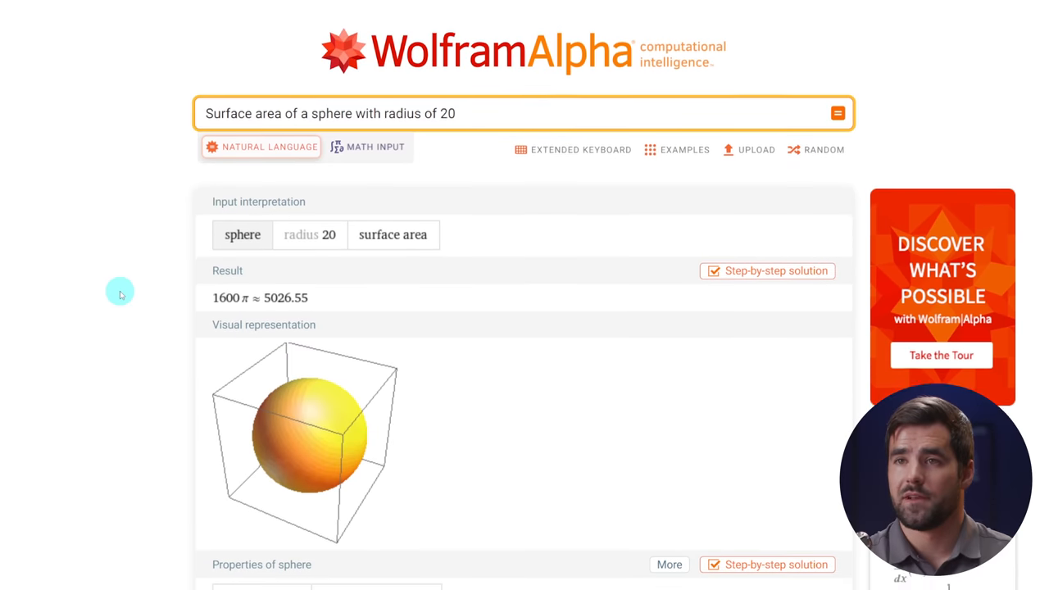
pyautogui.scroll(-3)
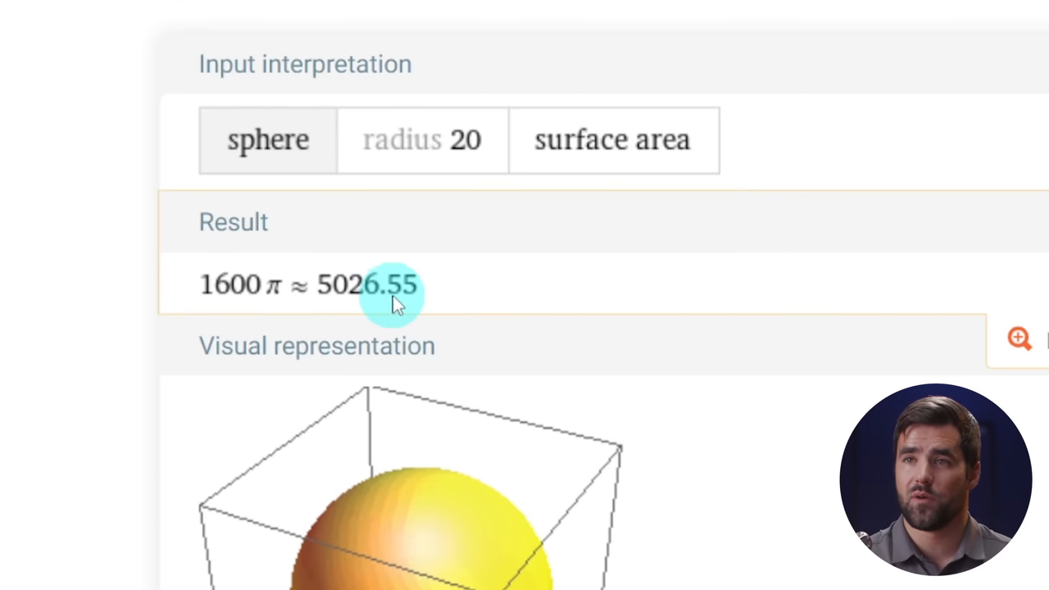
pyautogui.moveTo(266, 307)
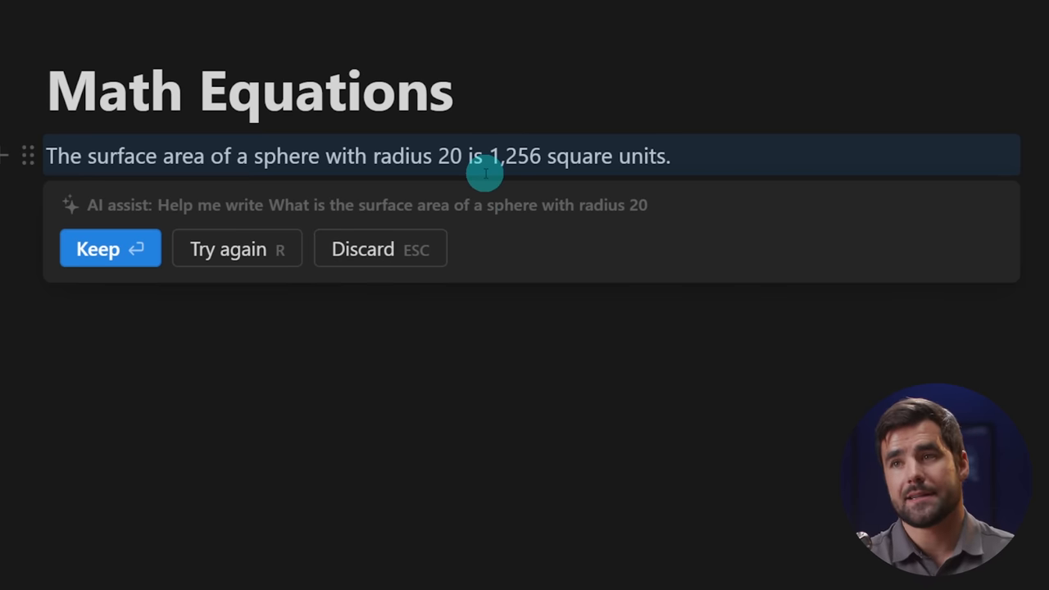
pyautogui.moveTo(530, 166)
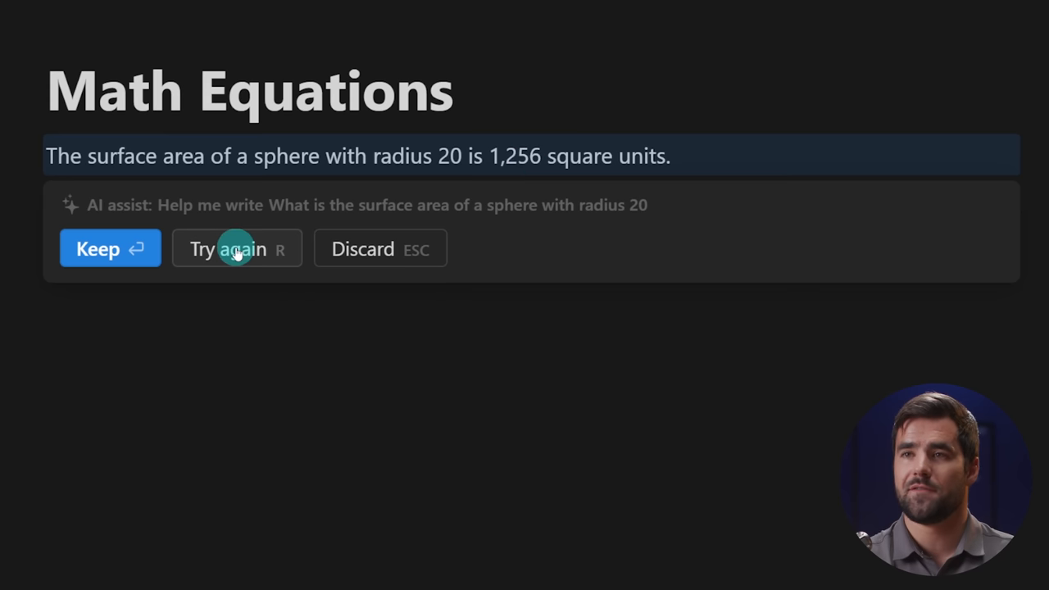
# Step: Retry the sphere answer with 'Let's think in steps.' appended and rewrite it
pyautogui.click(228, 248)
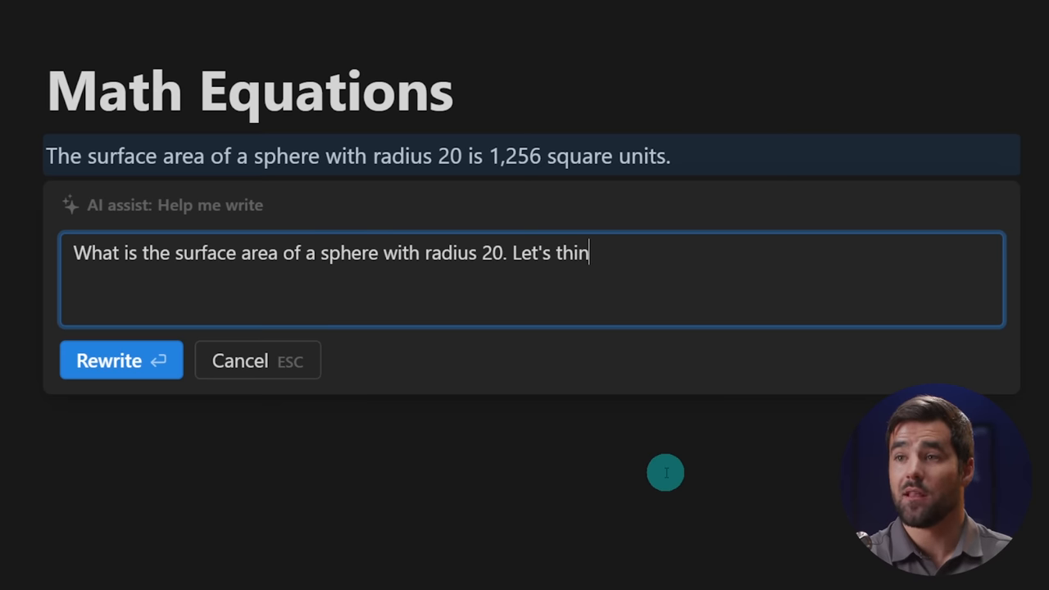
pyautogui.write('k in steps.')
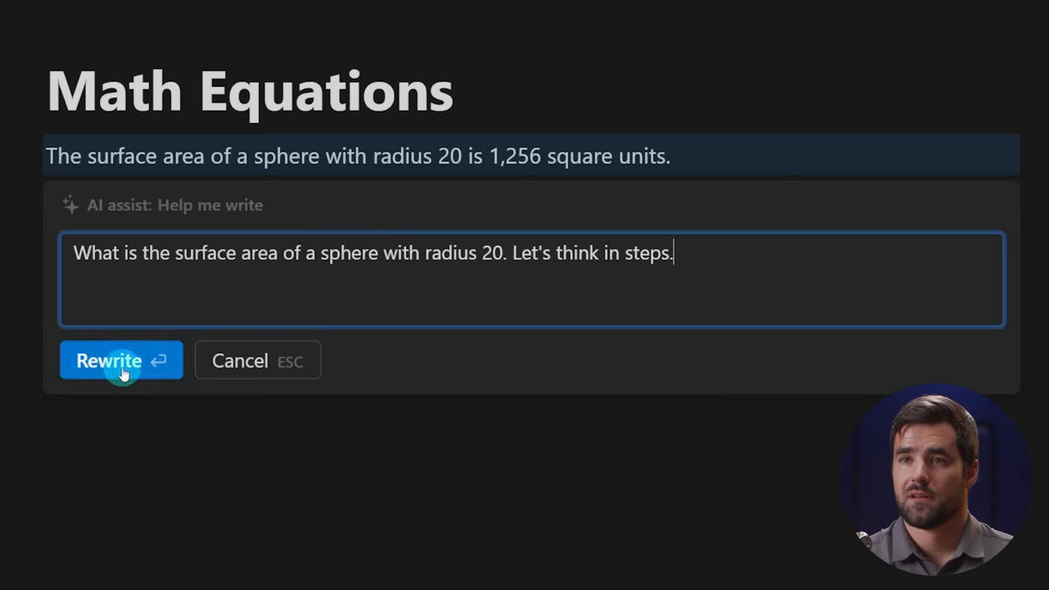
pyautogui.click(121, 361)
pyautogui.write('/')
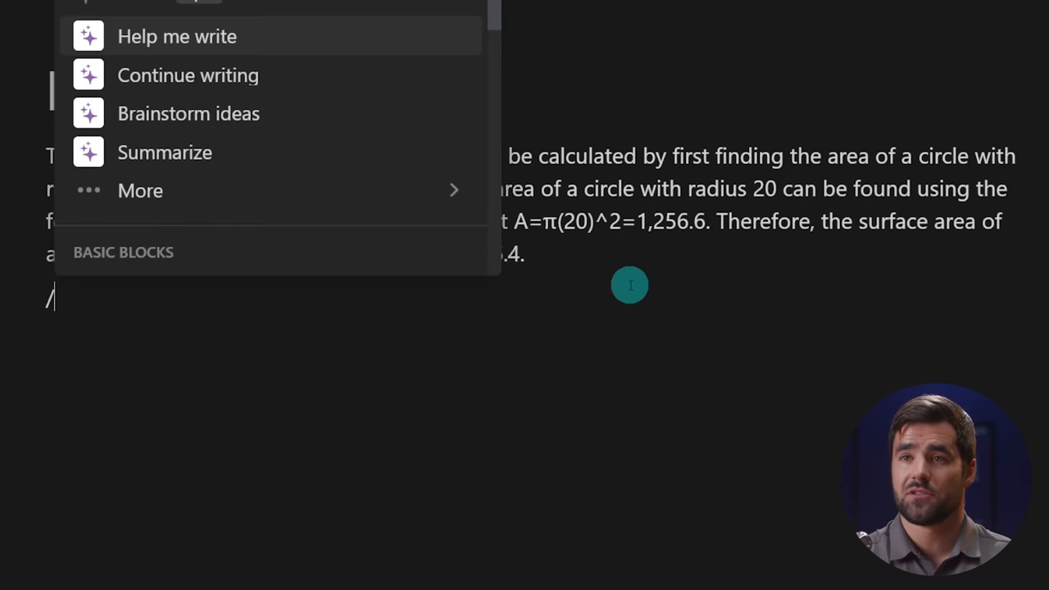
# Step: Prompt the AI again for the radius-20 sphere's surface area, answered as a list
pyautogui.click(177, 35)
pyautogui.write("What is surface area of a sphere with radius 20. Let's think in steps, and format the")
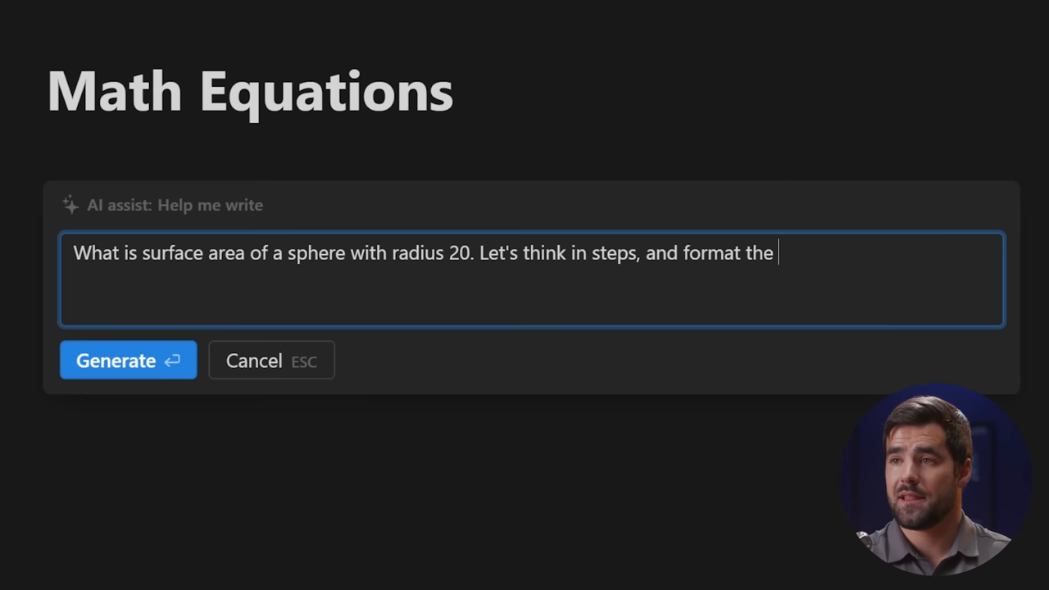
pyautogui.write('answer as a list.')
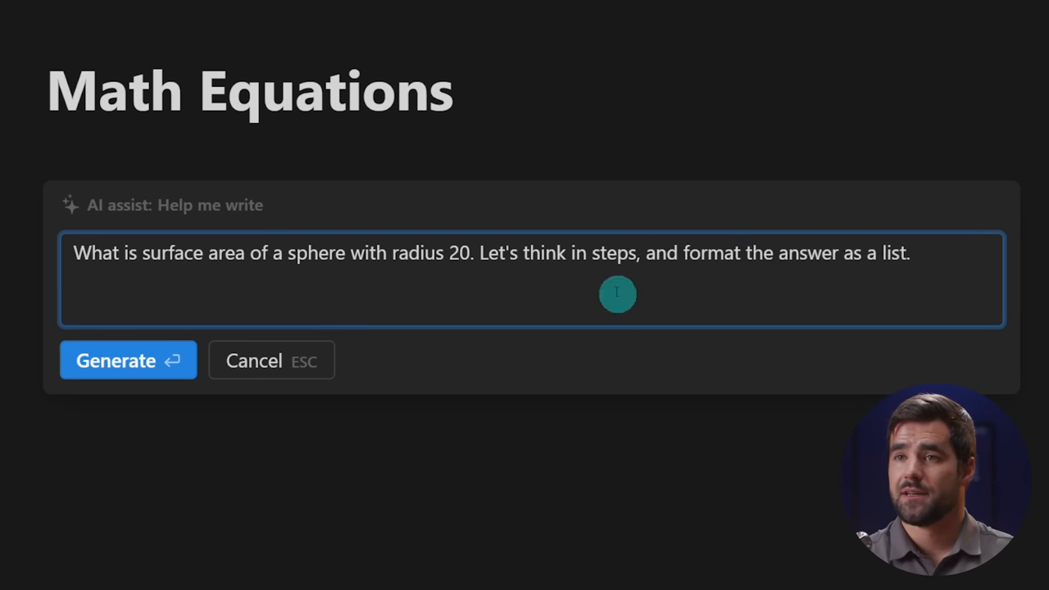
pyautogui.click(128, 360)
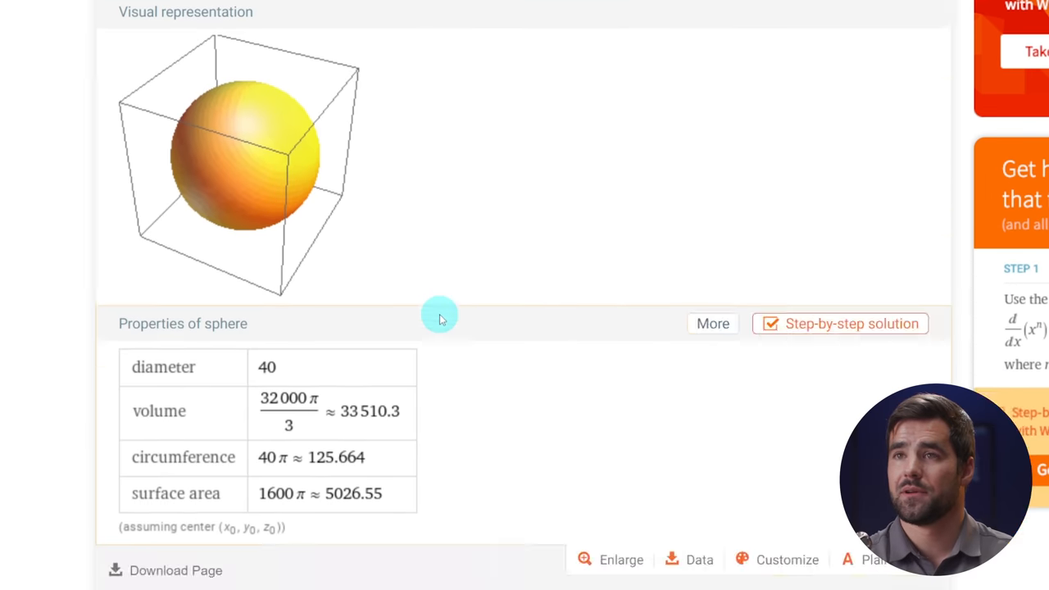
# Step: Retry the AI's incorrect 1256.63 list answer for the sphere's surface area
pyautogui.scroll(3)
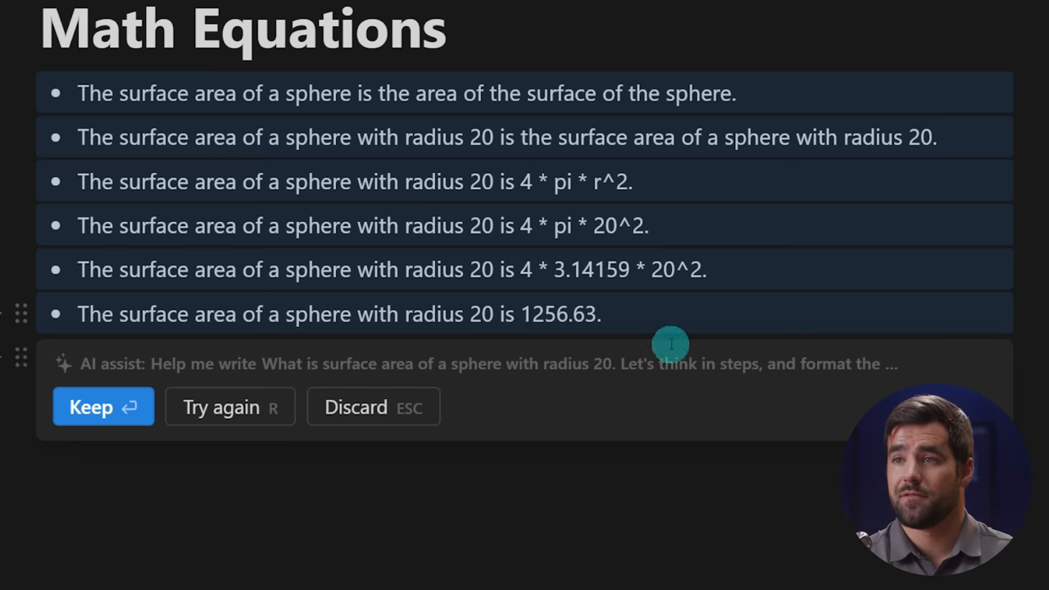
pyautogui.moveTo(647, 364)
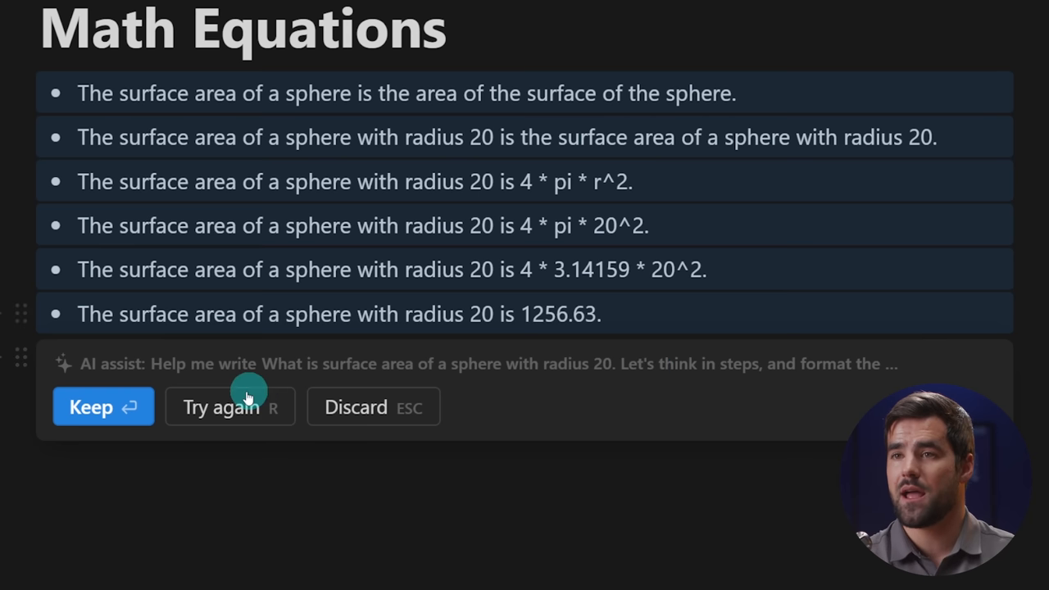
pyautogui.click(229, 407)
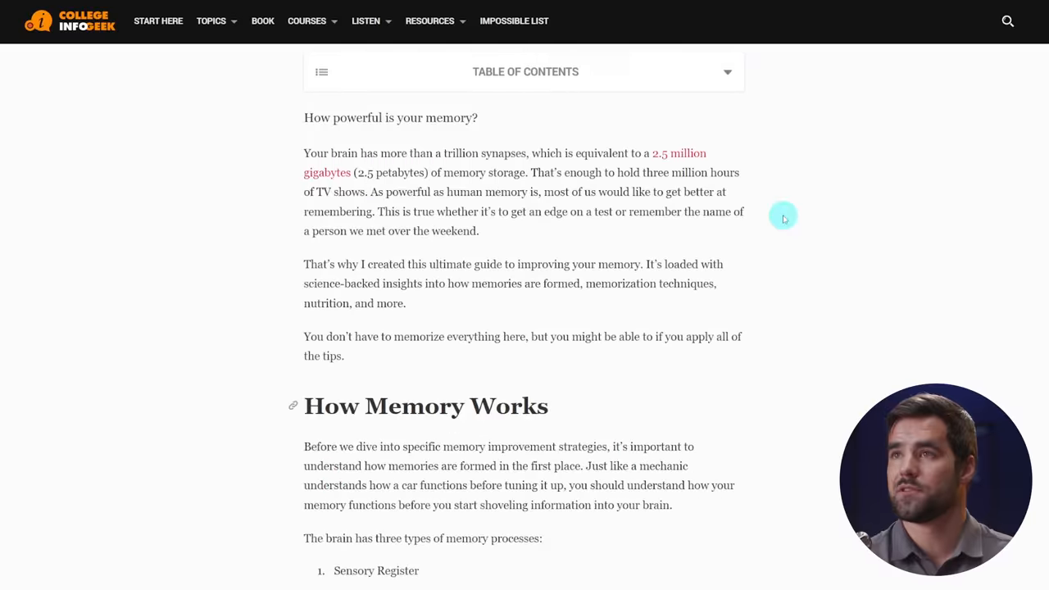
# Step: Scroll the memory guide and copy its How Memory Works section
pyautogui.scroll(-3)
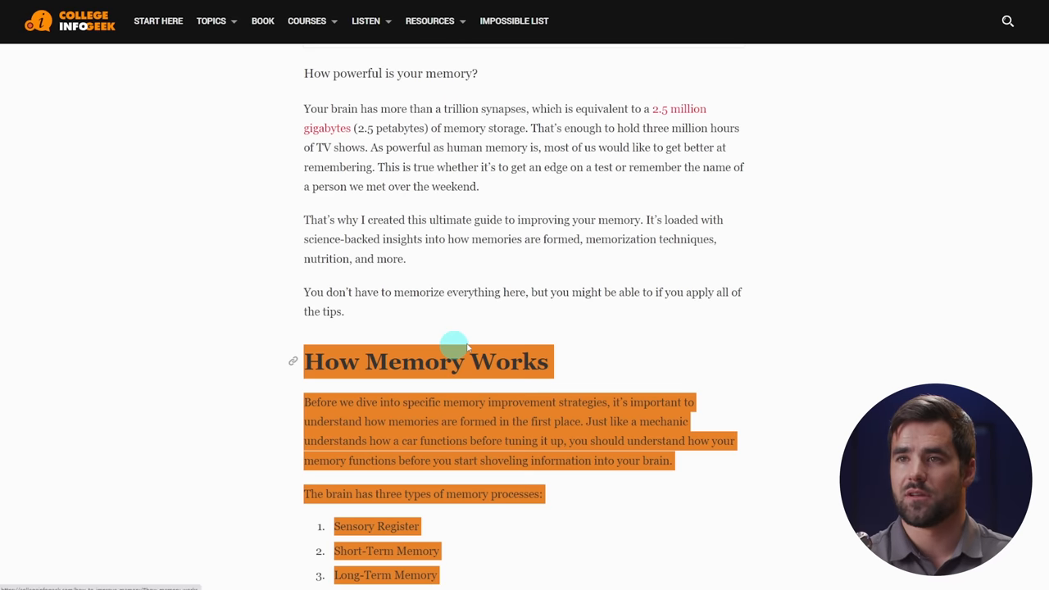
pyautogui.press('ctrl+c')
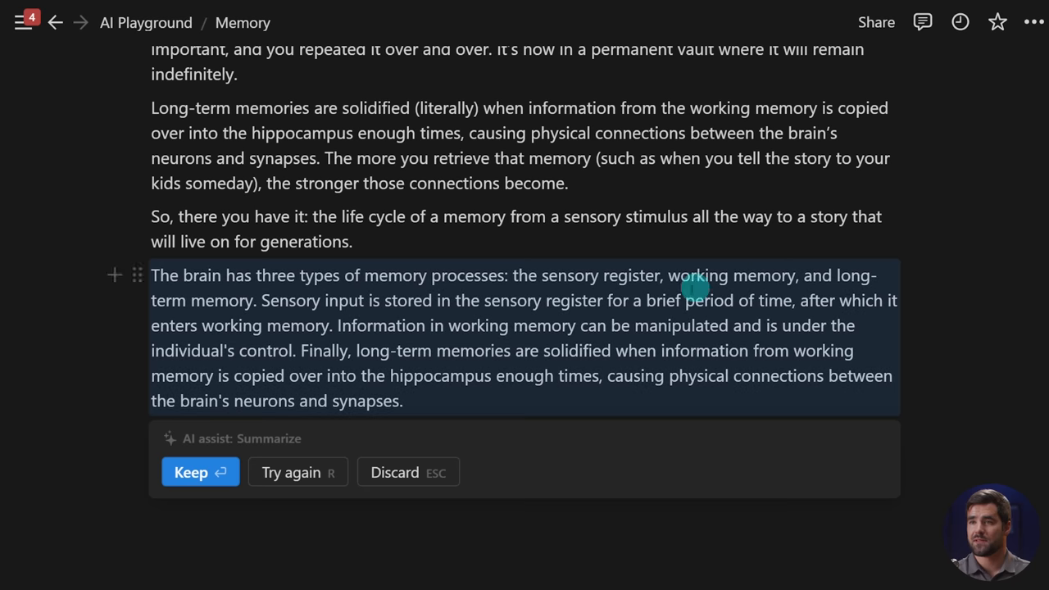
pyautogui.moveTo(689, 410)
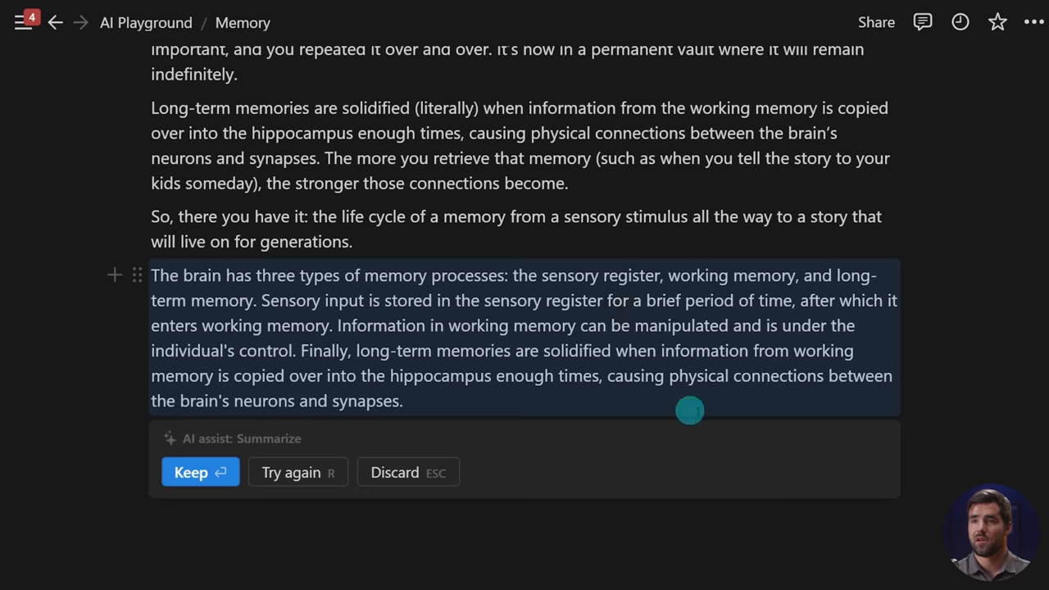
pyautogui.moveTo(269, 311)
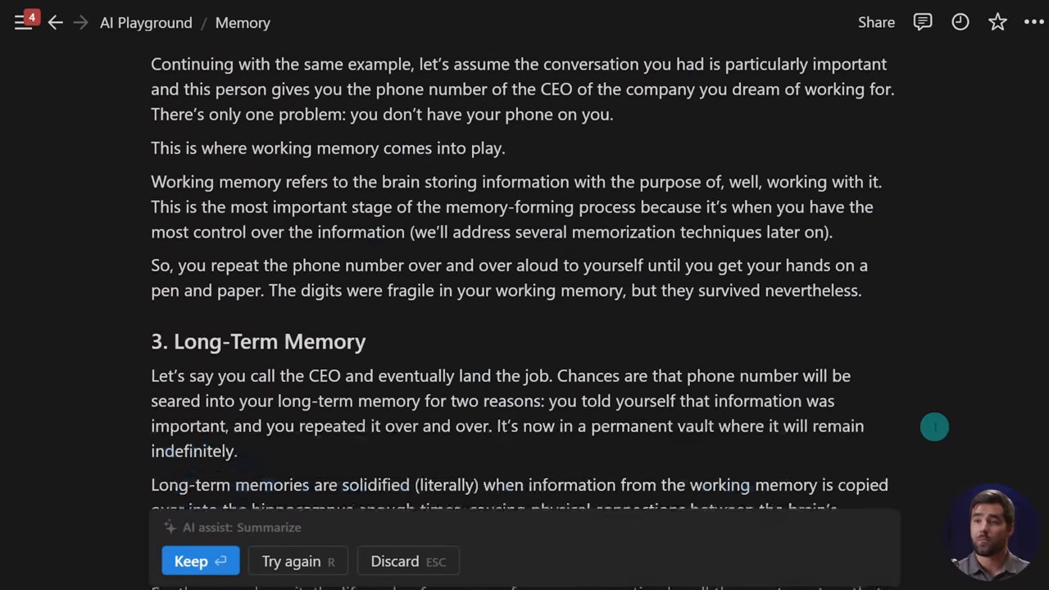
# Step: Keep the AI memory summary, then AI-summarize the selected Long-Term Memory paragraphs
pyautogui.click(200, 561)
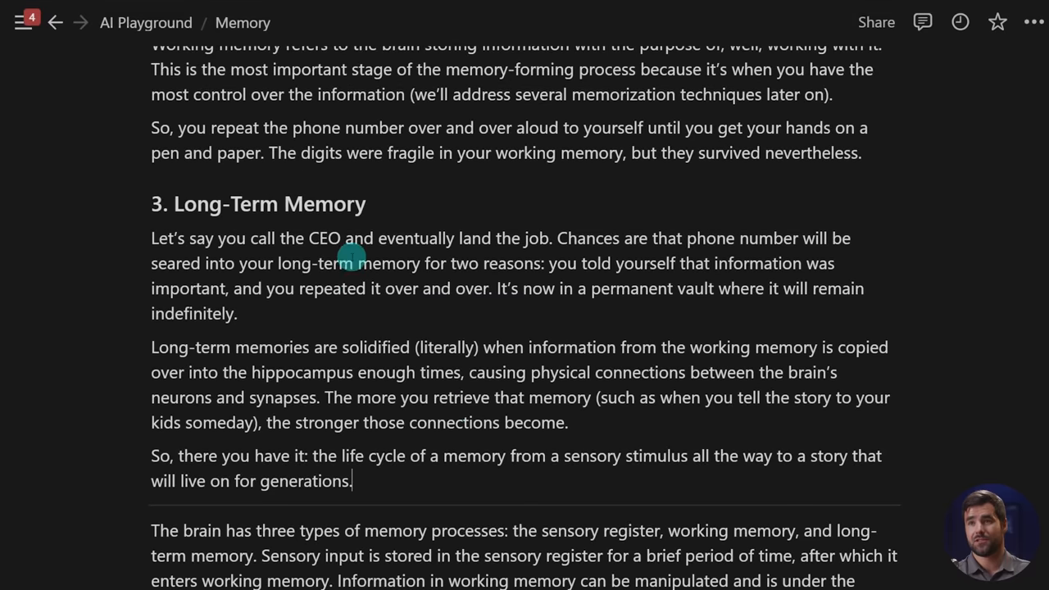
pyautogui.scroll(-3)
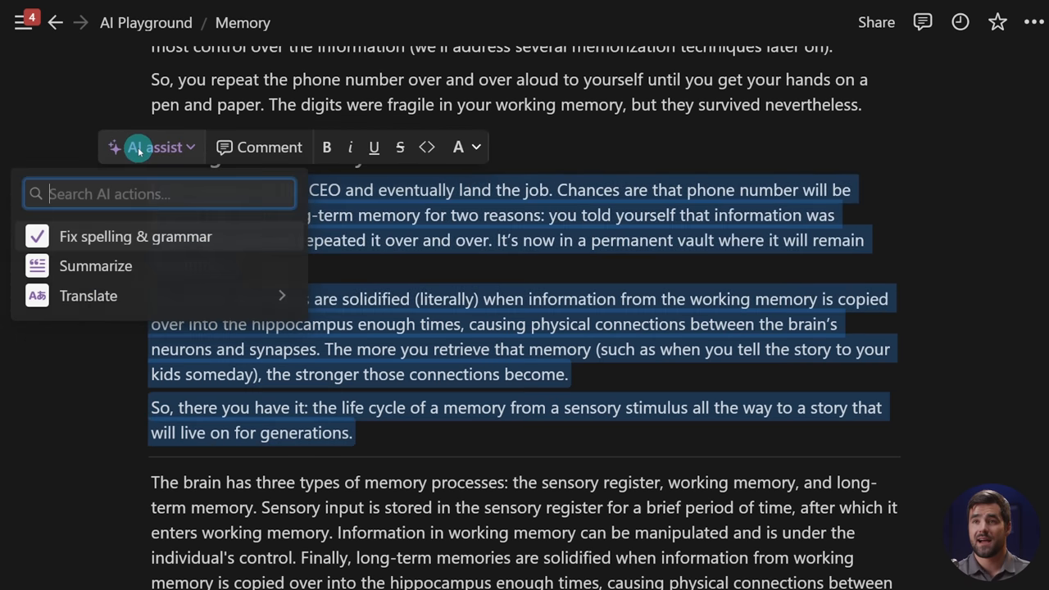
pyautogui.click(95, 265)
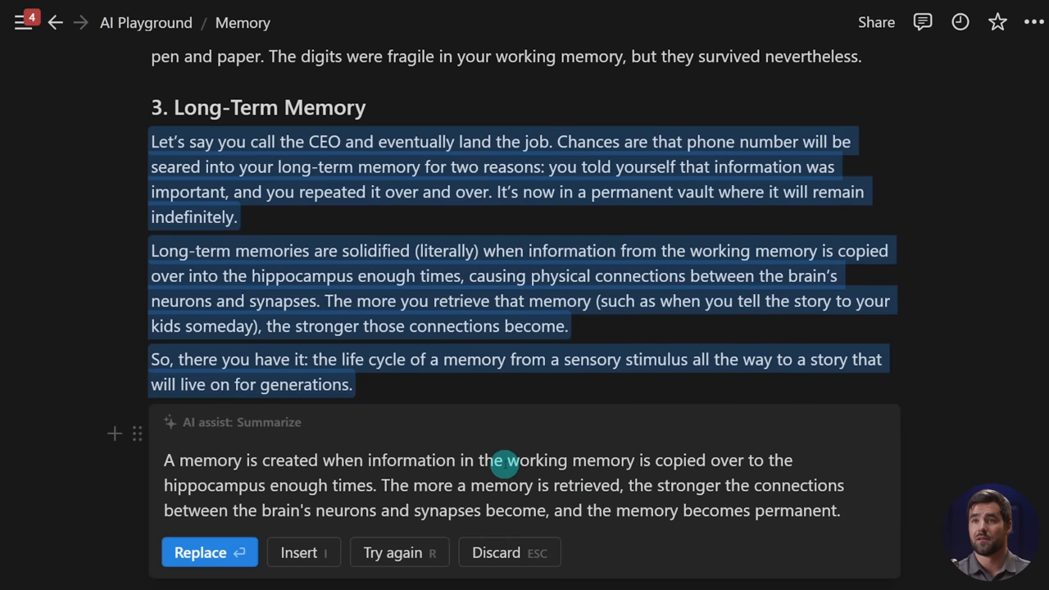
pyautogui.click(200, 552)
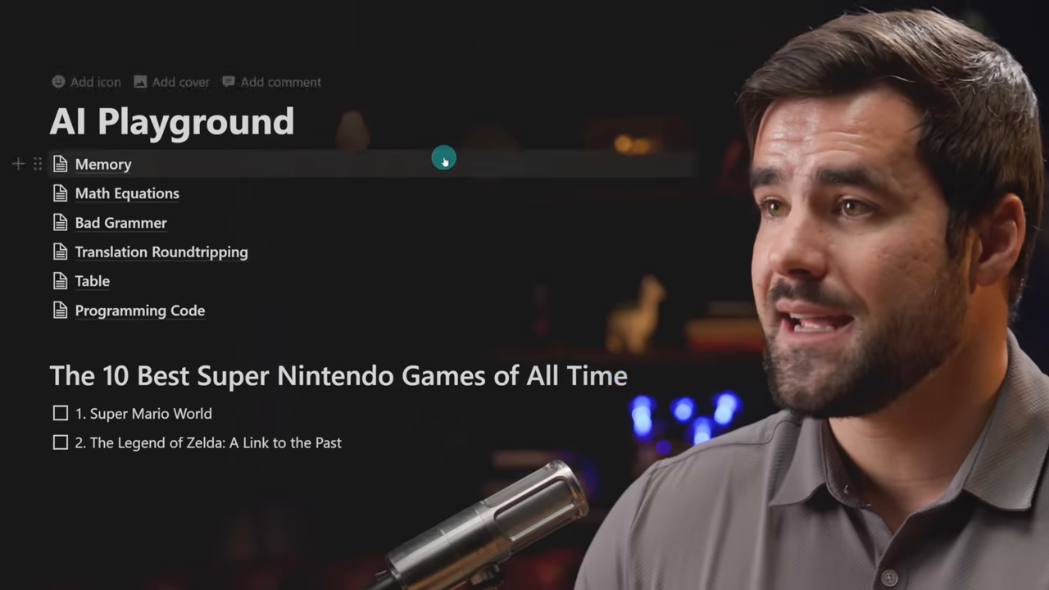
# Step: Insert a Page block into AI Playground with /page
pyautogui.write('/page')
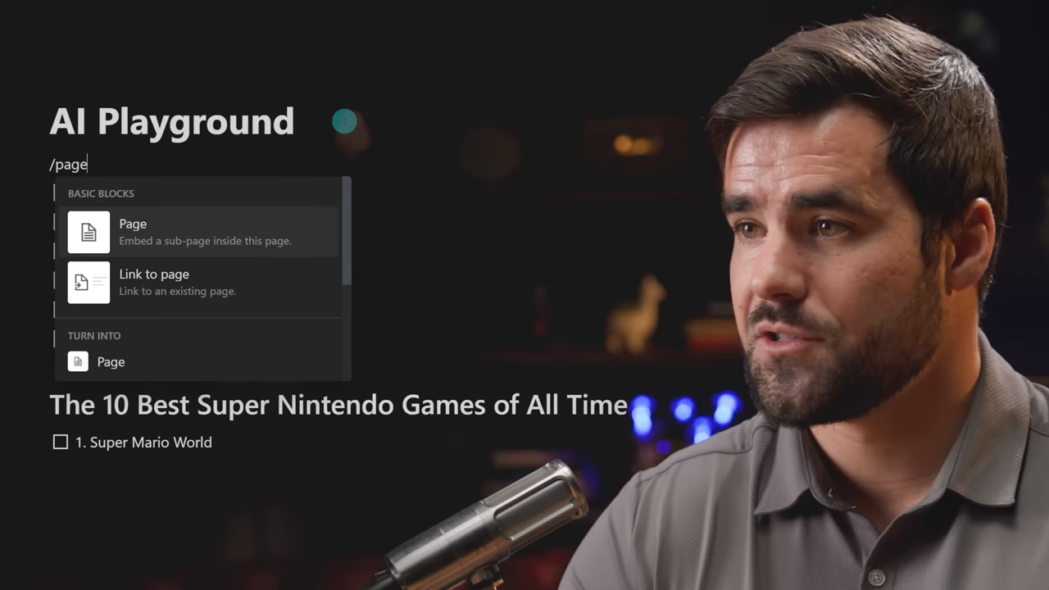
pyautogui.click(133, 232)
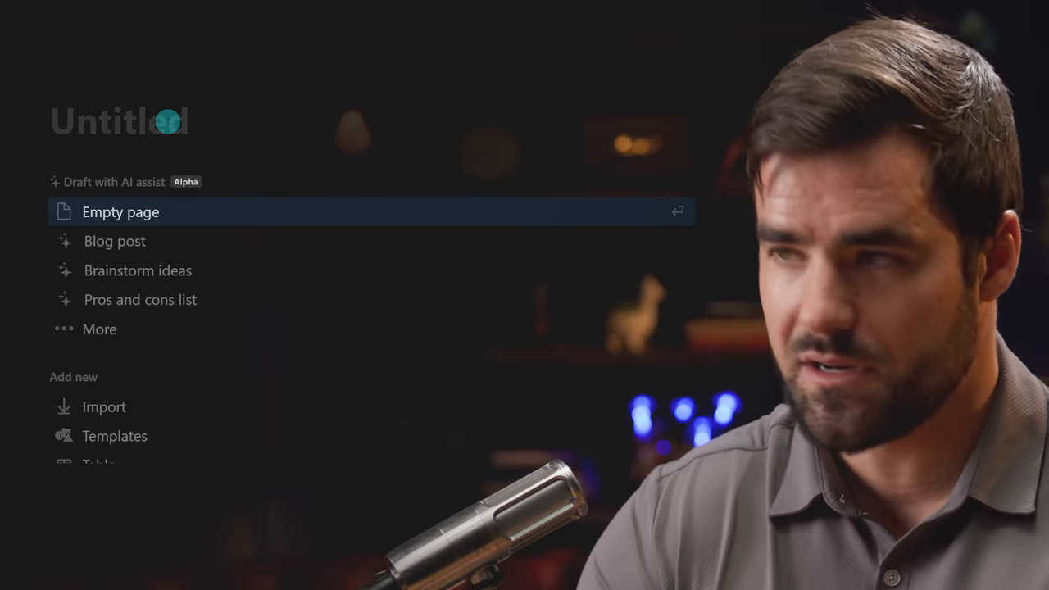
# Step: Name the page Oracle and generate an AI answer on the 2018 US Open Men's winner
pyautogui.write('Oracle')
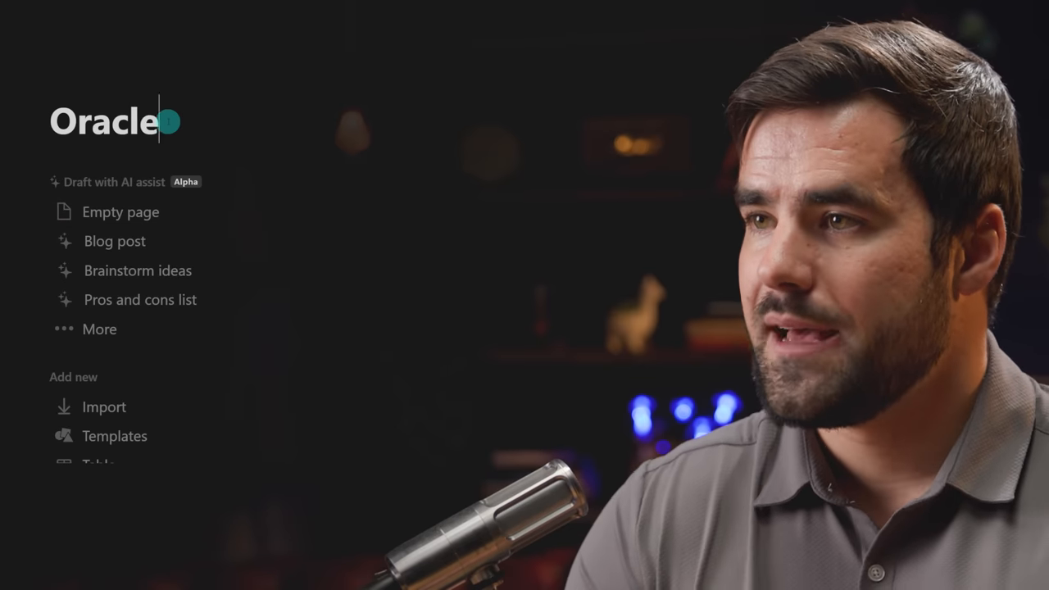
pyautogui.click(117, 182)
pyautogui.write('Who won the 20')
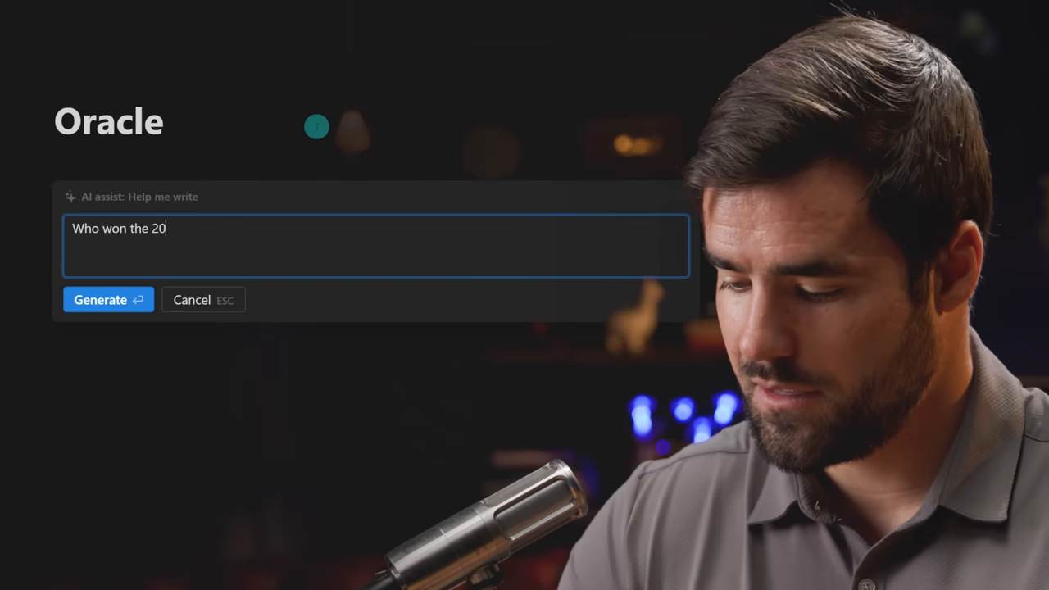
pyautogui.write('18 US')
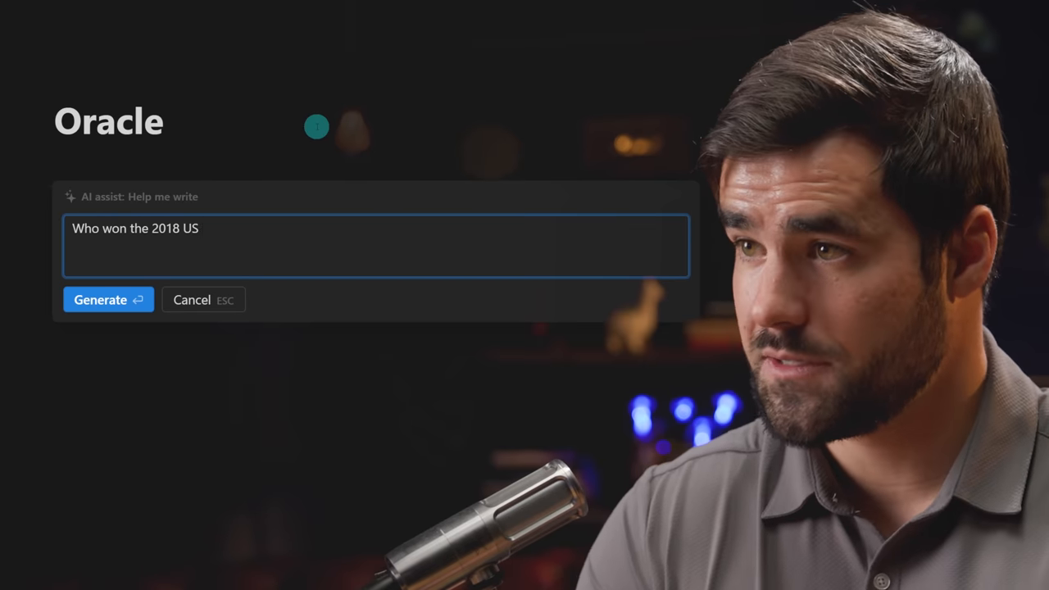
pyautogui.write("Open Men's")
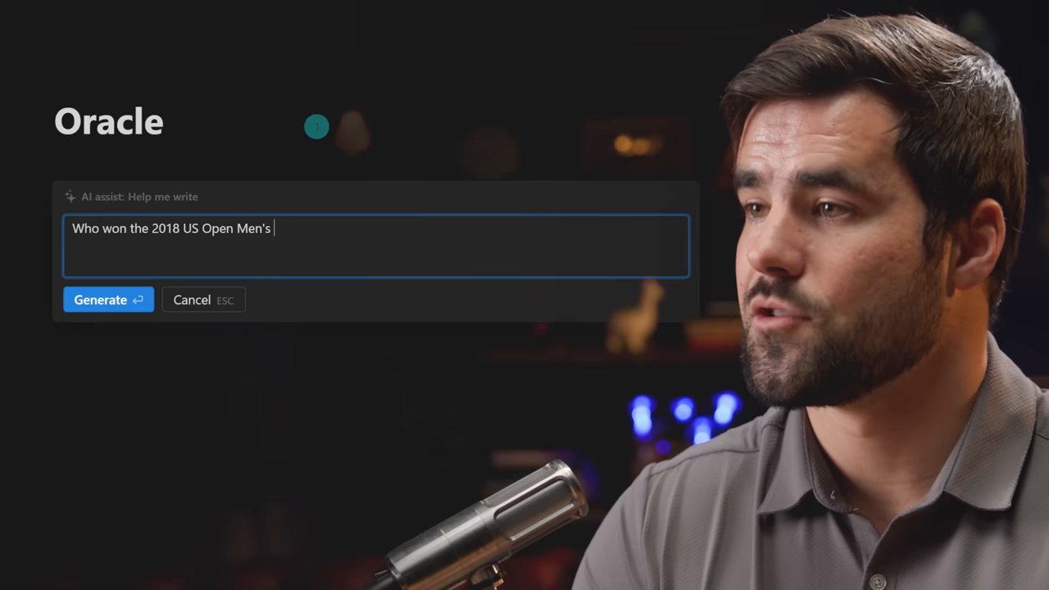
pyautogui.click(108, 299)
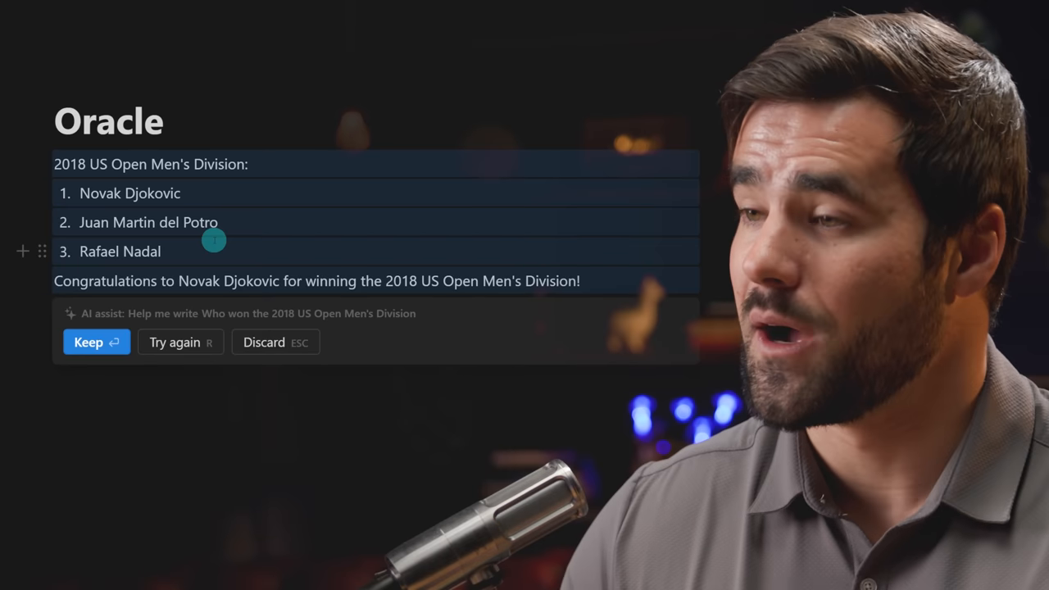
pyautogui.click(96, 342)
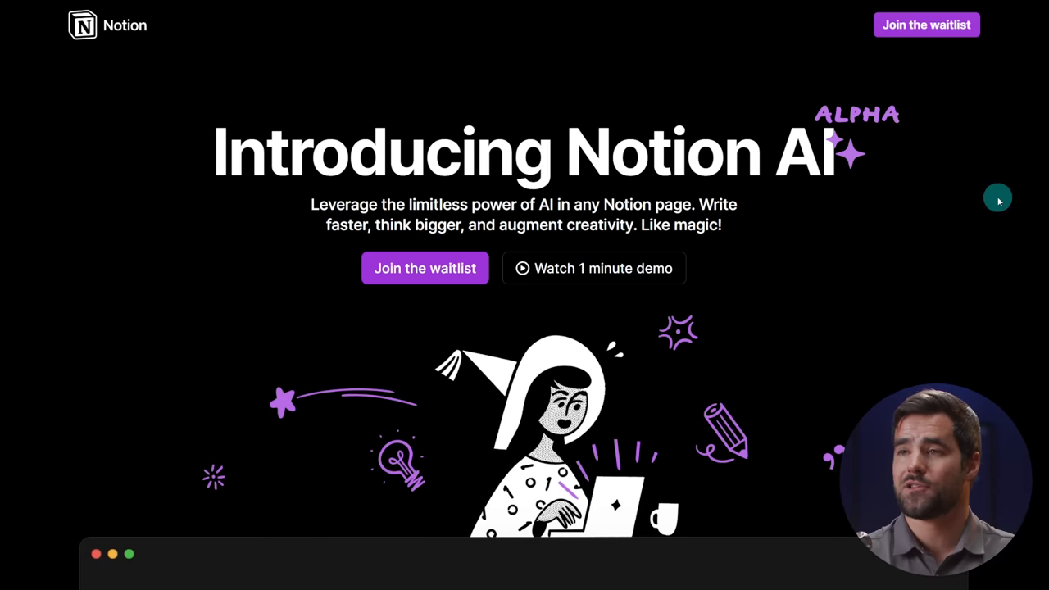
pyautogui.moveTo(916, 134)
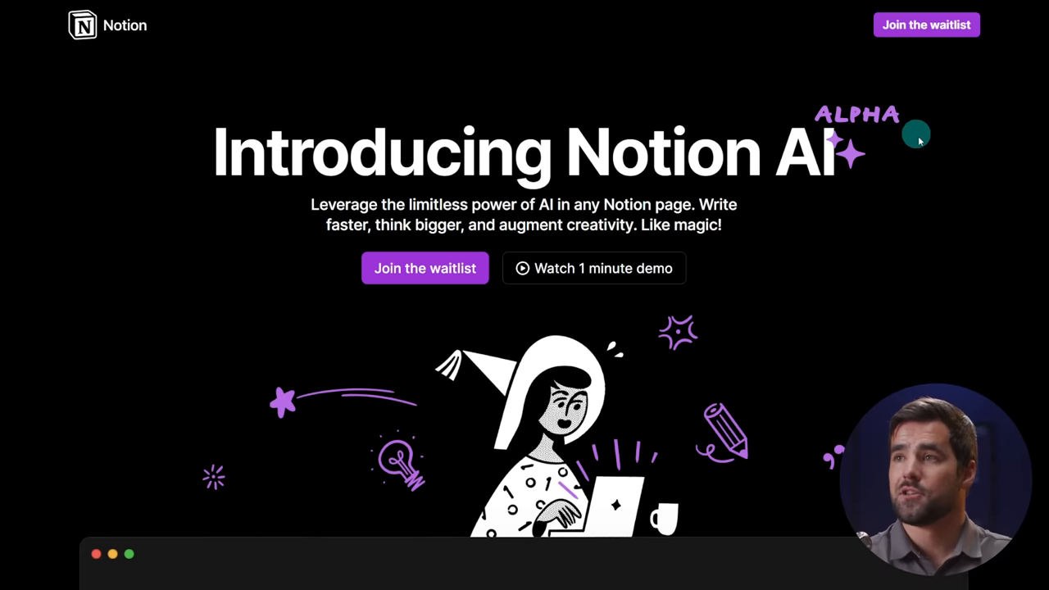
pyautogui.moveTo(923, 155)
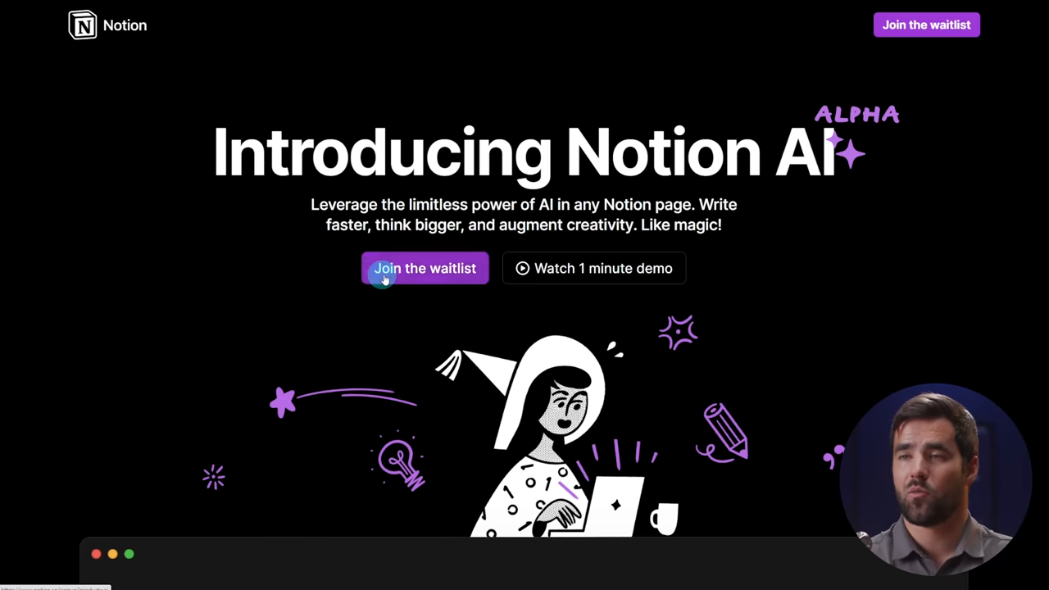
pyautogui.moveTo(327, 286)
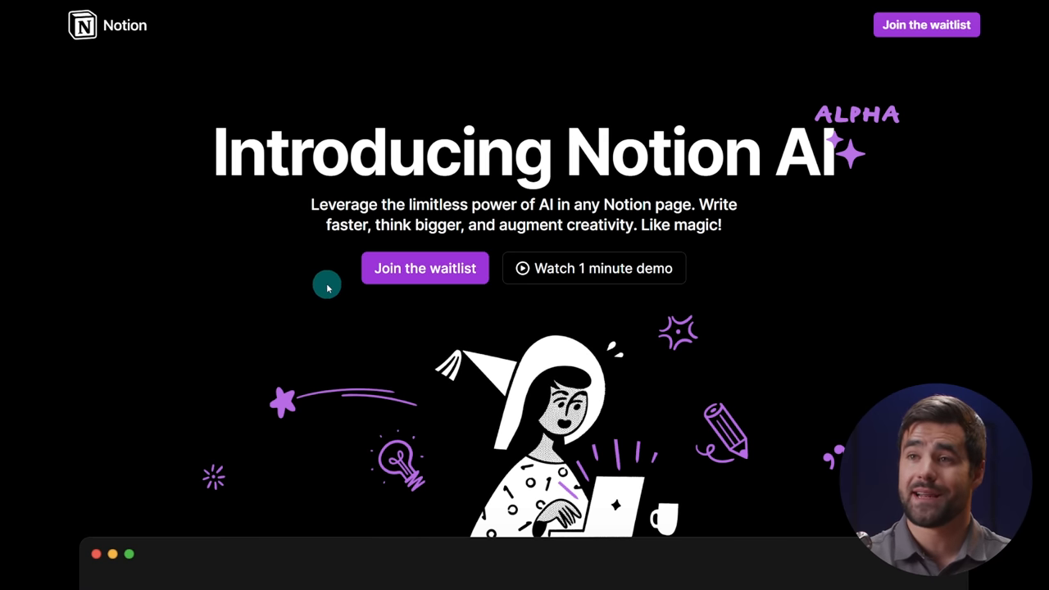
pyautogui.moveTo(393, 292)
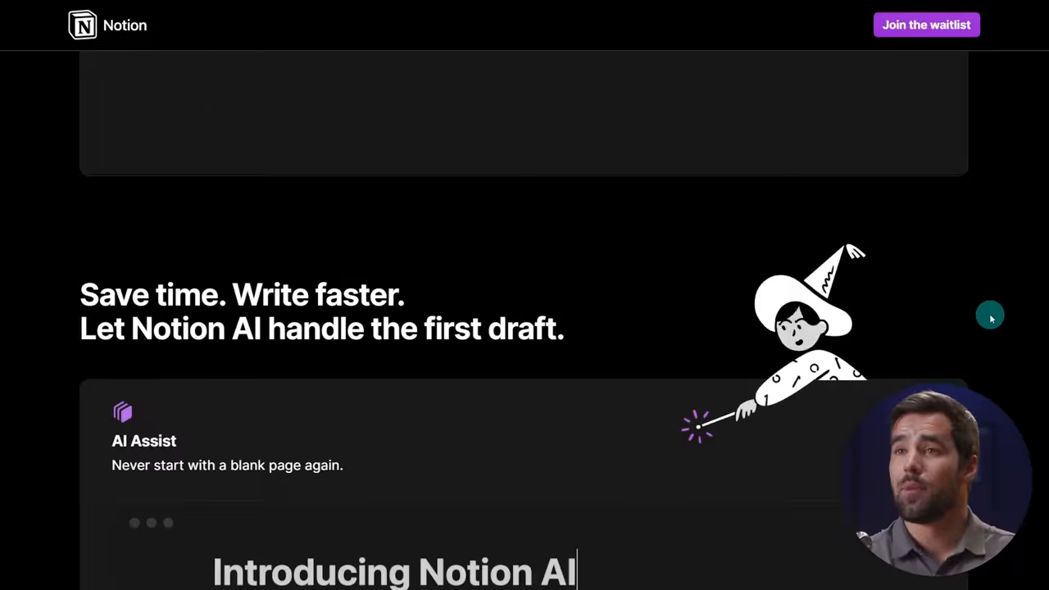
# Step: Scroll to the Notion AI FAQ and expand the cost and data-use answers
pyautogui.scroll(-3)
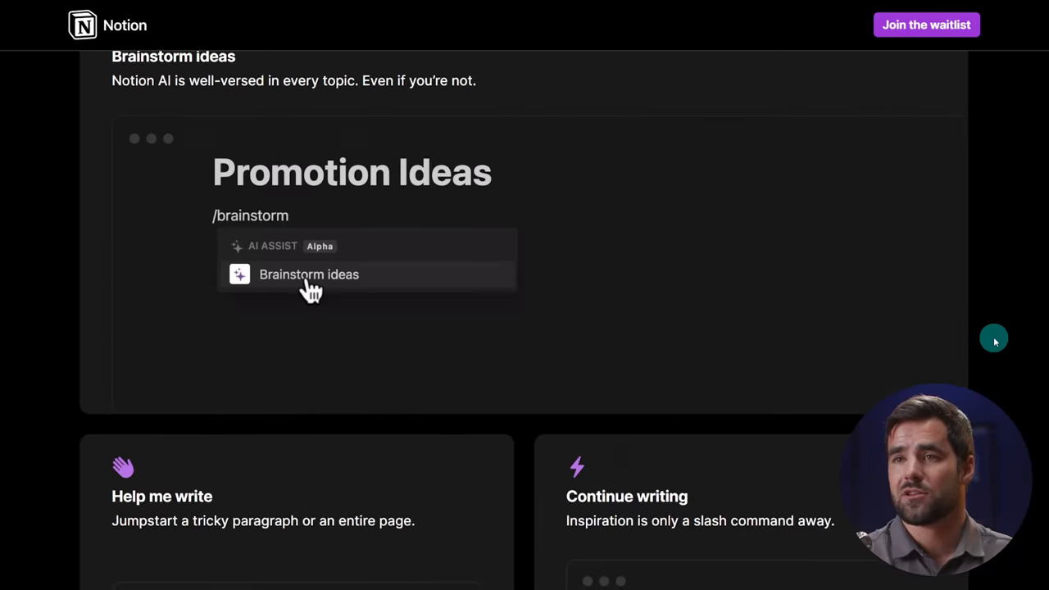
pyautogui.scroll(-3)
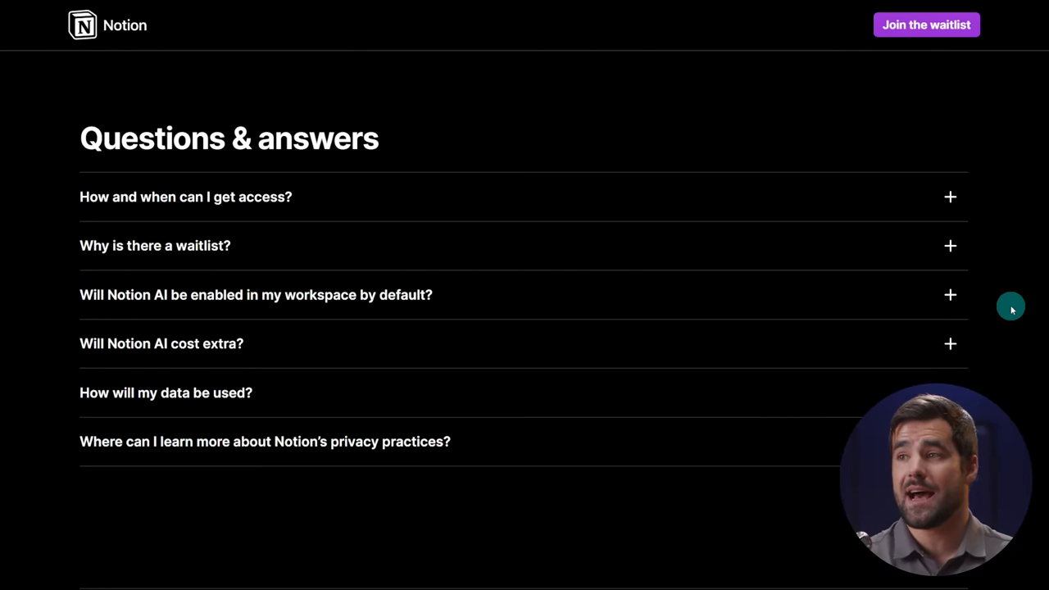
pyautogui.click(162, 343)
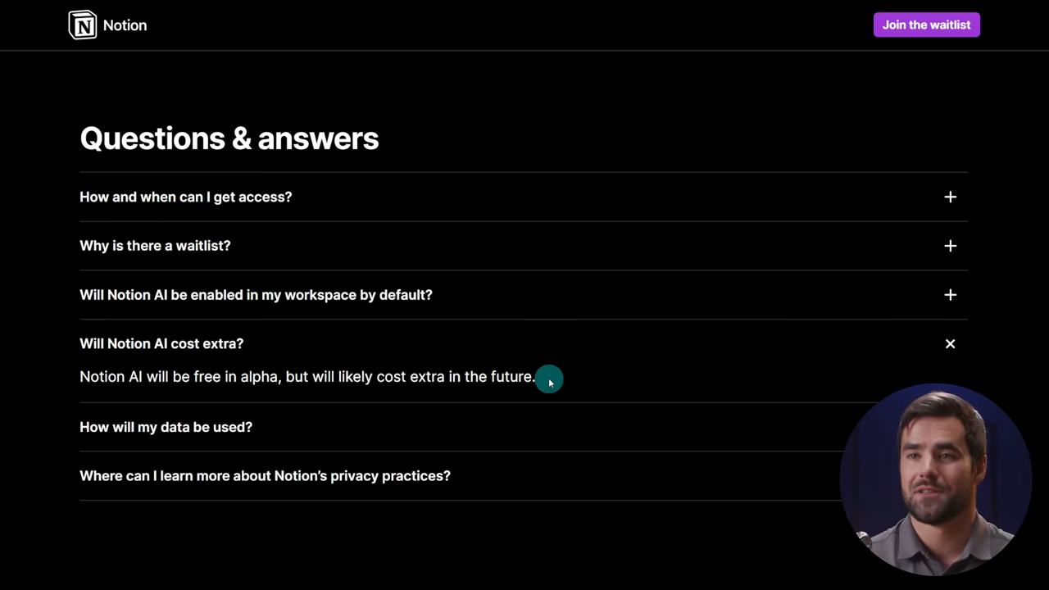
pyautogui.moveTo(544, 354)
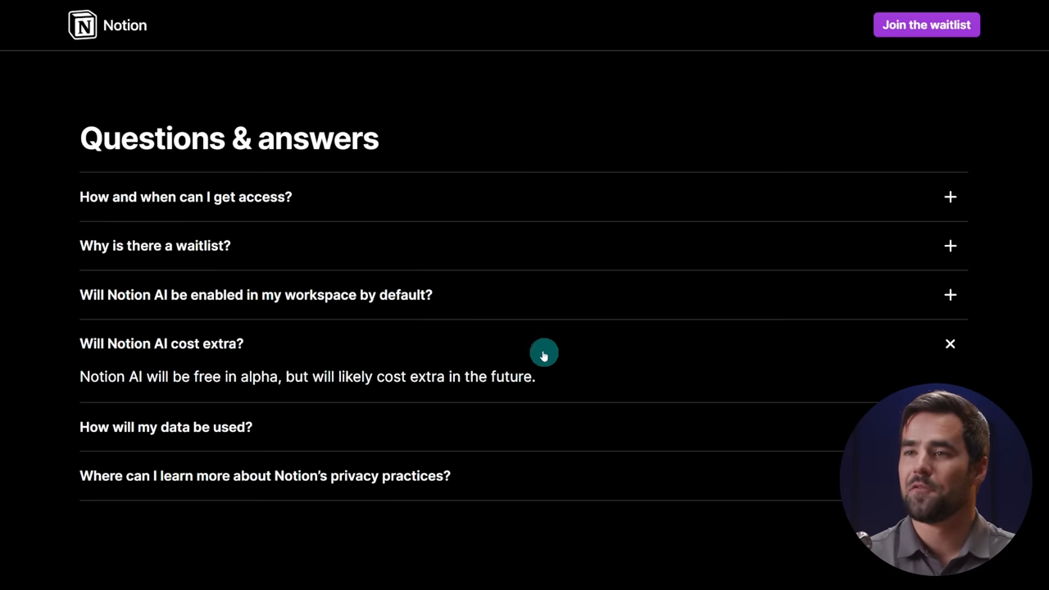
pyautogui.moveTo(576, 376)
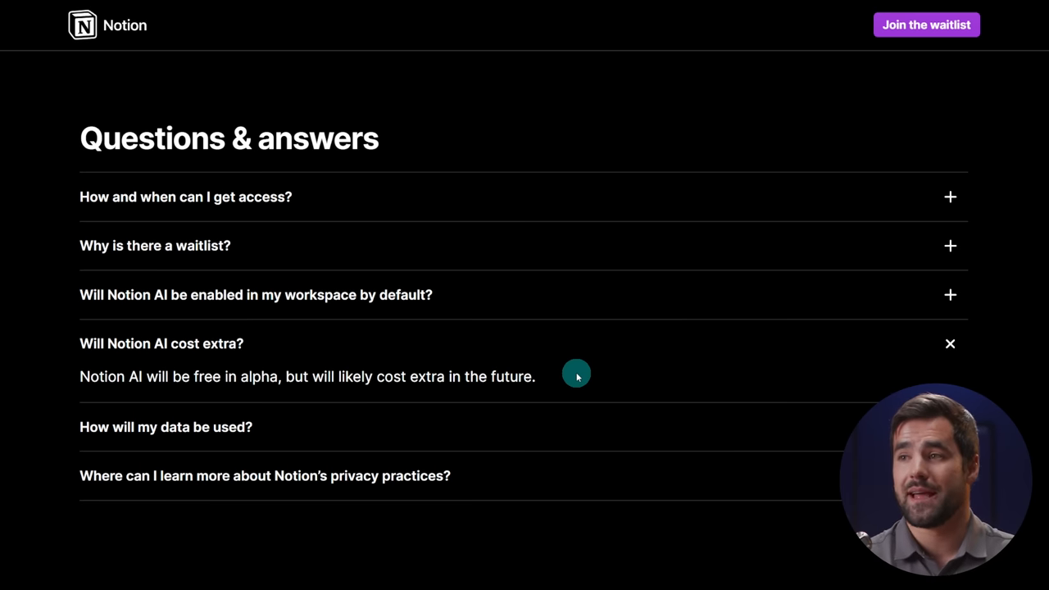
pyautogui.moveTo(926, 337)
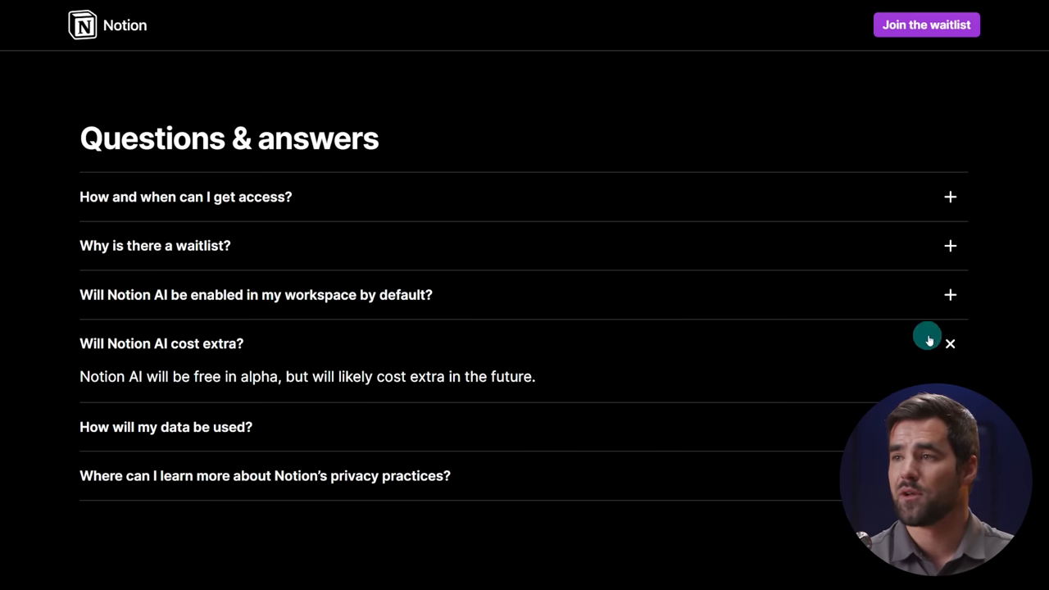
pyautogui.click(950, 344)
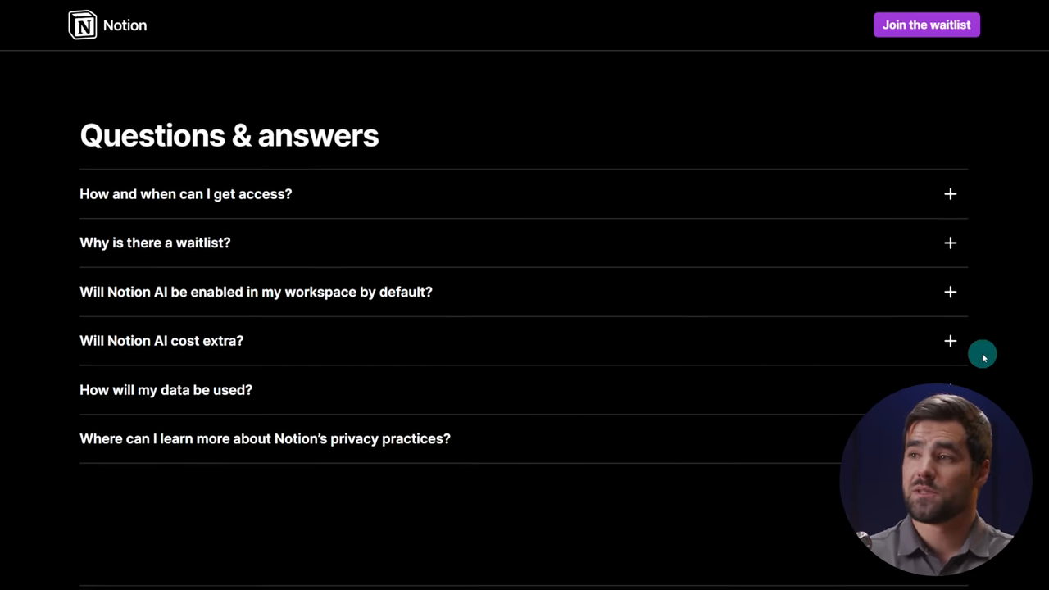
pyautogui.scroll(-3)
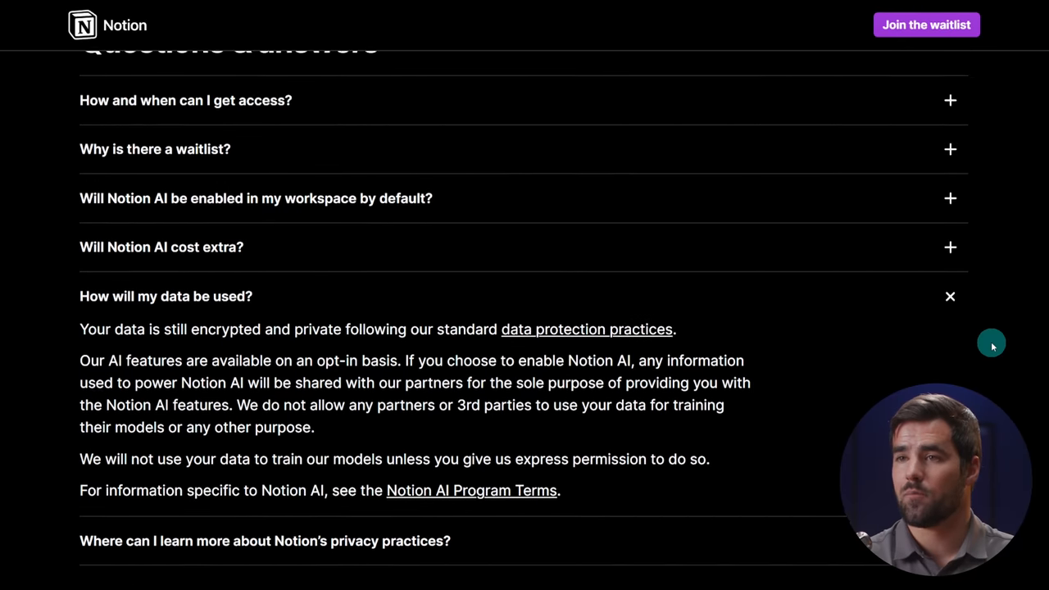
pyautogui.scroll(-3)
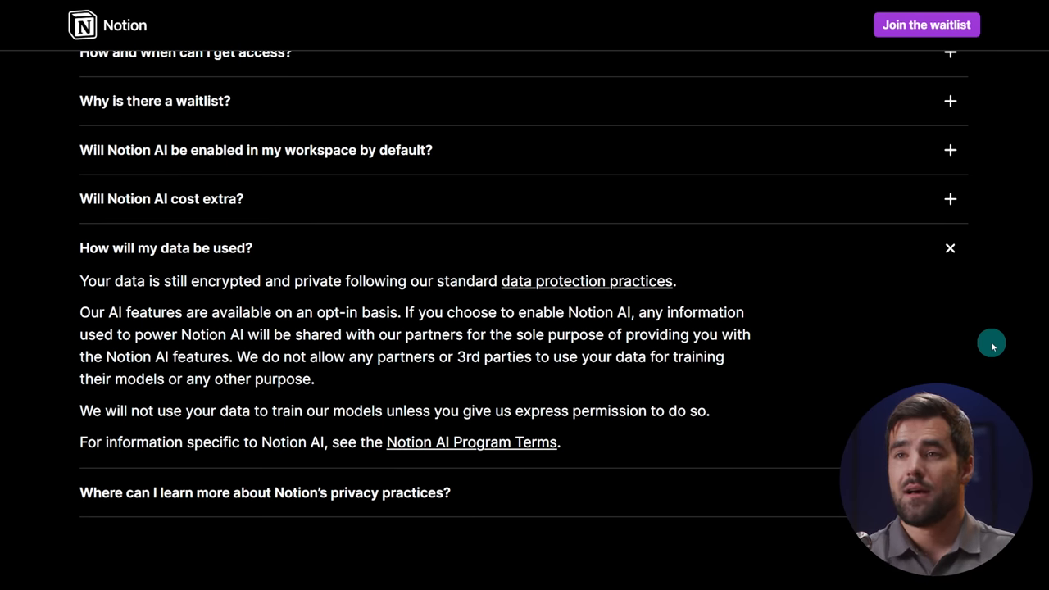
pyautogui.moveTo(858, 411)
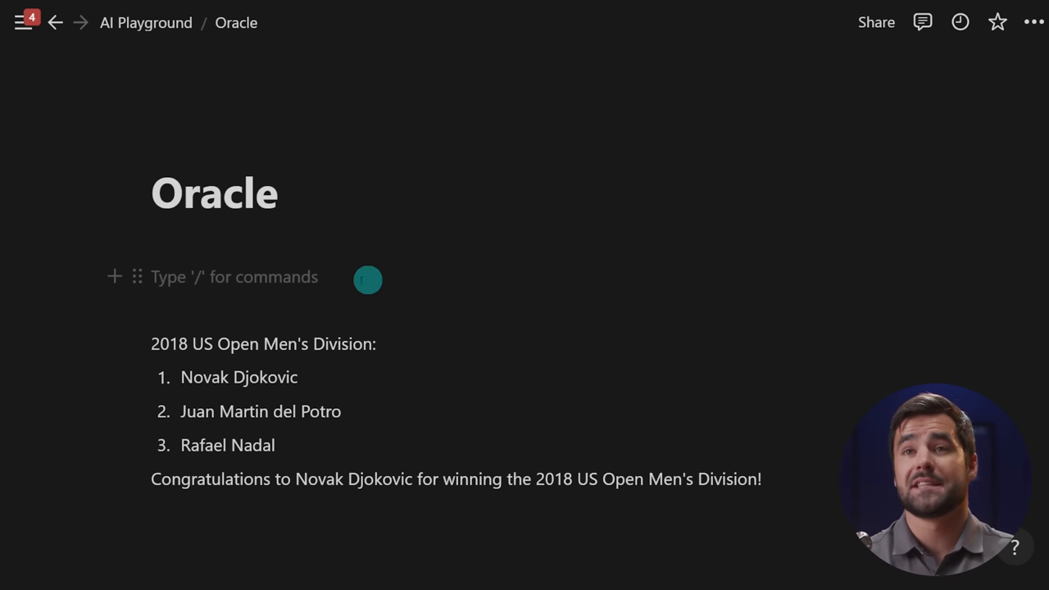
# Step: Open Settings & members on Upgrade, showing Enable Notion AI switched on
pyautogui.click(23, 22)
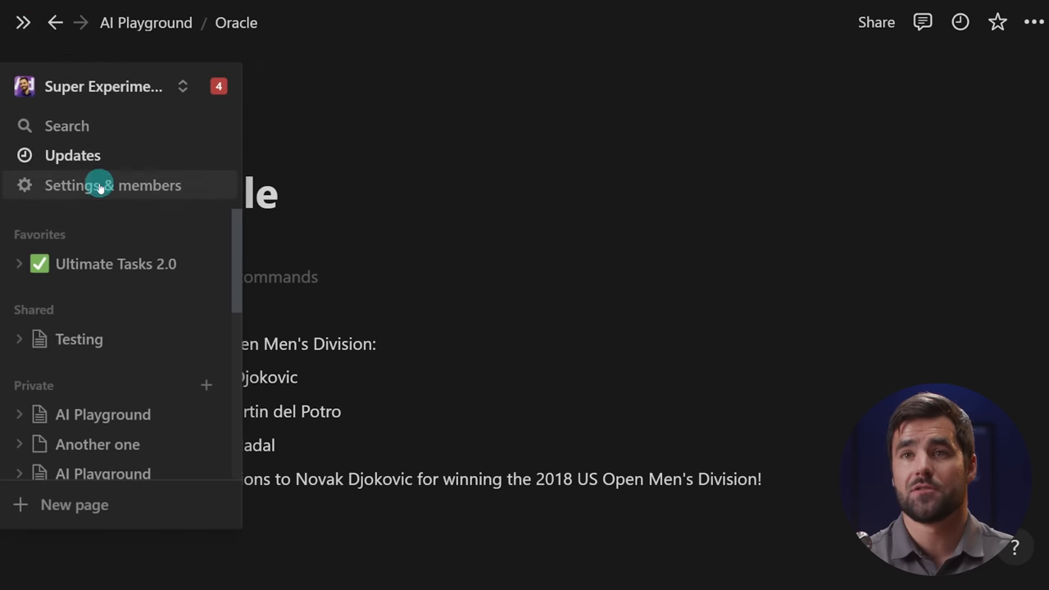
pyautogui.click(112, 185)
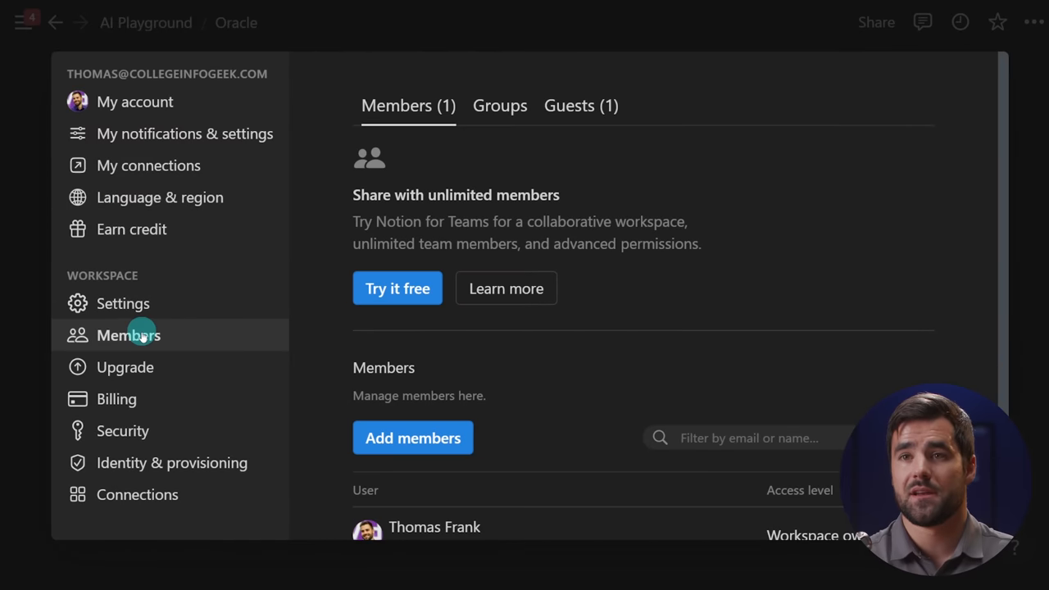
pyautogui.click(126, 367)
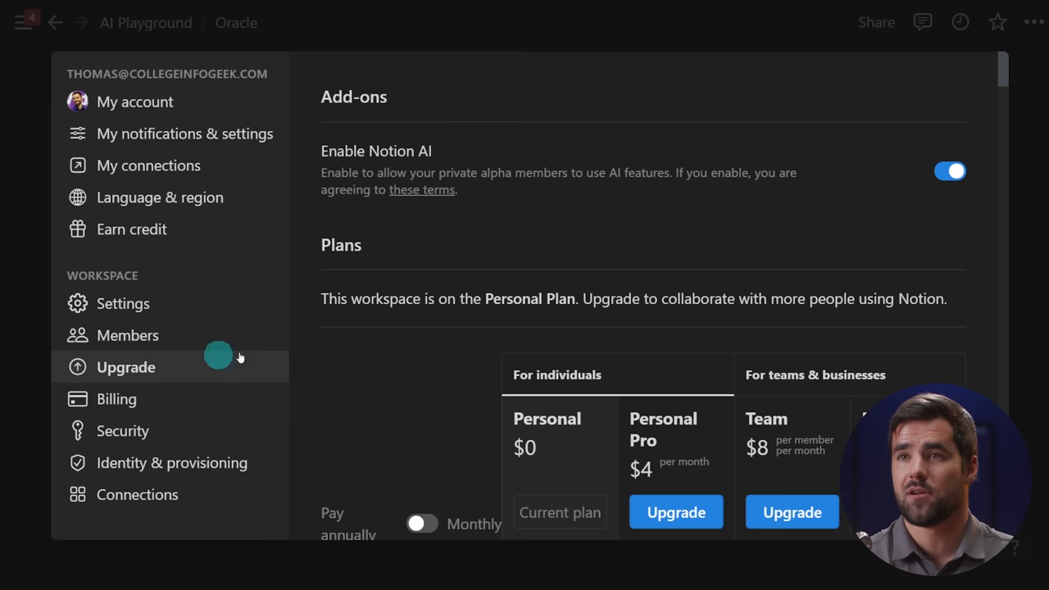
pyautogui.moveTo(423, 229)
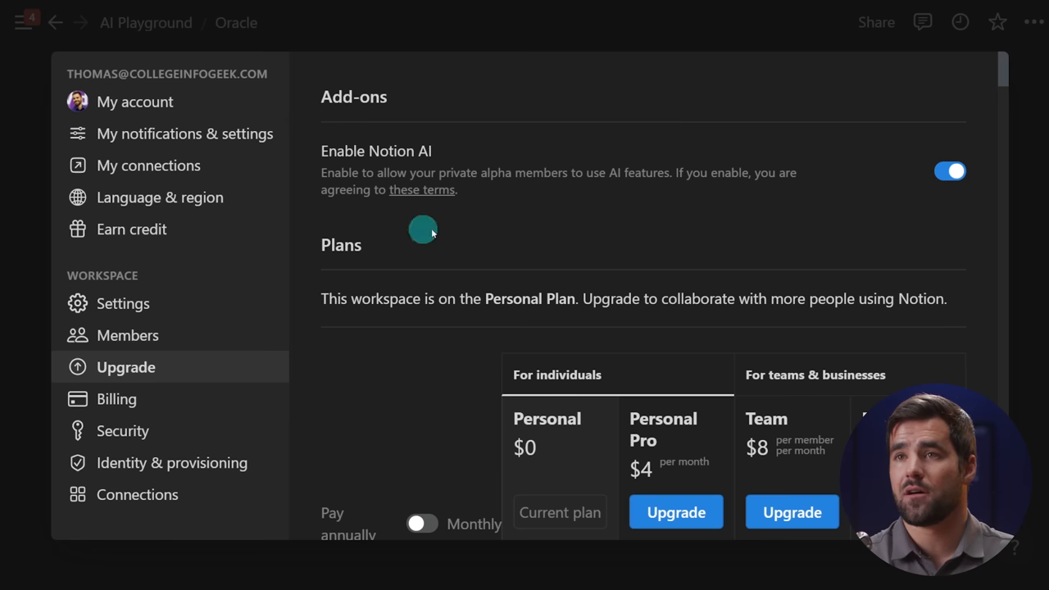
pyautogui.moveTo(859, 188)
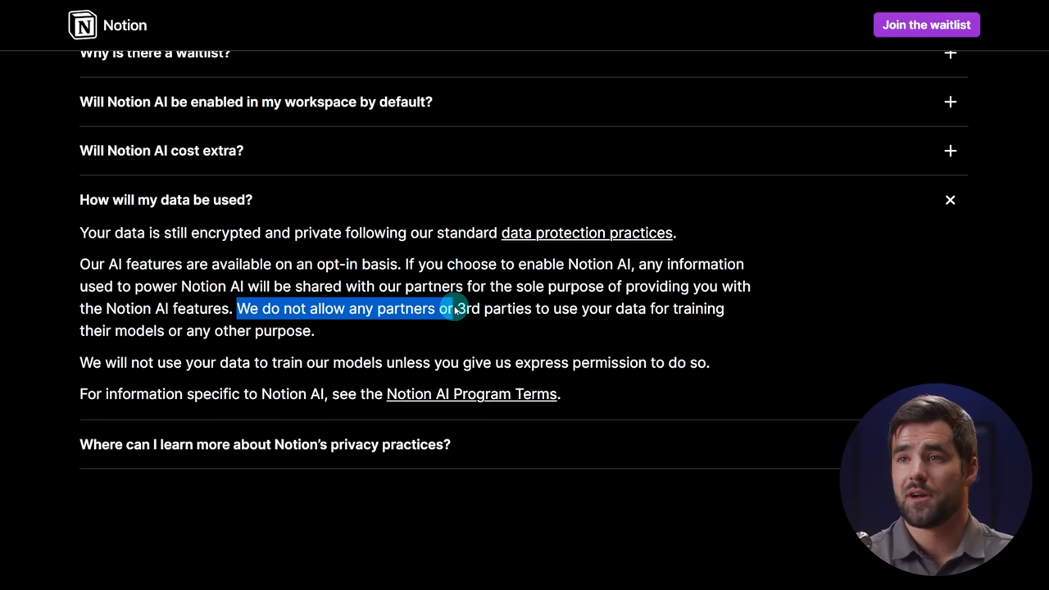
# Step: Highlight the partner and no-training data promises, then collapse the data-use answer
pyautogui.moveTo(455, 308); pyautogui.dragTo(314, 330)
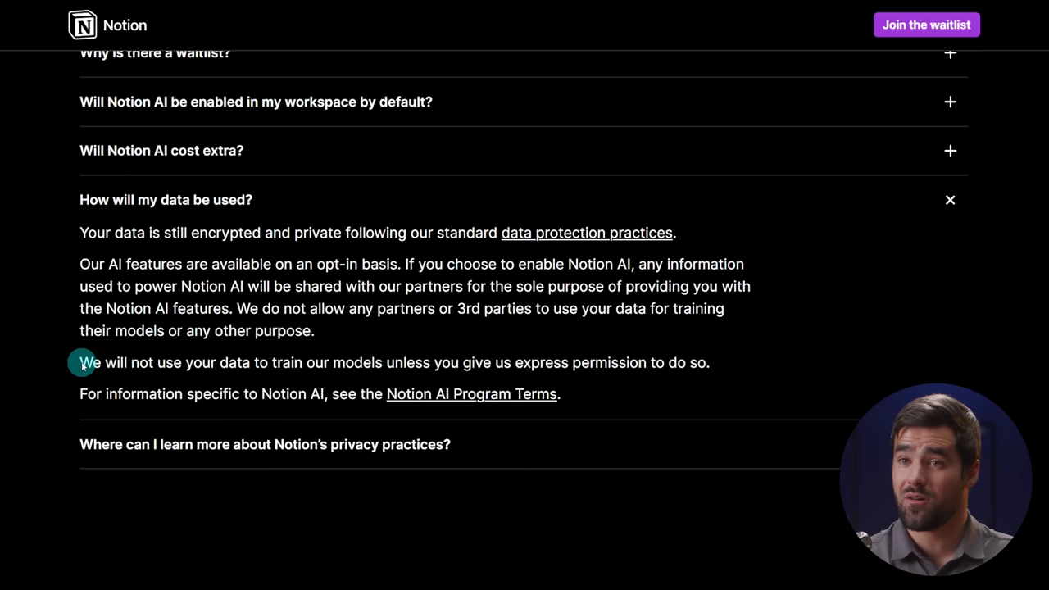
pyautogui.moveTo(81, 363); pyautogui.dragTo(410, 362)
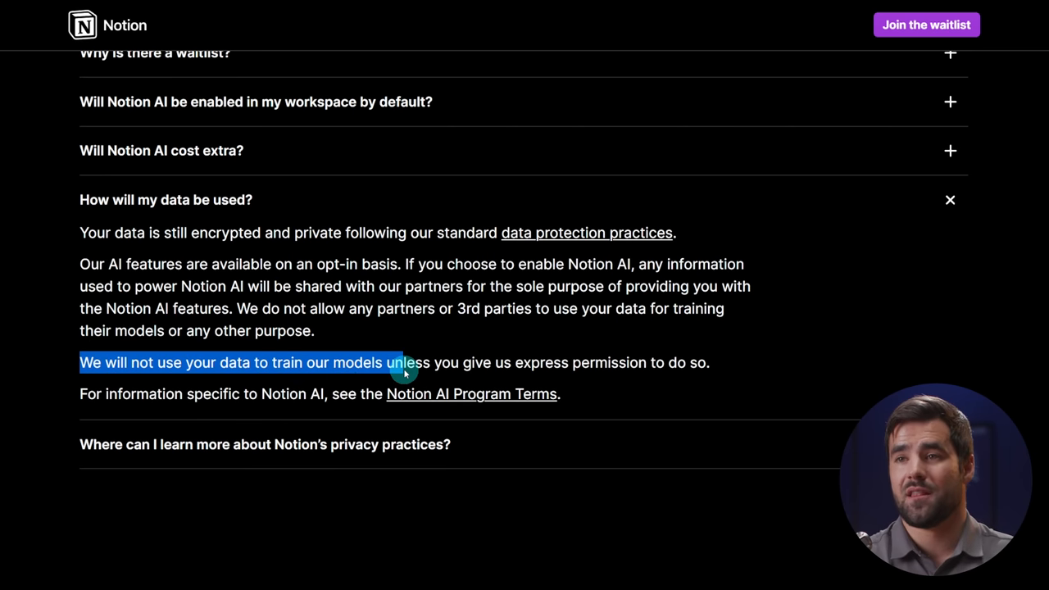
pyautogui.moveTo(402, 362); pyautogui.dragTo(656, 362)
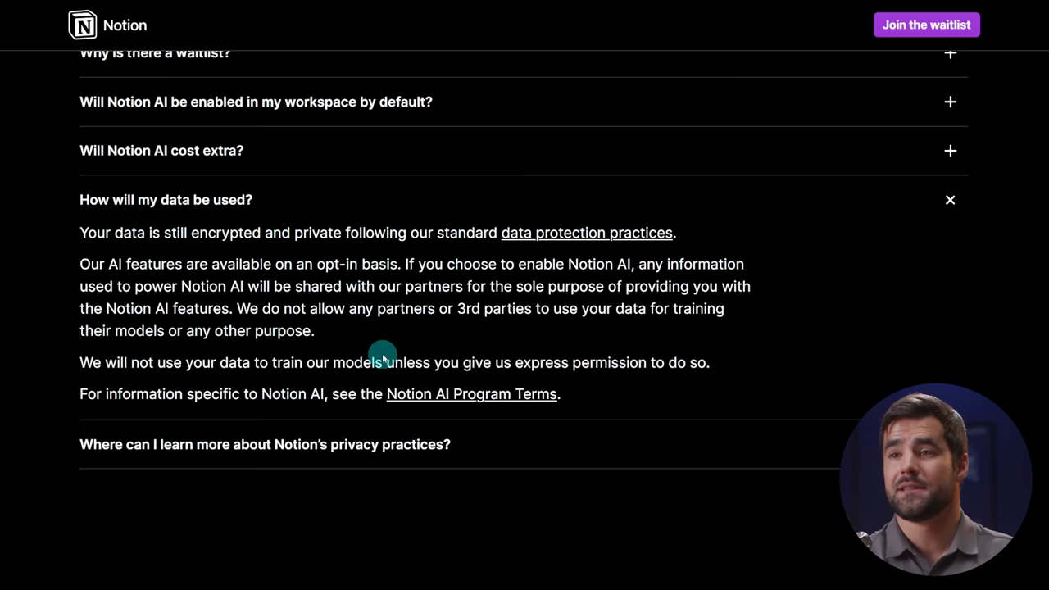
pyautogui.moveTo(508, 263)
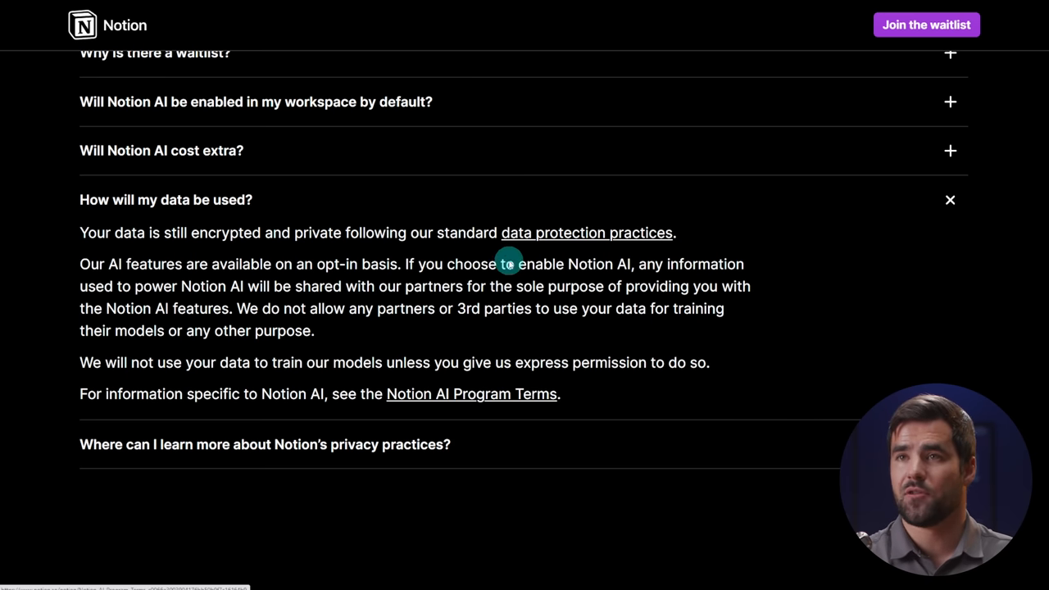
pyautogui.moveTo(713, 332)
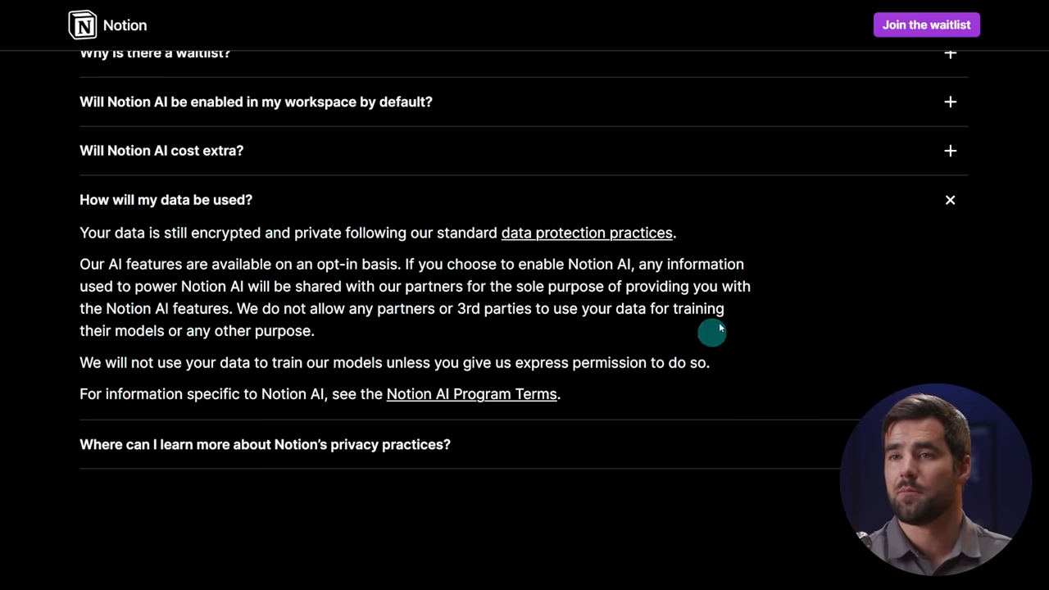
pyautogui.click(949, 199)
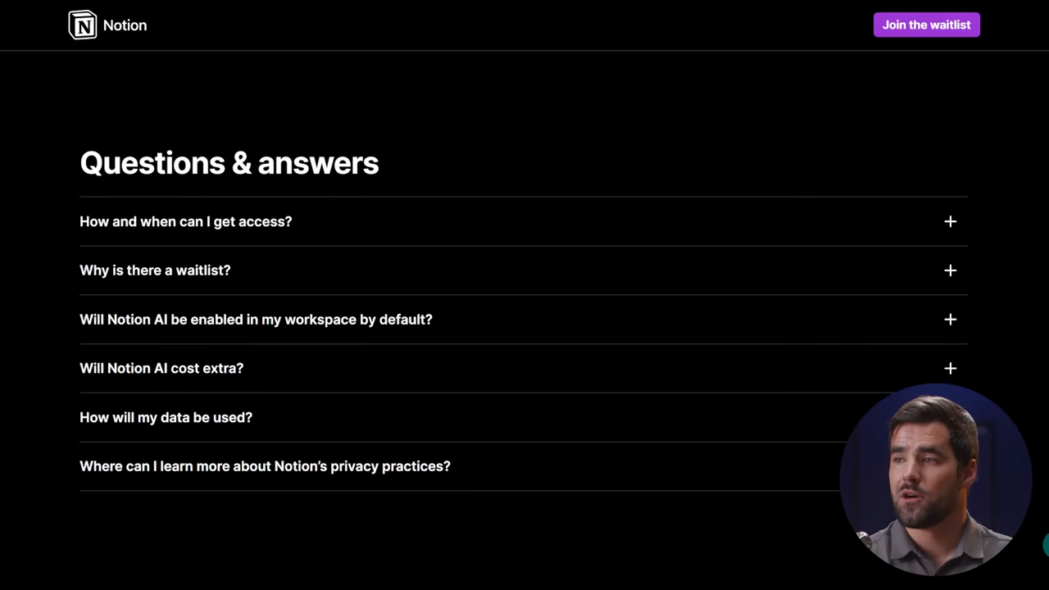
pyautogui.scroll(3)
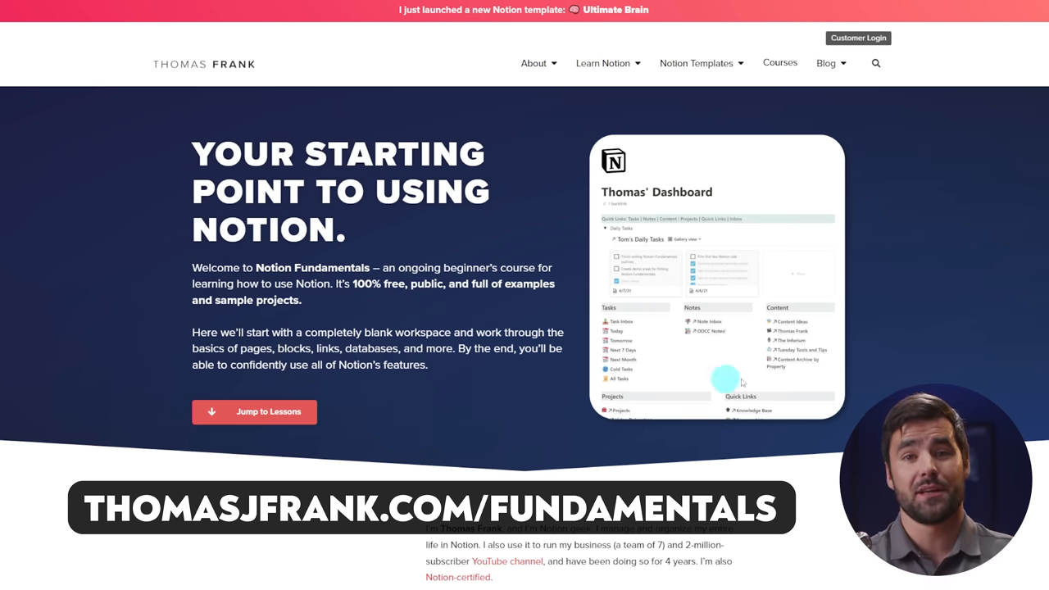
# Step: Scroll down to the Lessons and open Lesson 6: Notion Databases
pyautogui.scroll(-3)
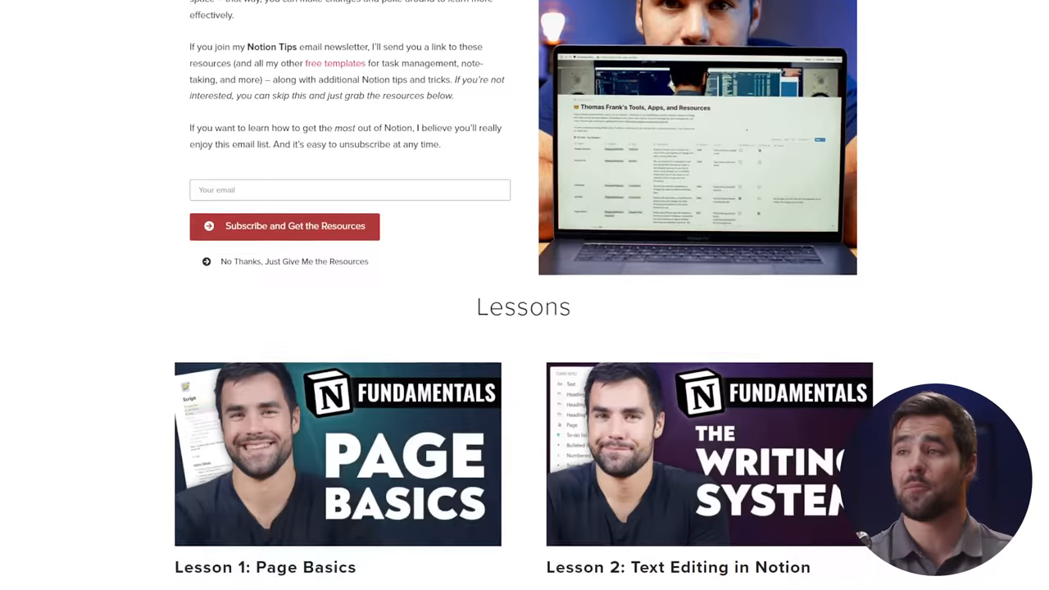
pyautogui.scroll(-3)
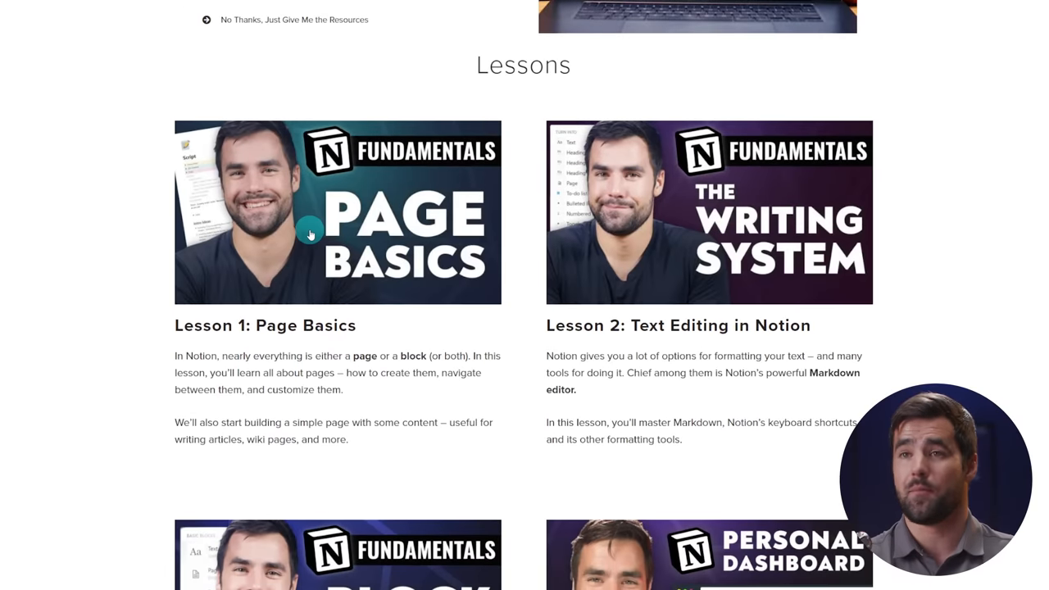
pyautogui.scroll(-3)
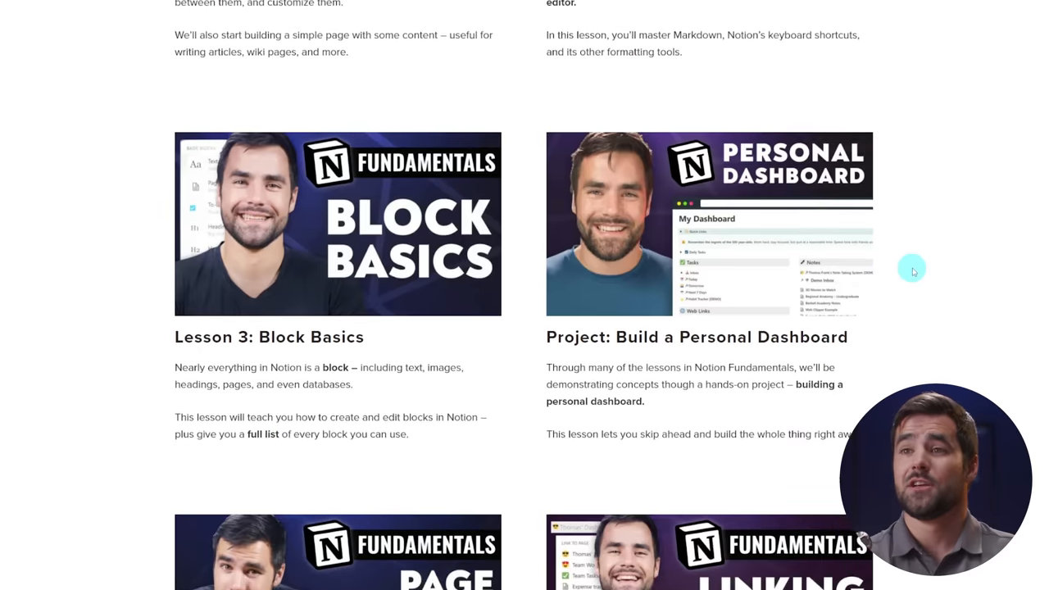
pyautogui.scroll(-3)
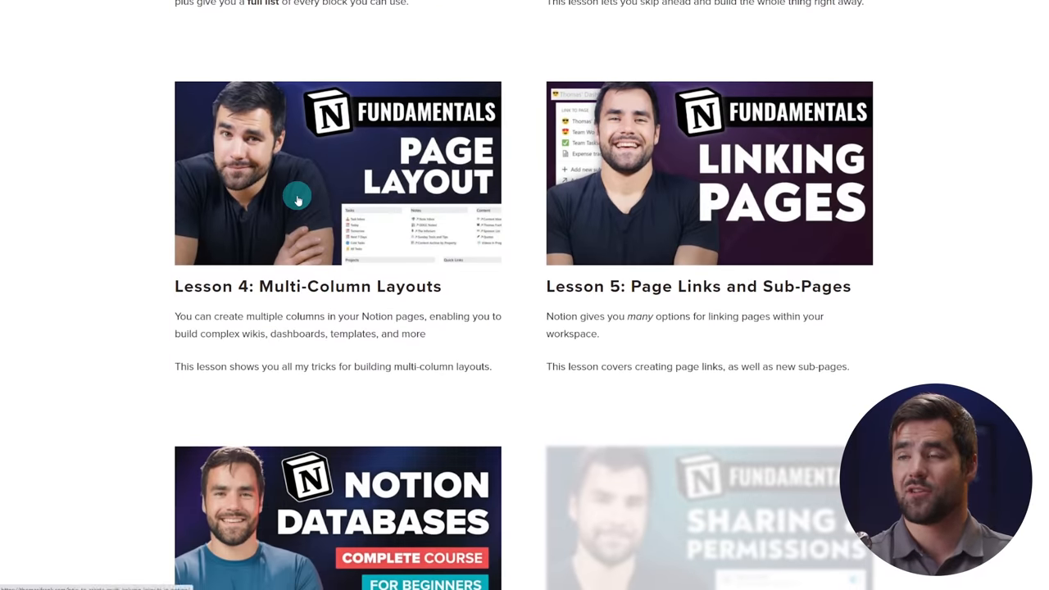
pyautogui.scroll(-3)
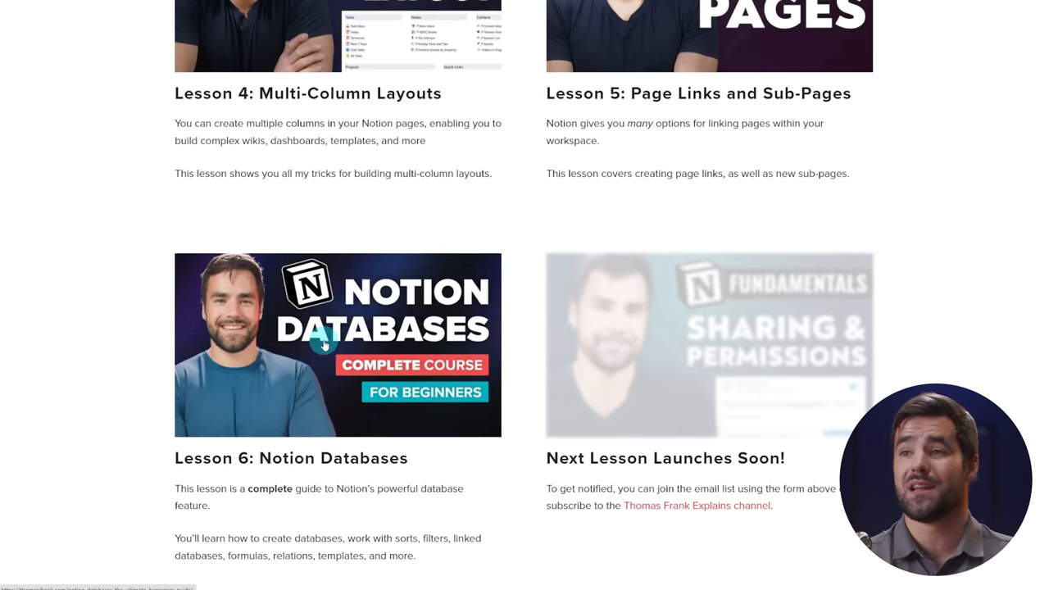
pyautogui.click(337, 344)
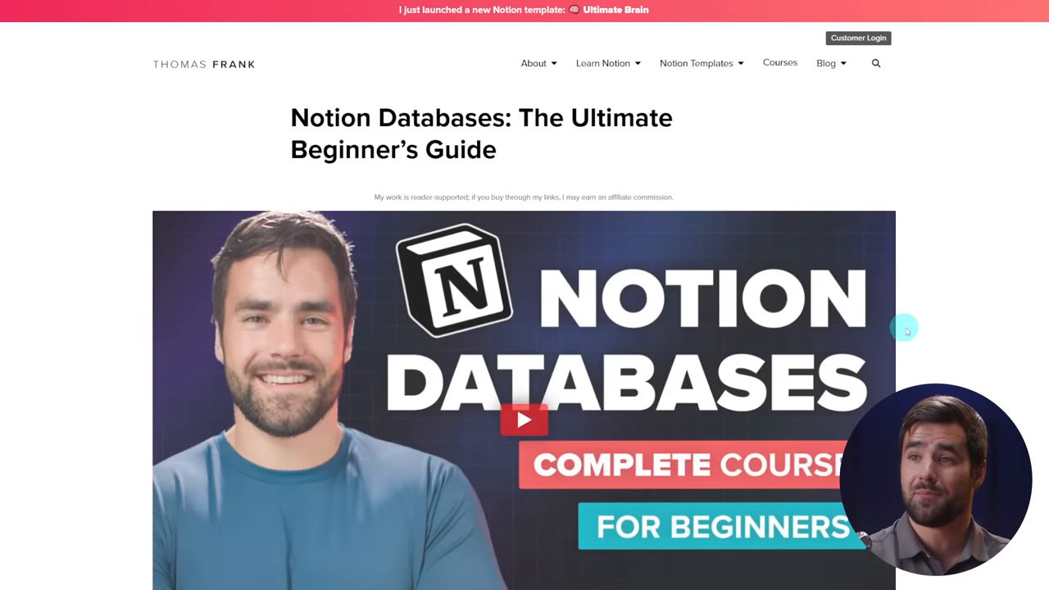
pyautogui.scroll(-3)
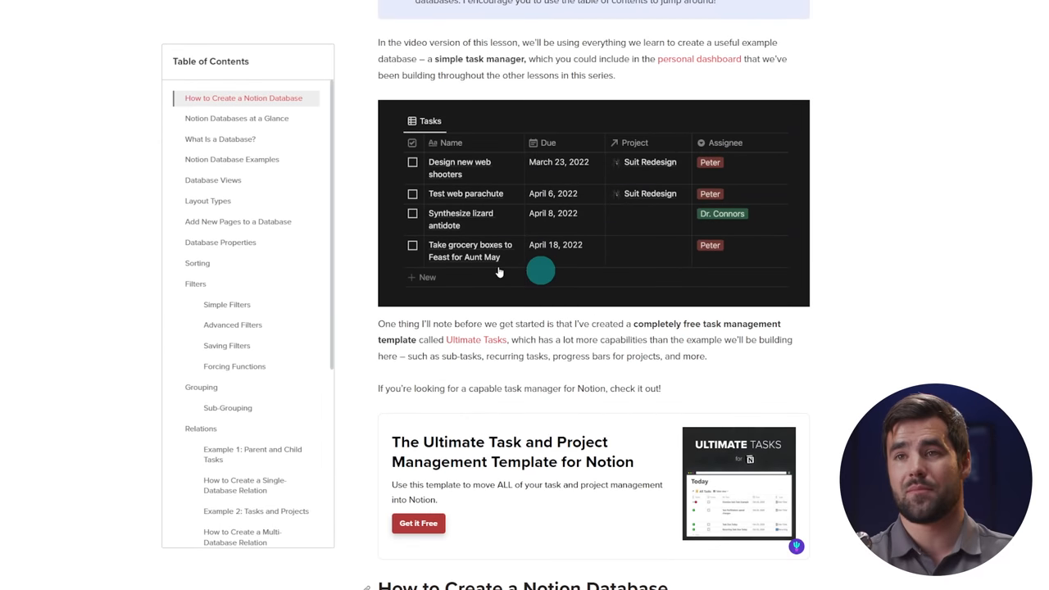
pyautogui.scroll(-3)
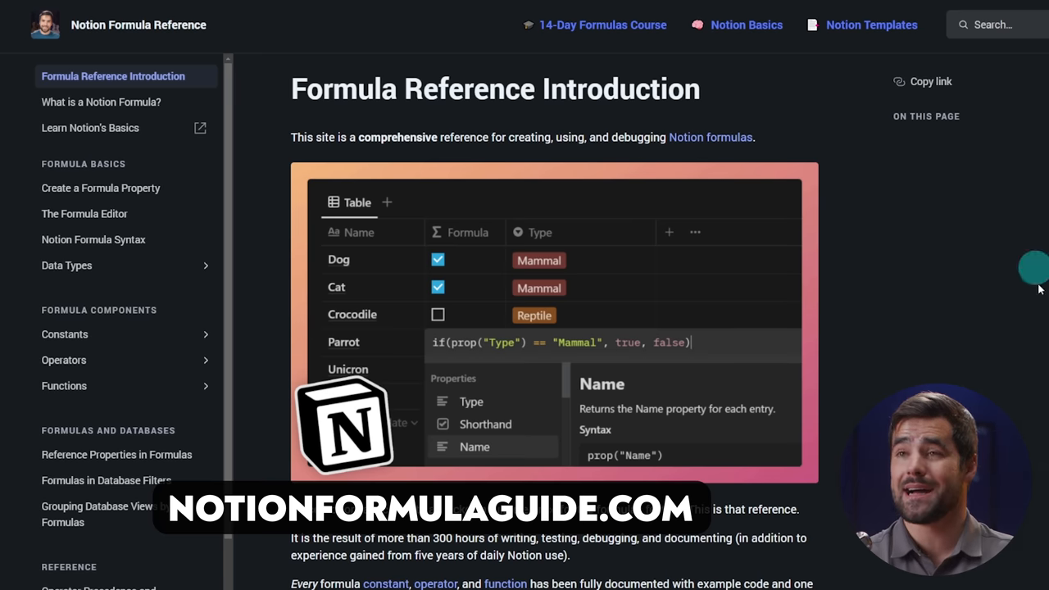
pyautogui.moveTo(895, 377)
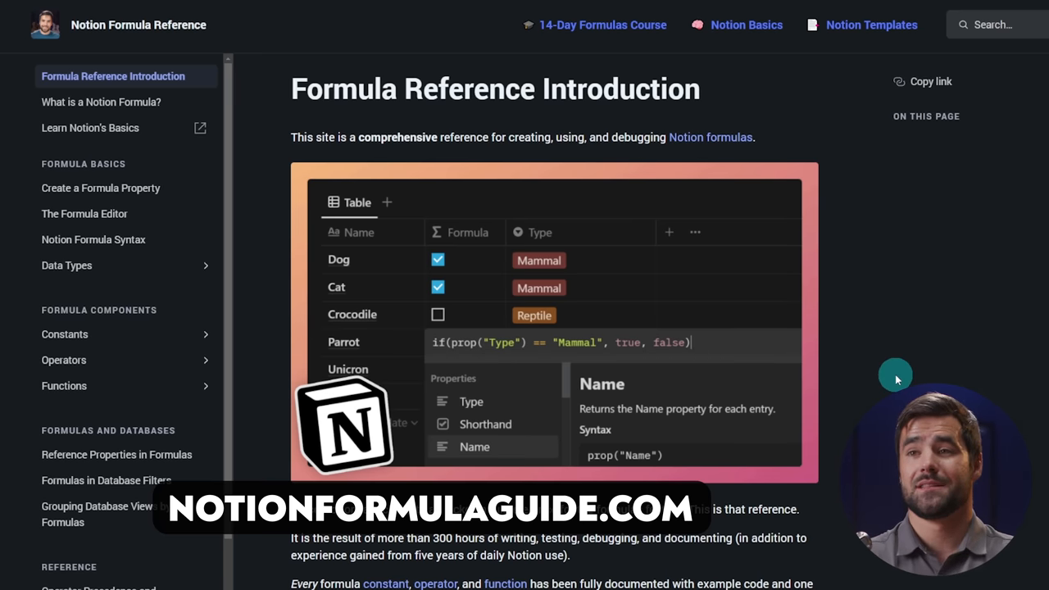
# Step: Expand Functions in the sidebar and browse the format function page's examples
pyautogui.scroll(-3)
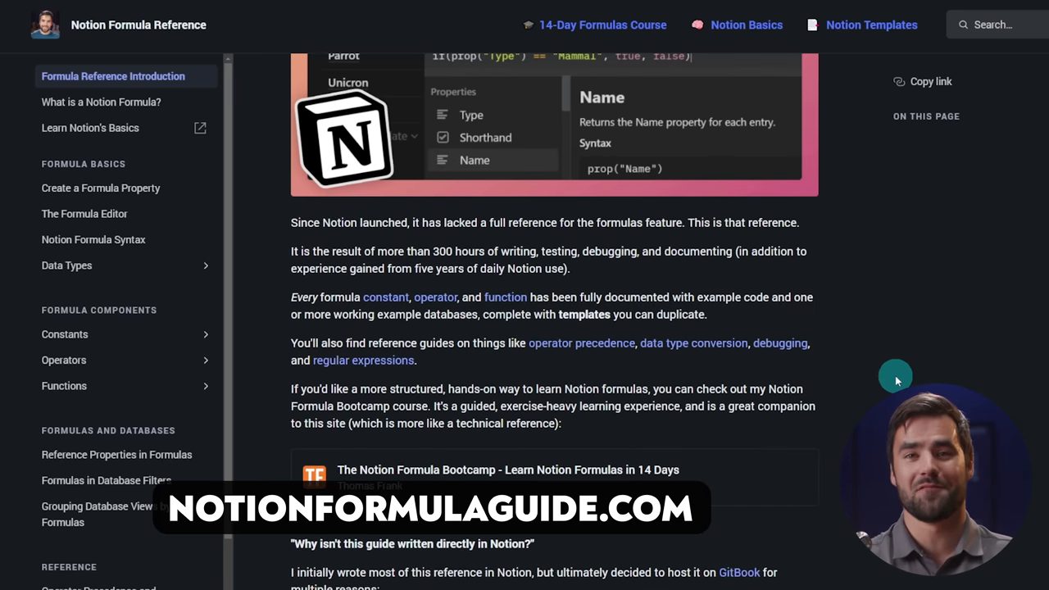
pyautogui.scroll(-3)
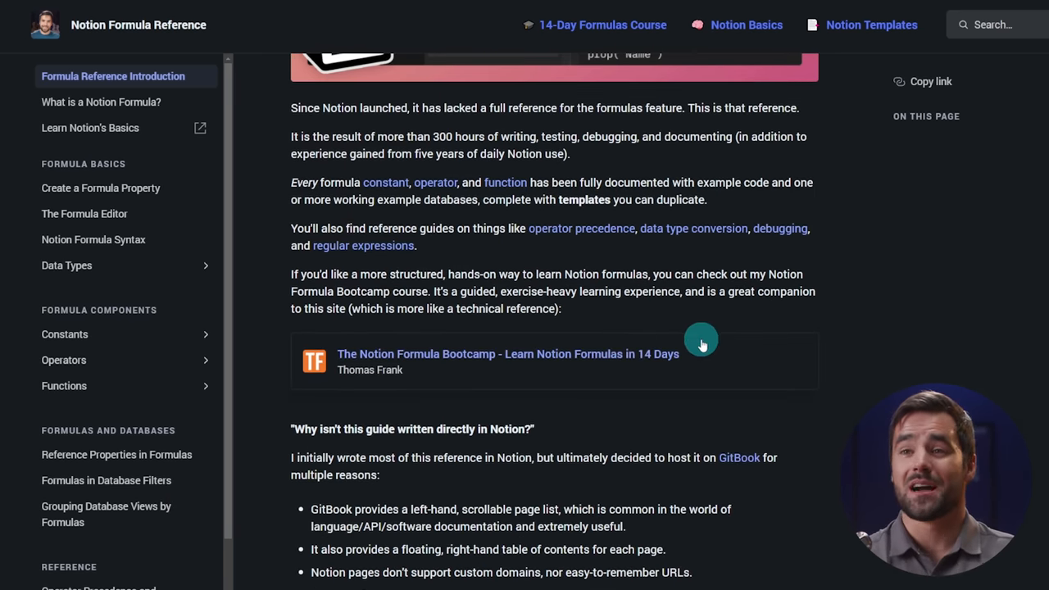
pyautogui.click(64, 385)
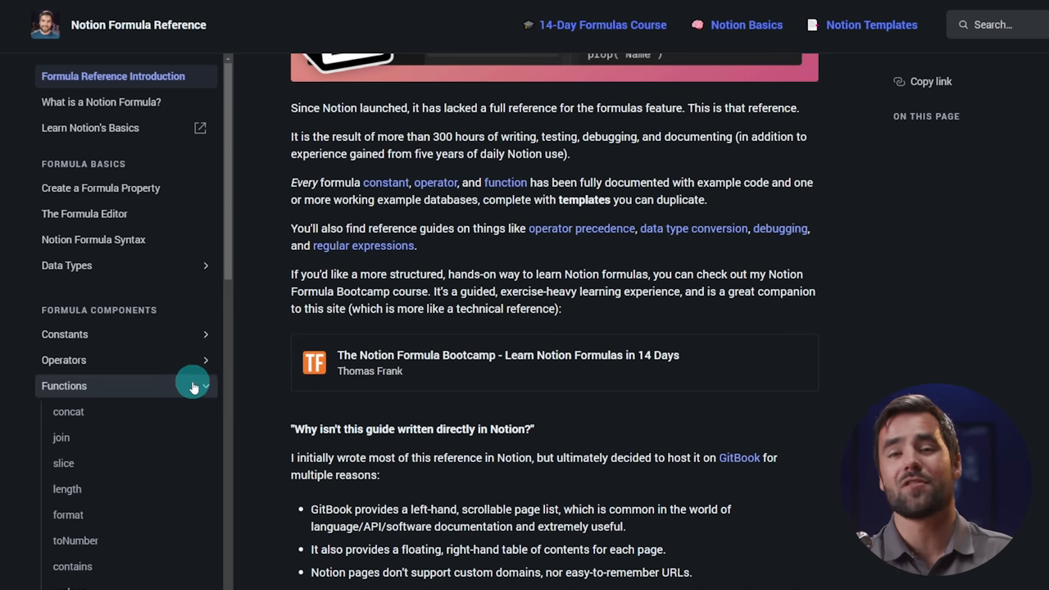
pyautogui.scroll(-3)
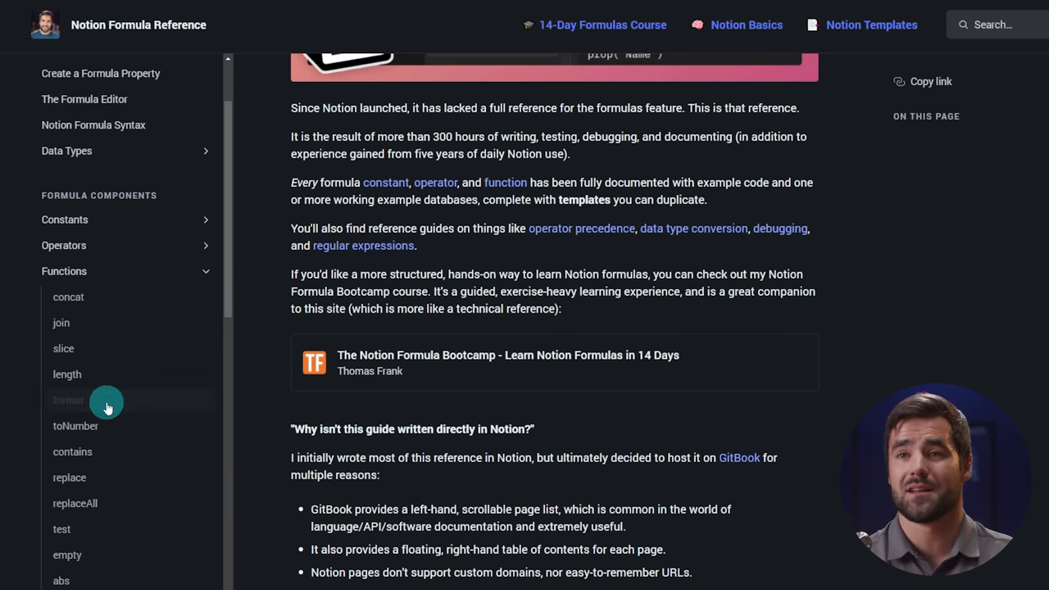
pyautogui.click(68, 399)
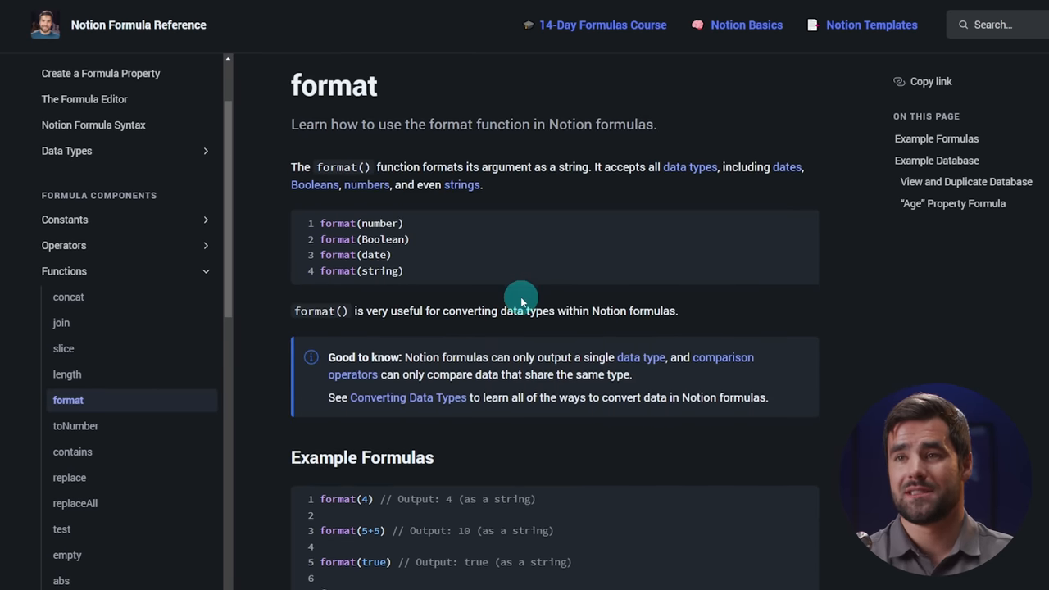
pyautogui.scroll(-3)
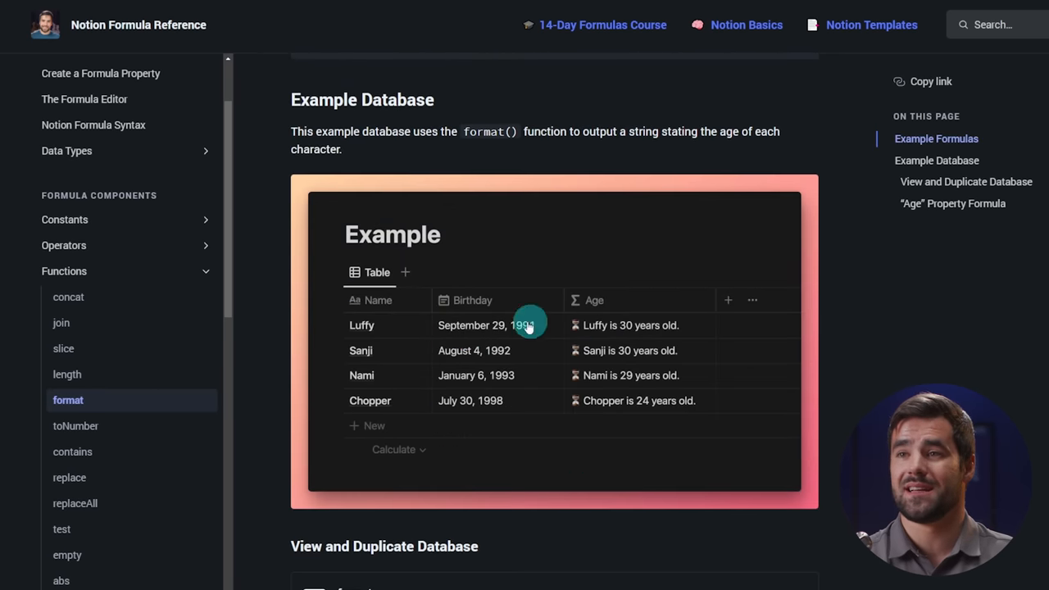
pyautogui.scroll(-3)
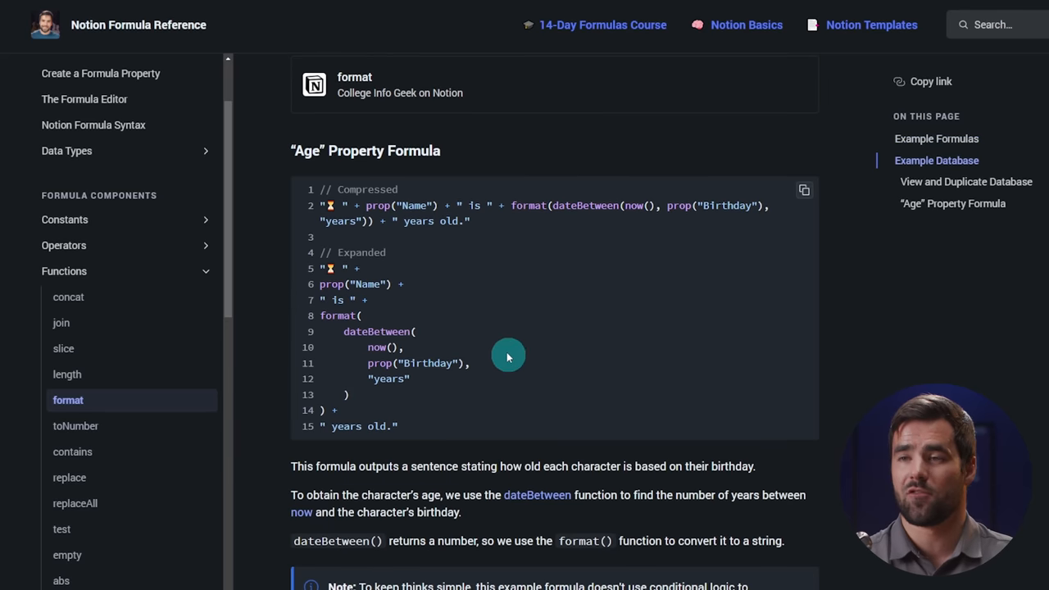